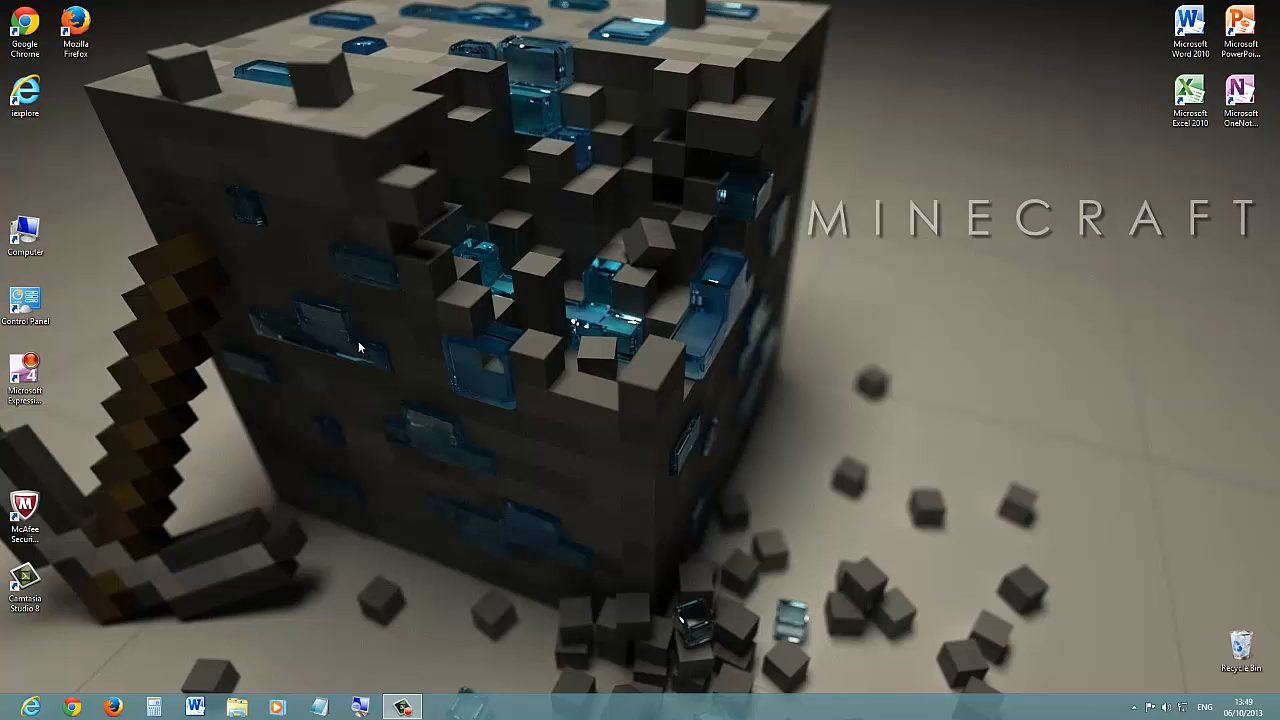
mouse_move(127, 120)
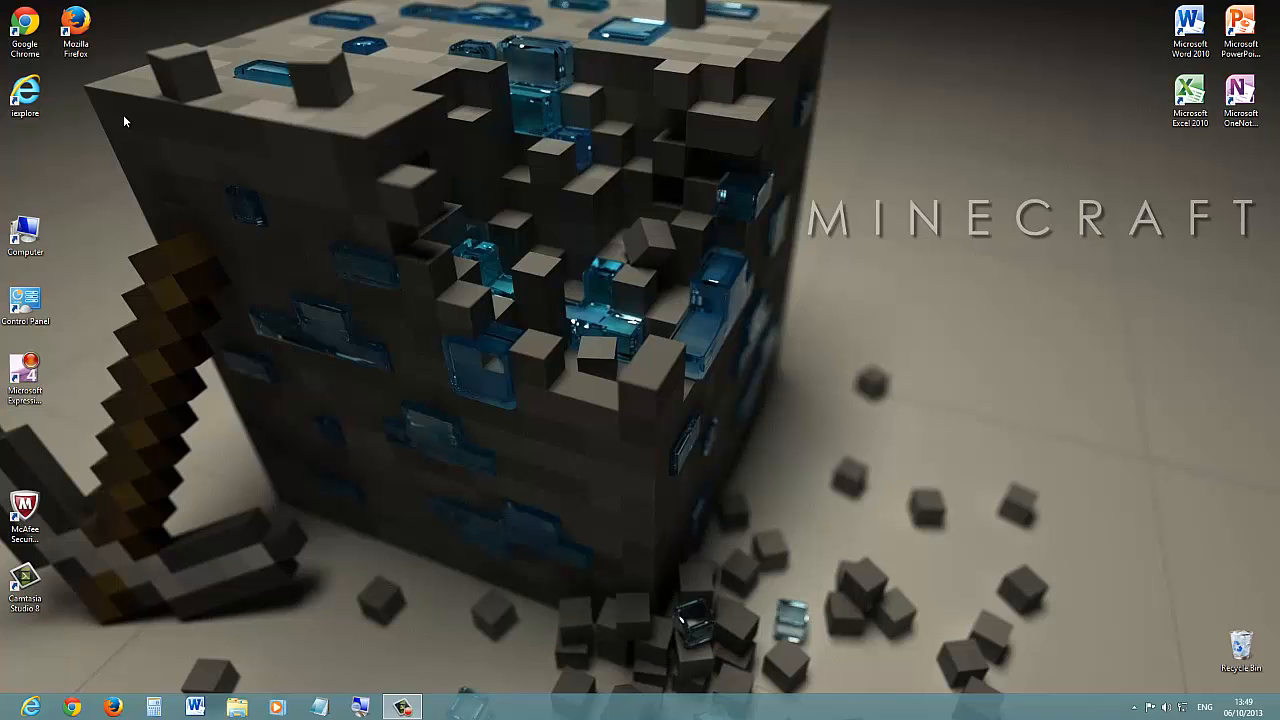
mouse_move(140, 95)
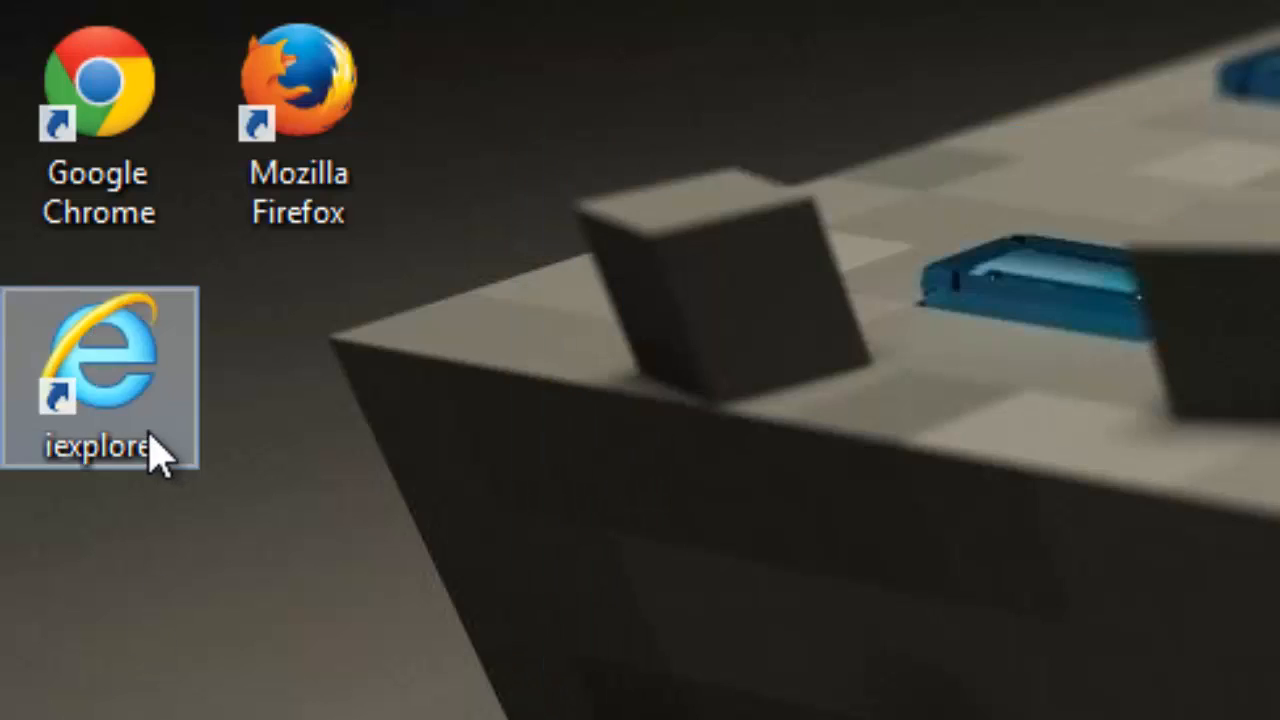
Launch Internet Explorer and enter a web address to load the minecraft.net home page
double_click(98, 375)
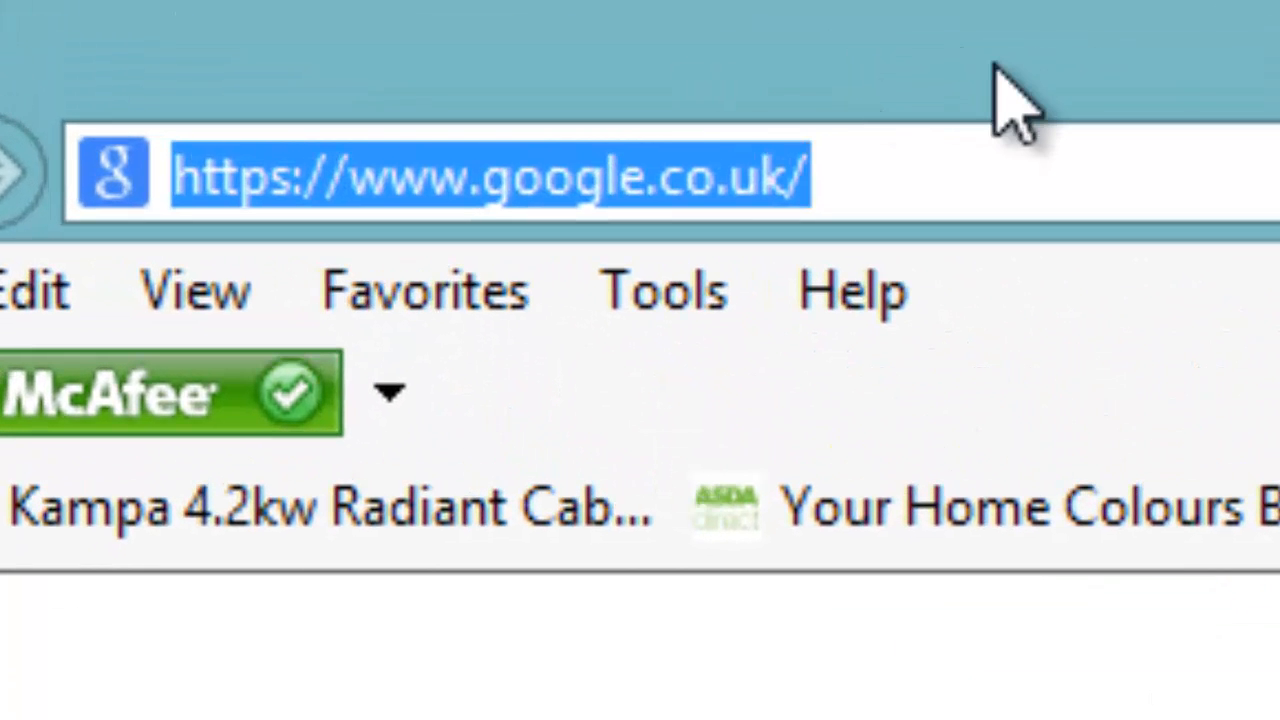
text(www2.redbridge.gov.uk)
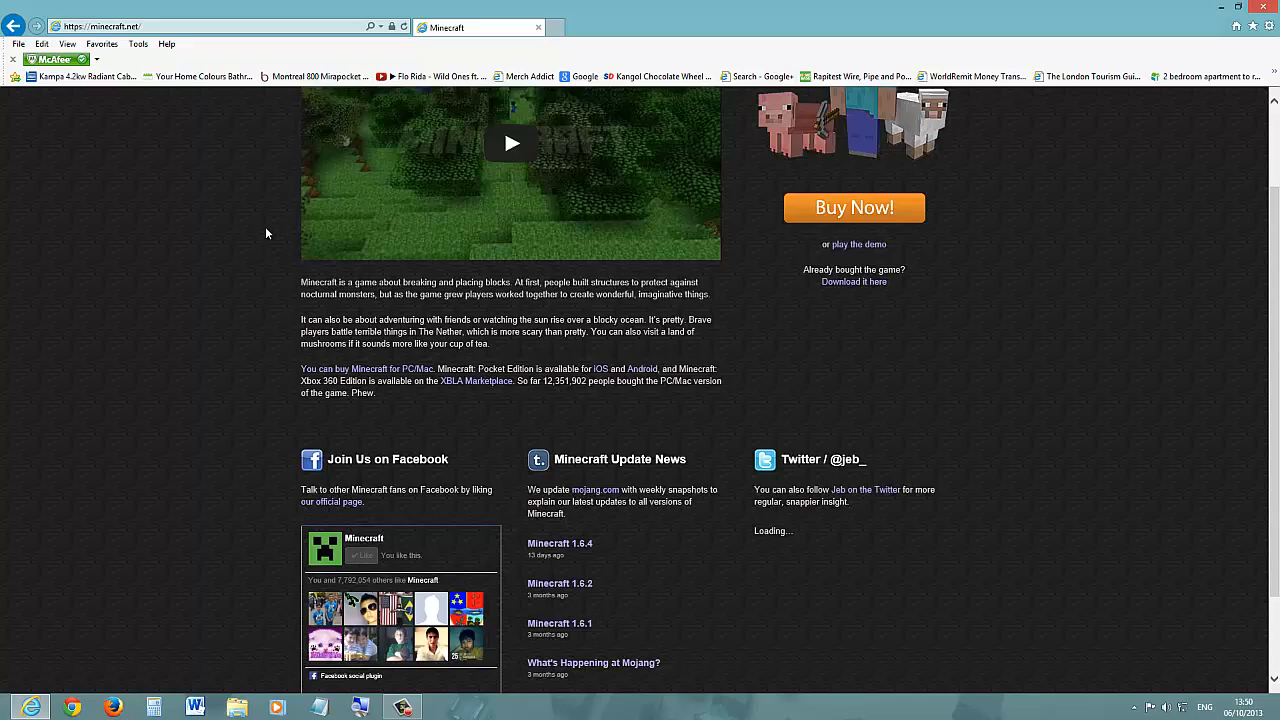
scroll(down, 3)
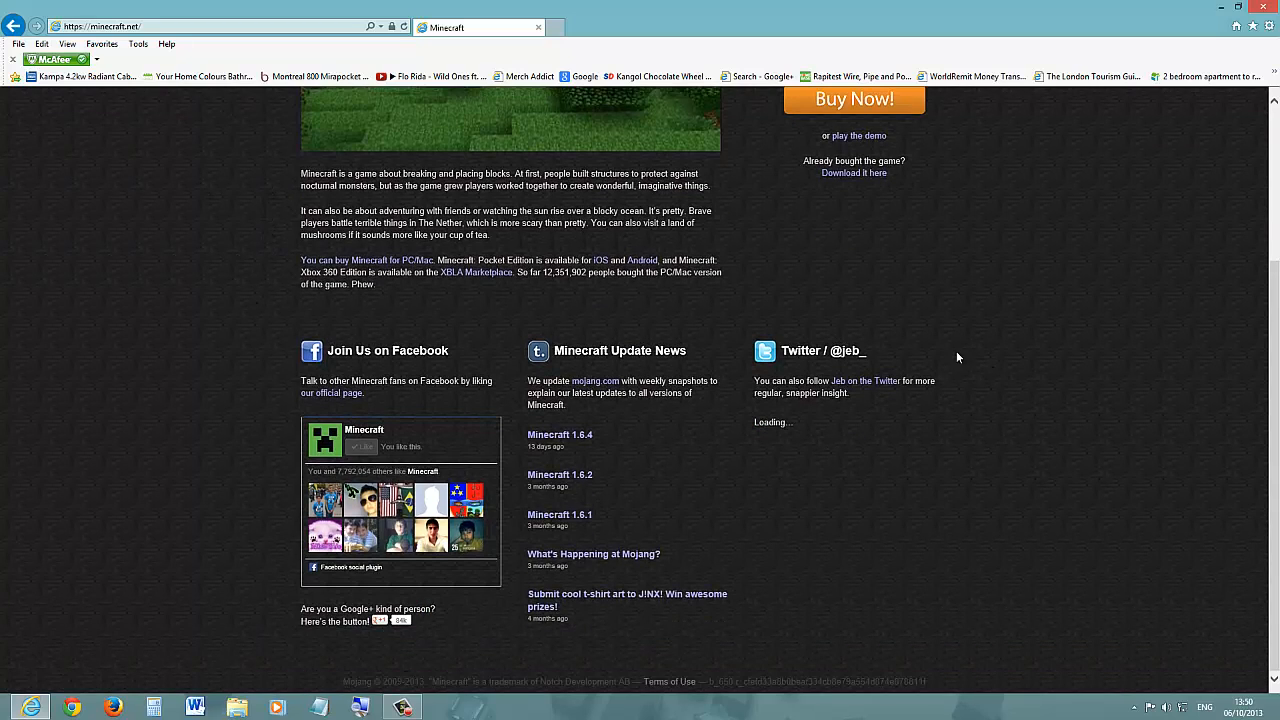
scroll(up, 3)
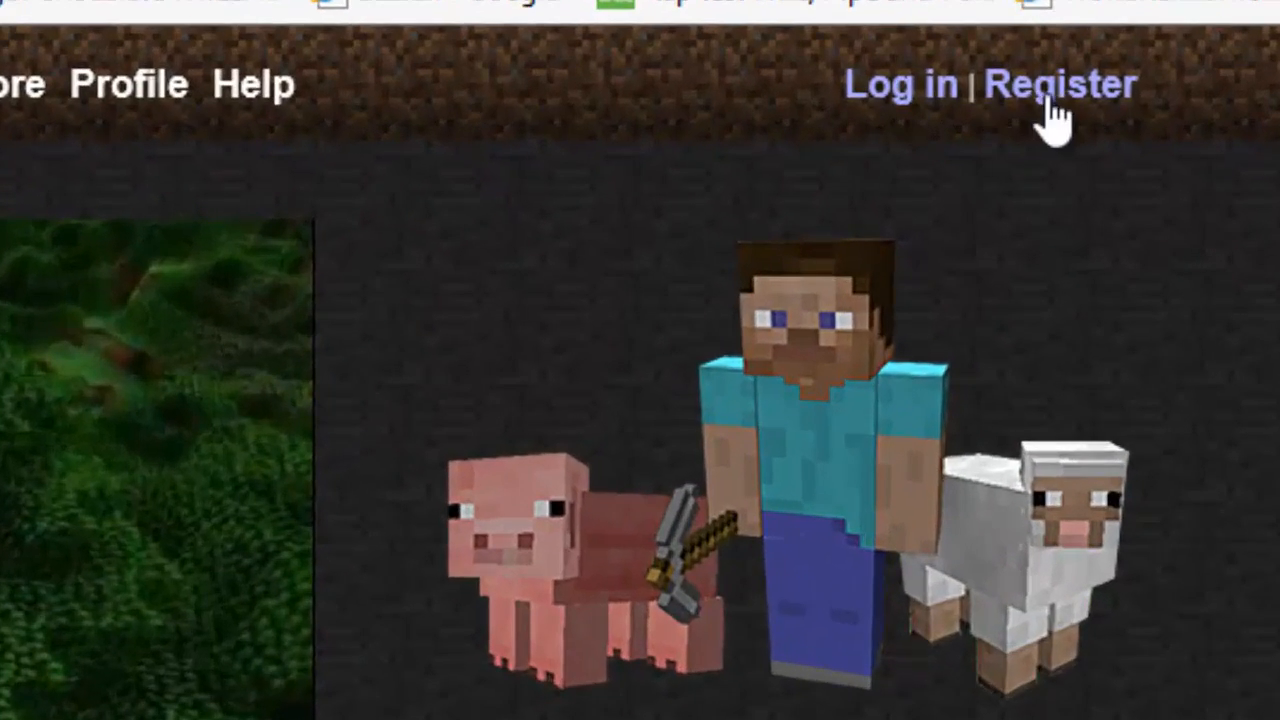
click(1060, 84)
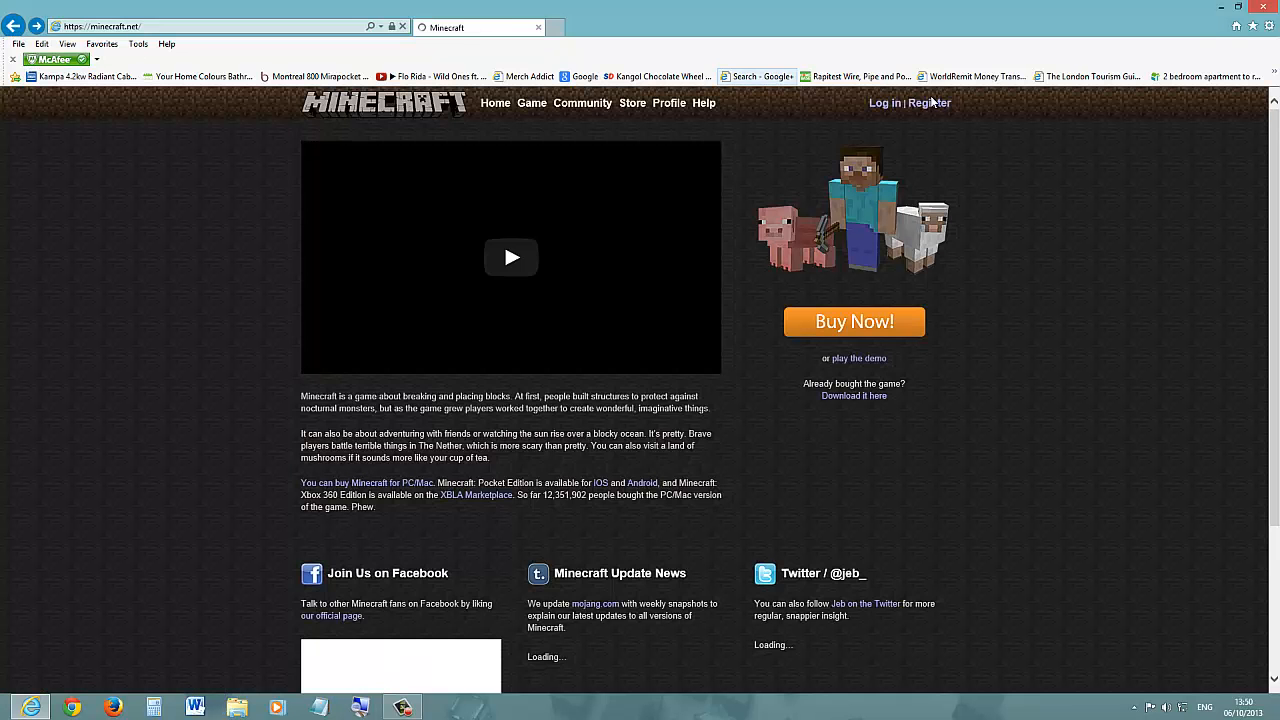
click(928, 102)
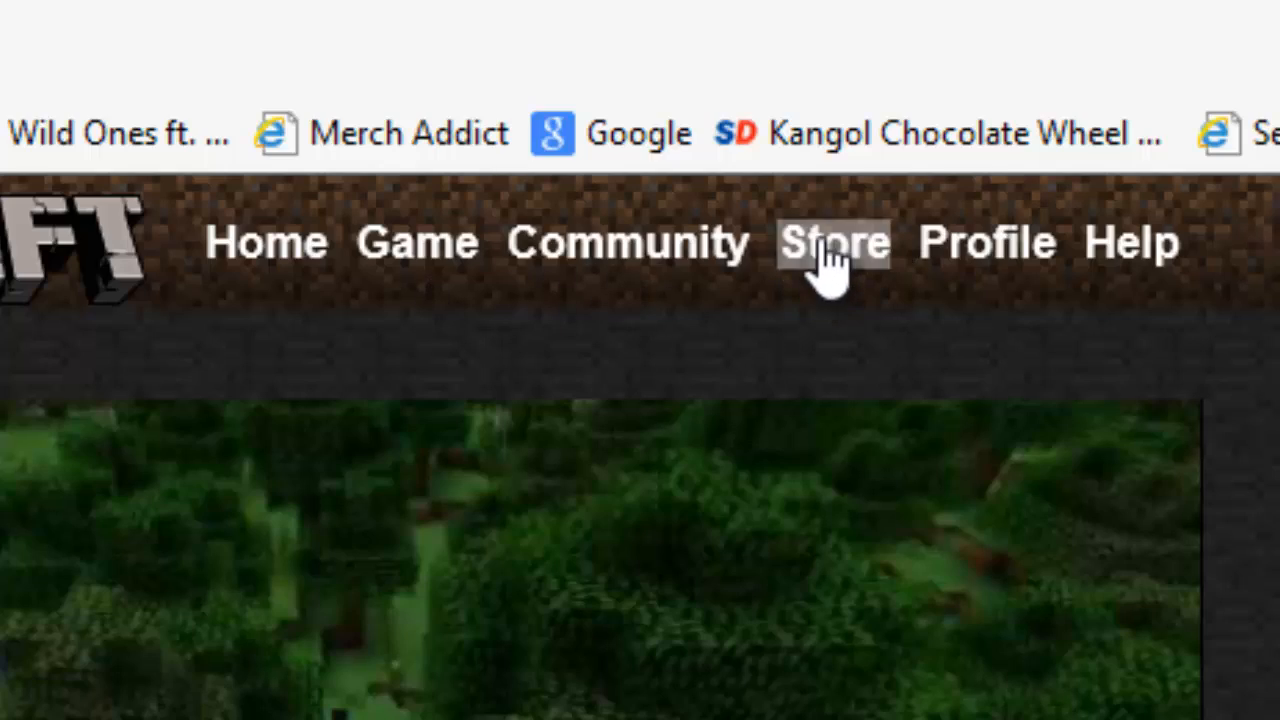
click(833, 242)
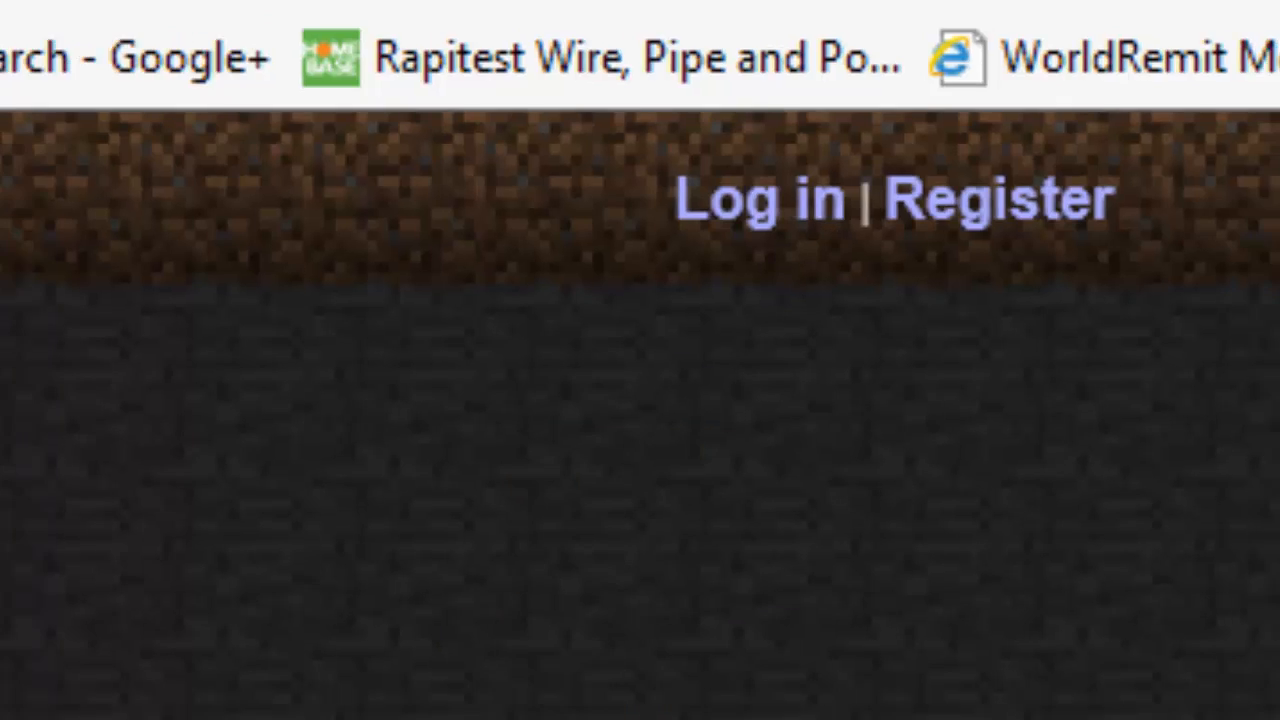
text(k)
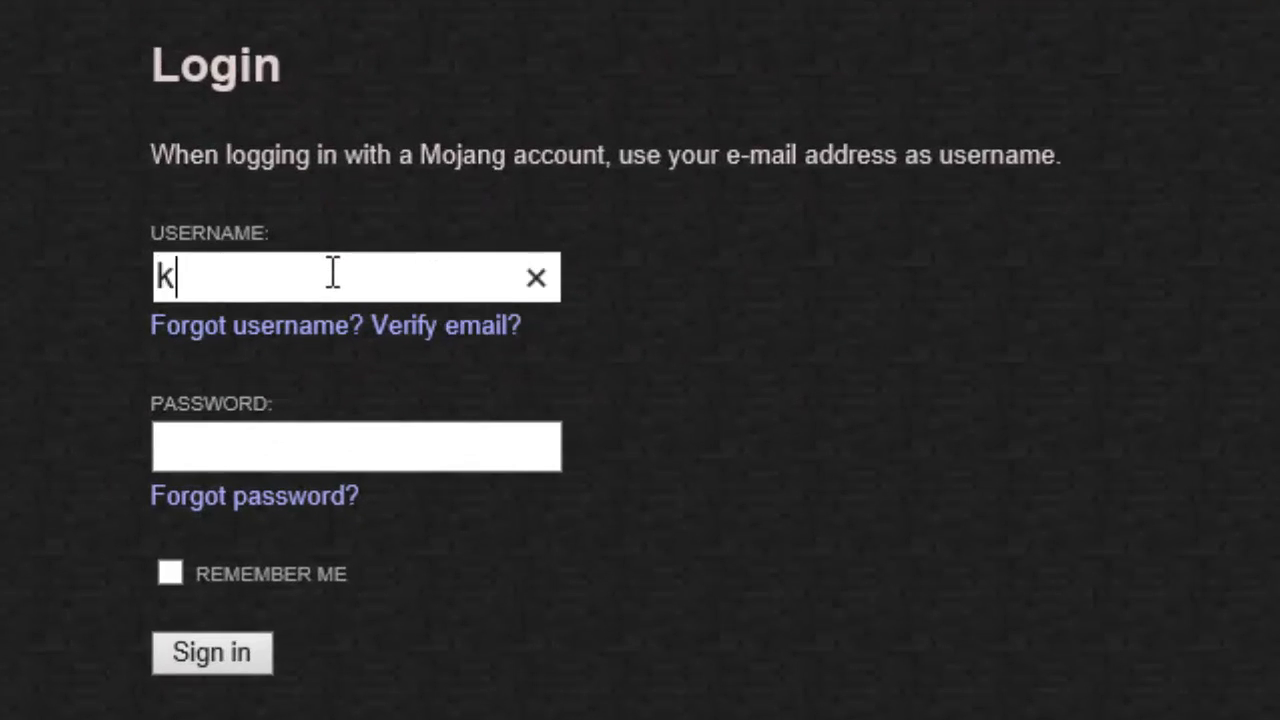
text(eyon0)
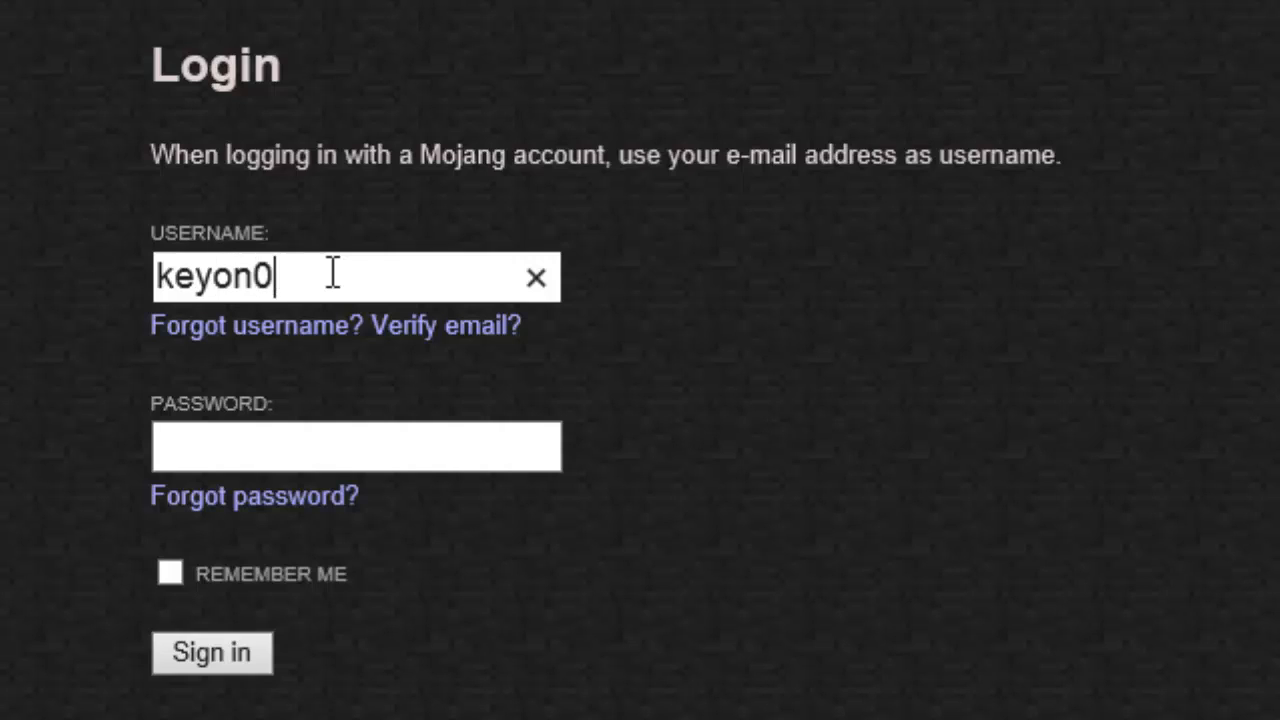
text(709)
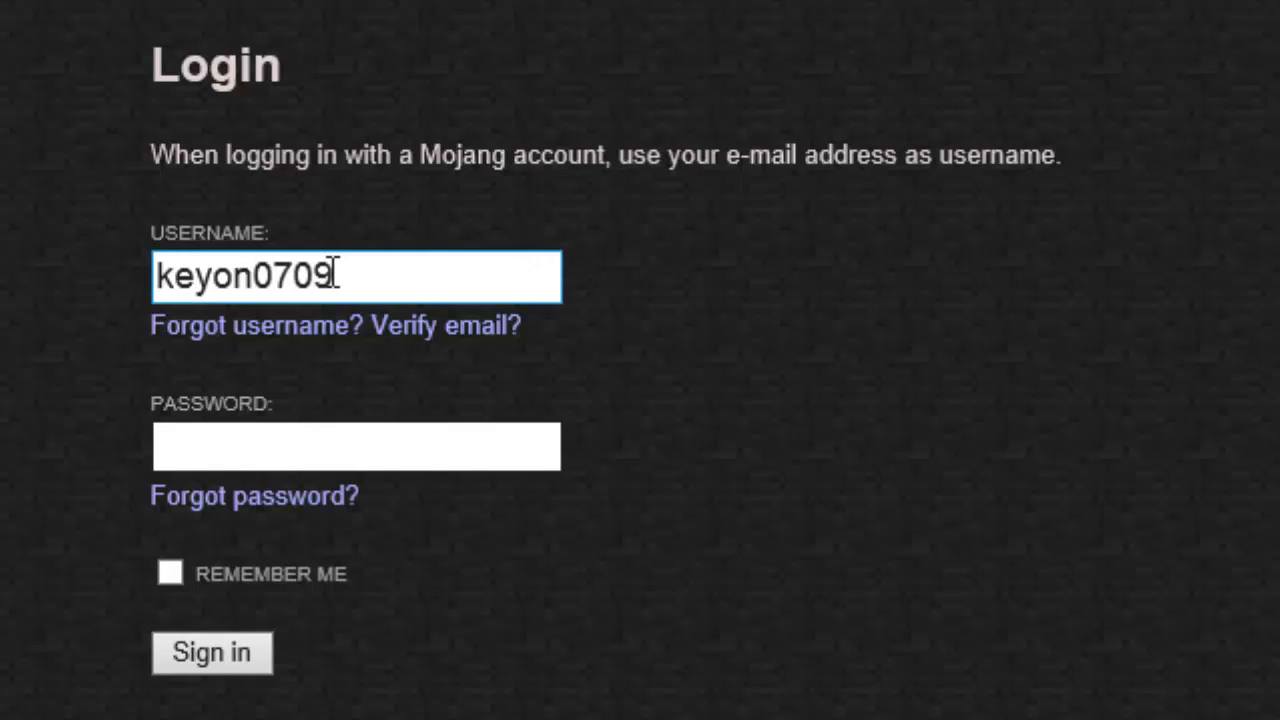
text(•••••)
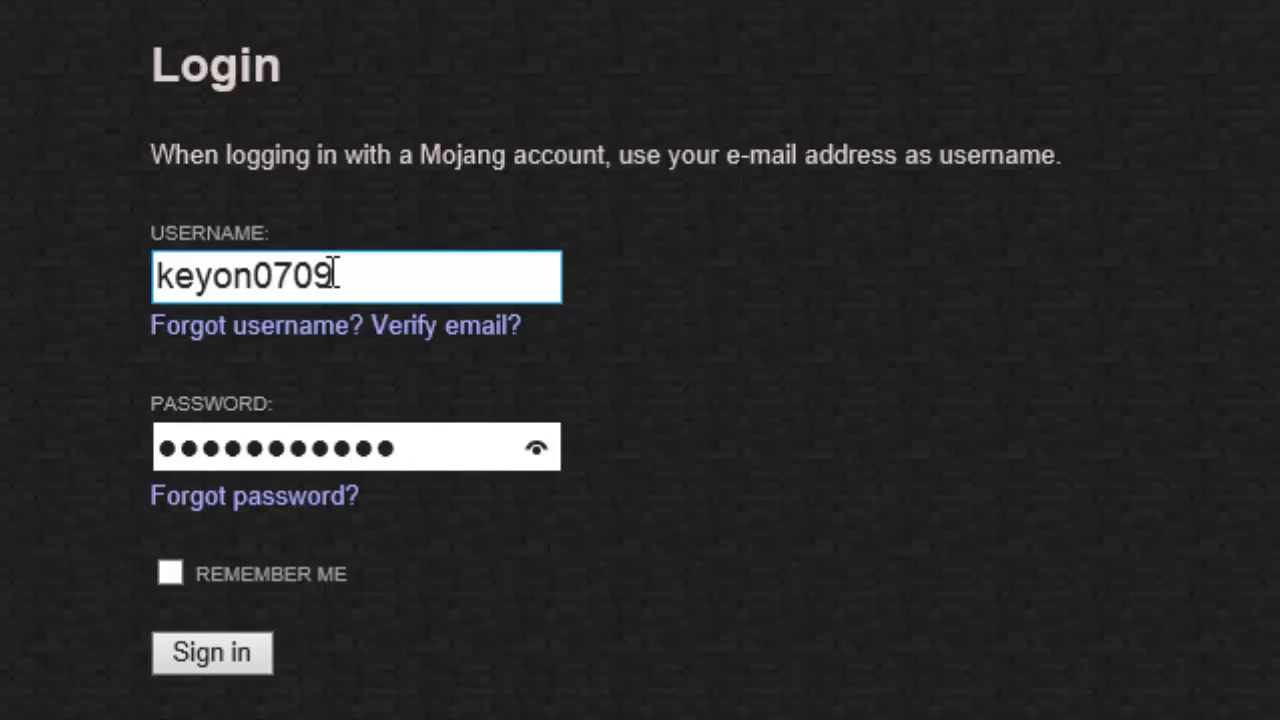
click(211, 652)
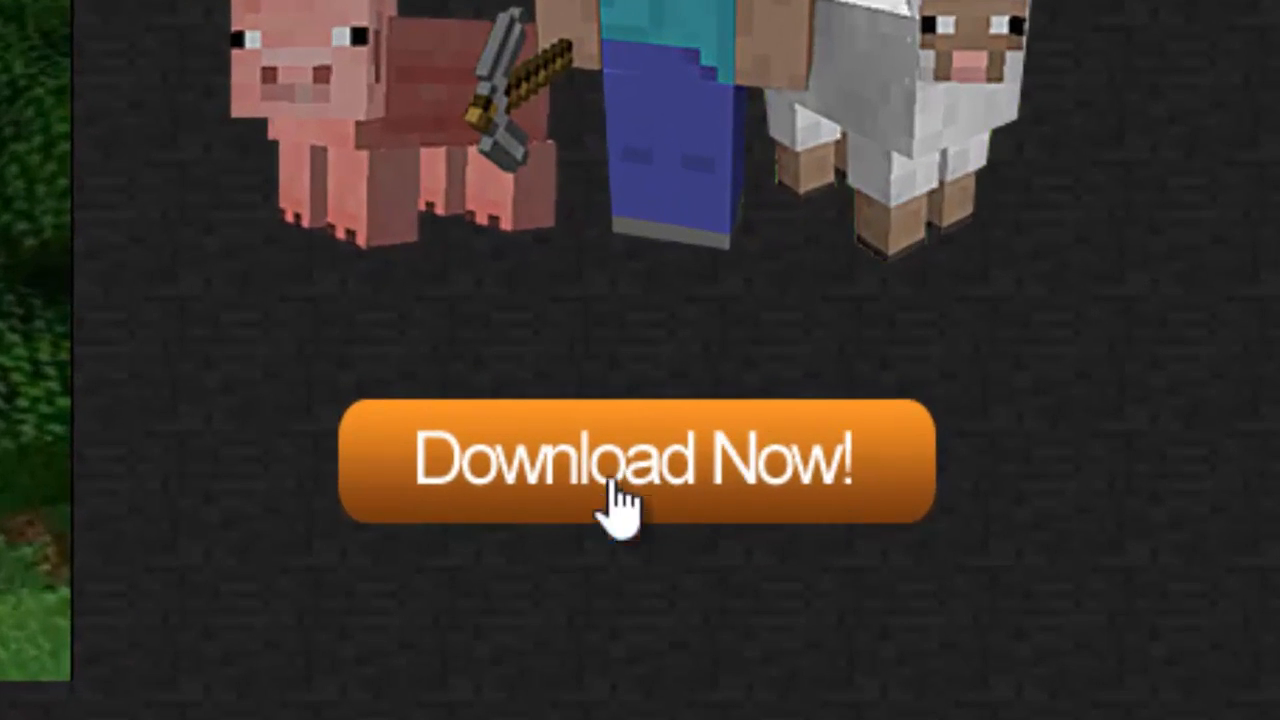
Go to the Download page and reveal launcher downloads for all platforms
click(634, 470)
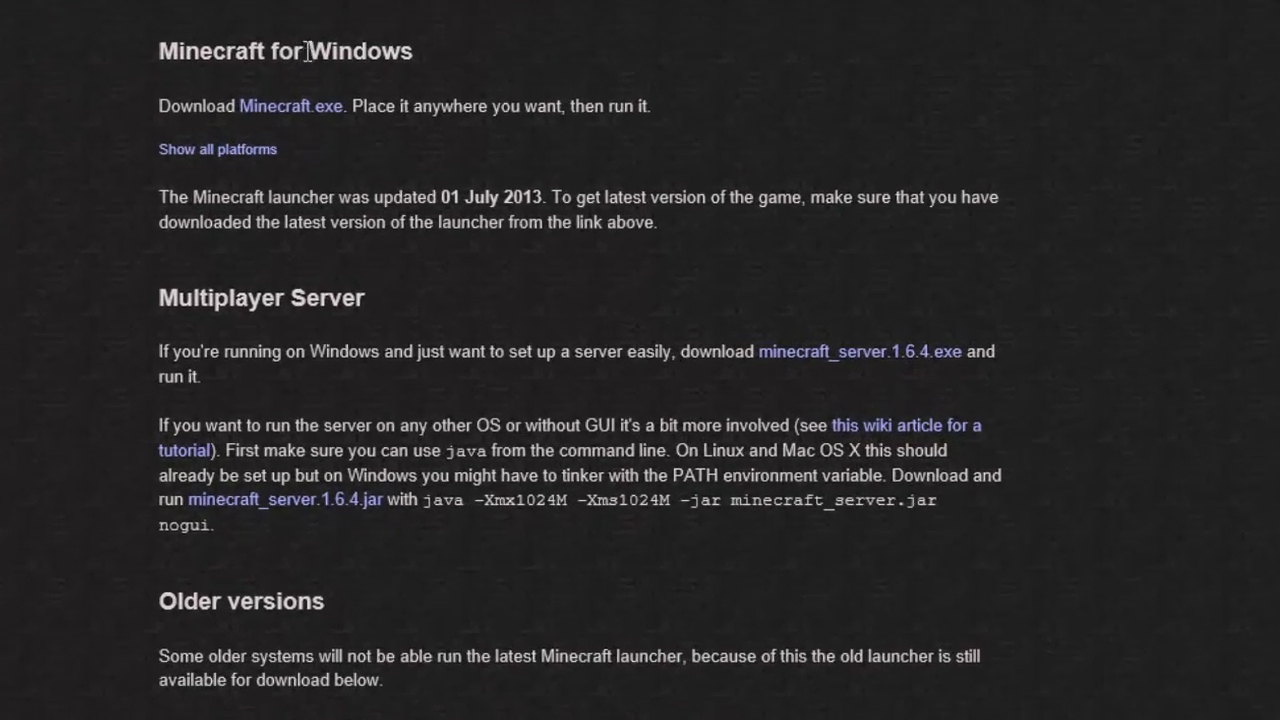
scroll(down, 3)
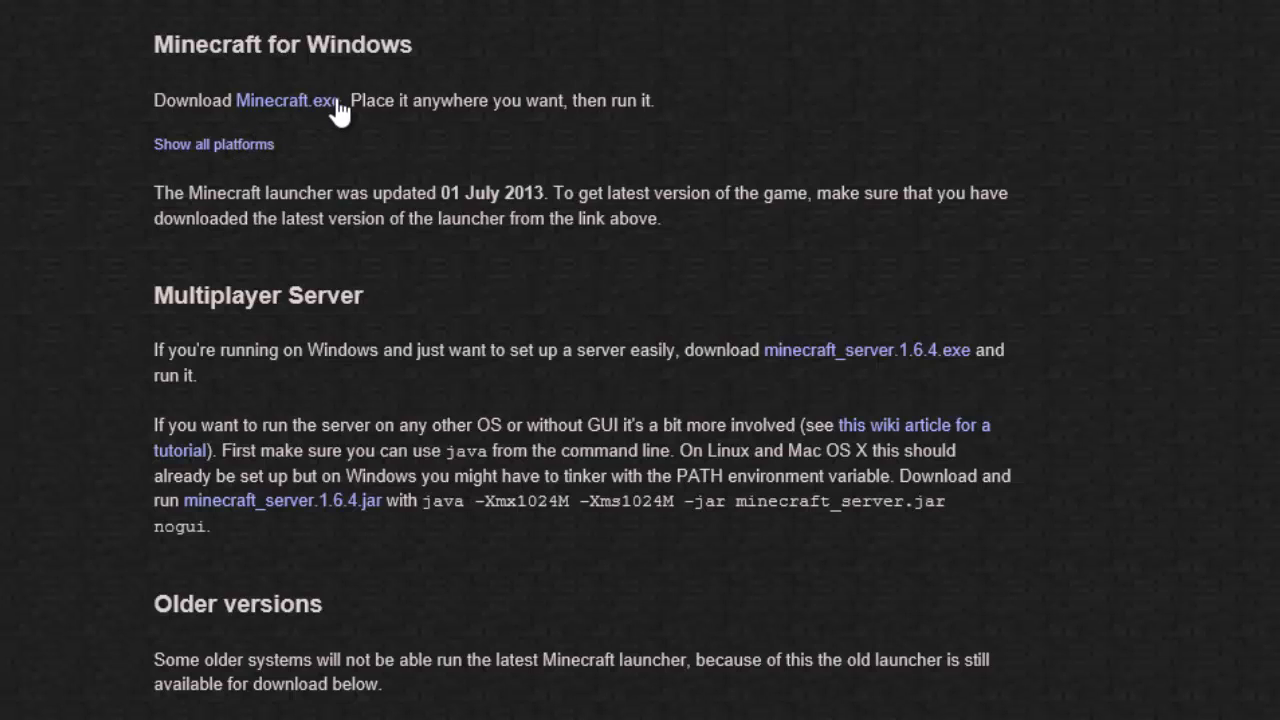
mouse_move(197, 75)
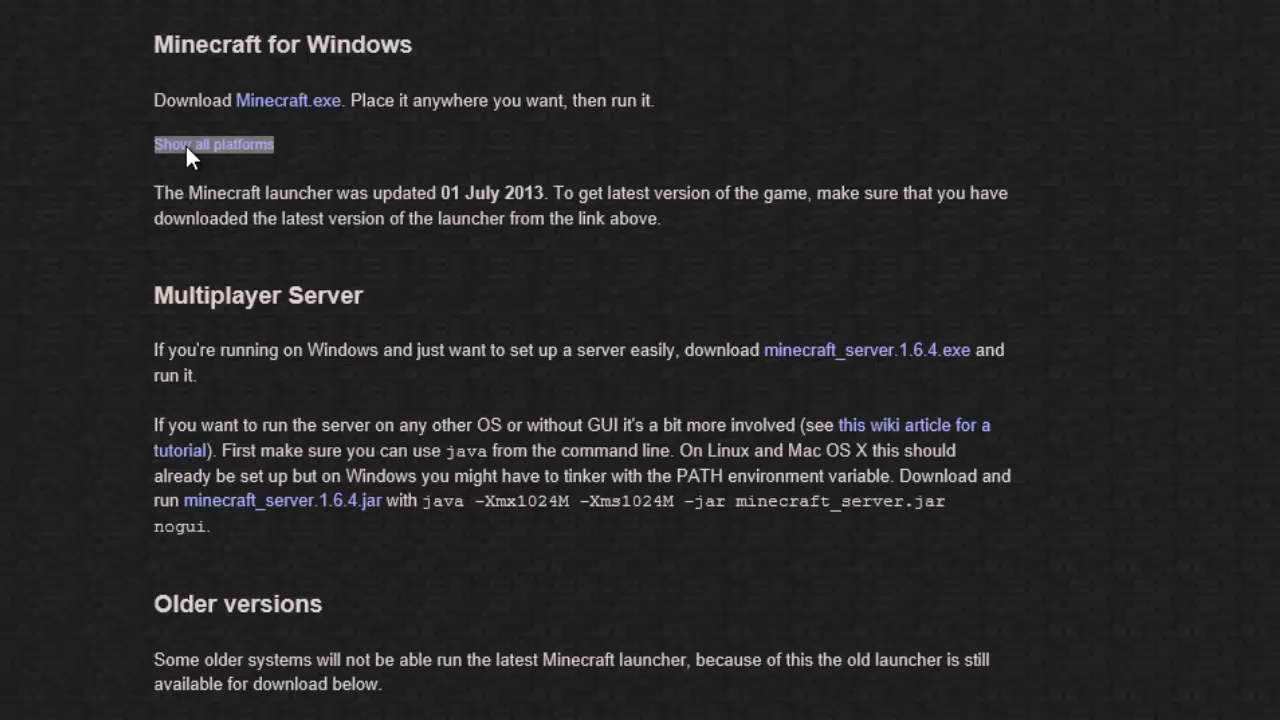
click(213, 144)
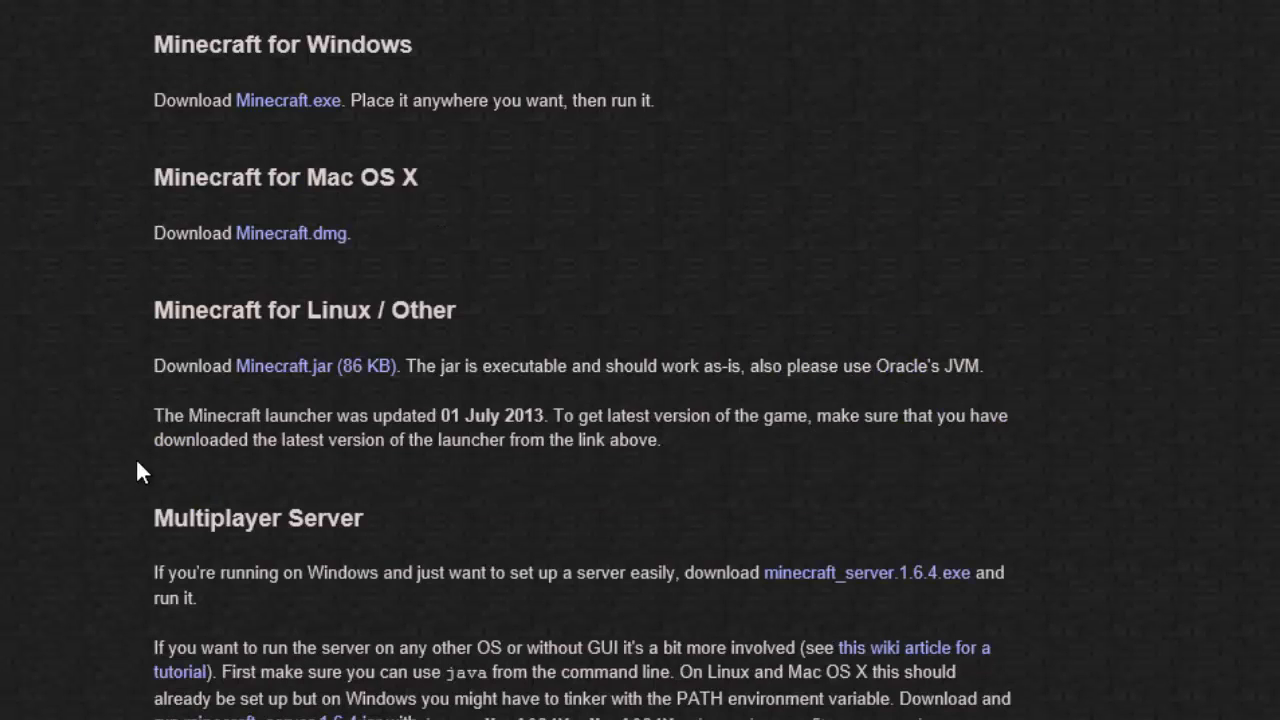
mouse_move(205, 685)
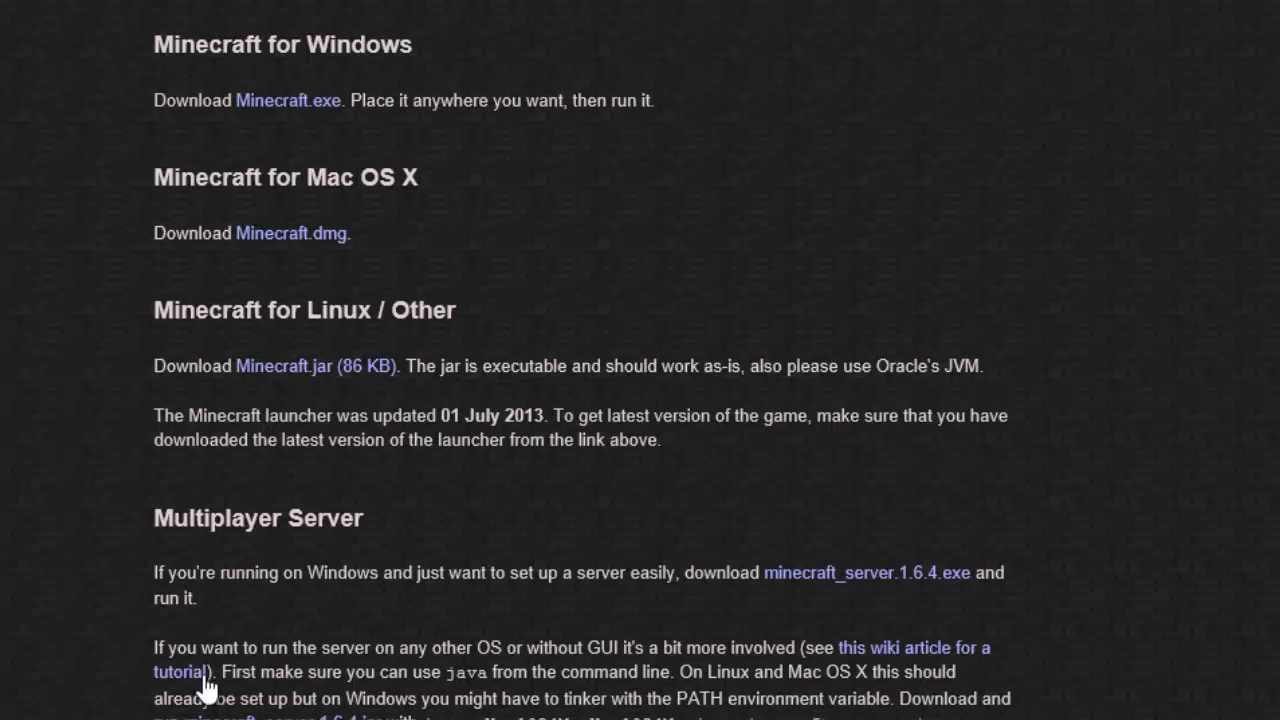
mouse_move(330, 272)
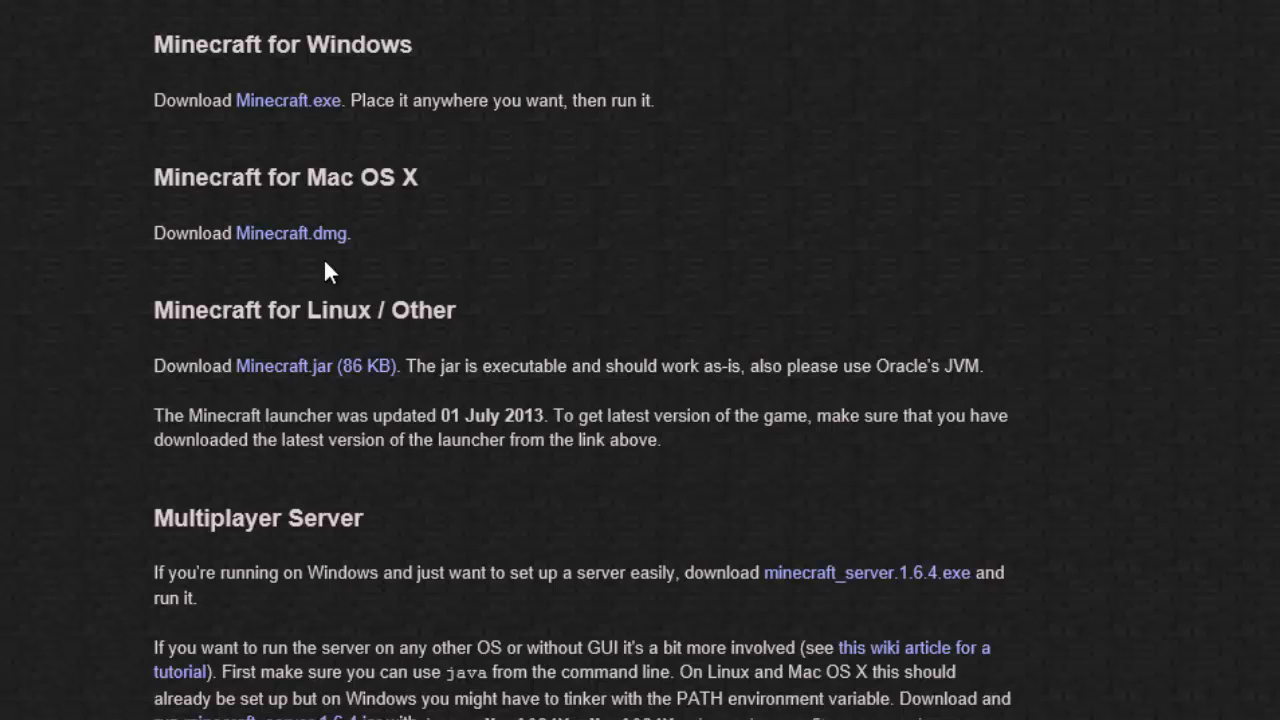
mouse_move(215, 315)
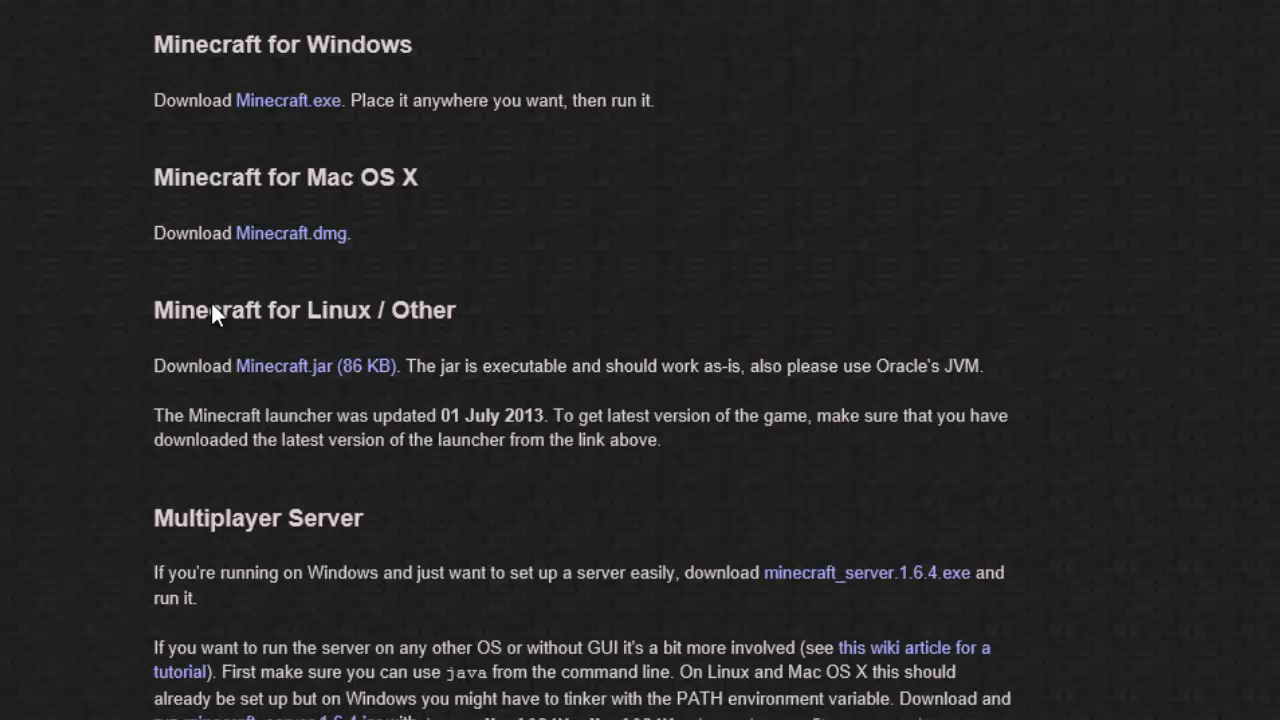
mouse_move(163, 230)
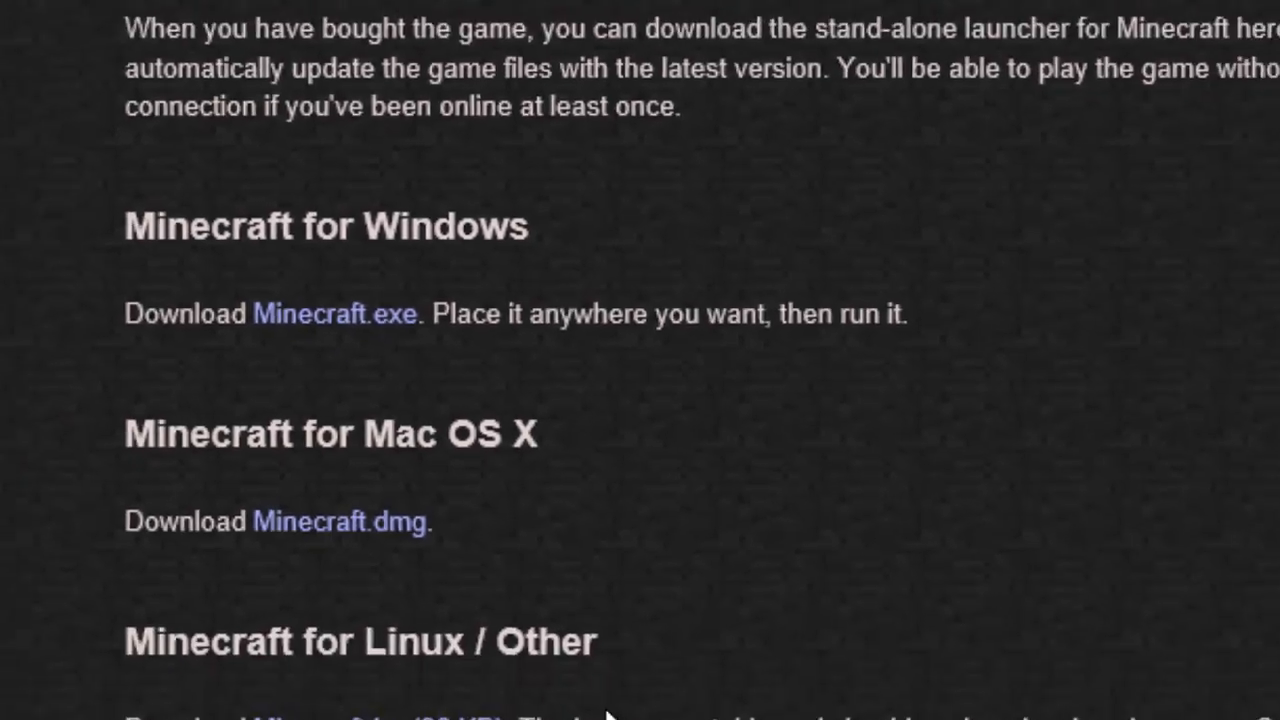
Save the Minecraft.exe launcher to the Desktop via Save as, then minimise the browser
click(335, 313)
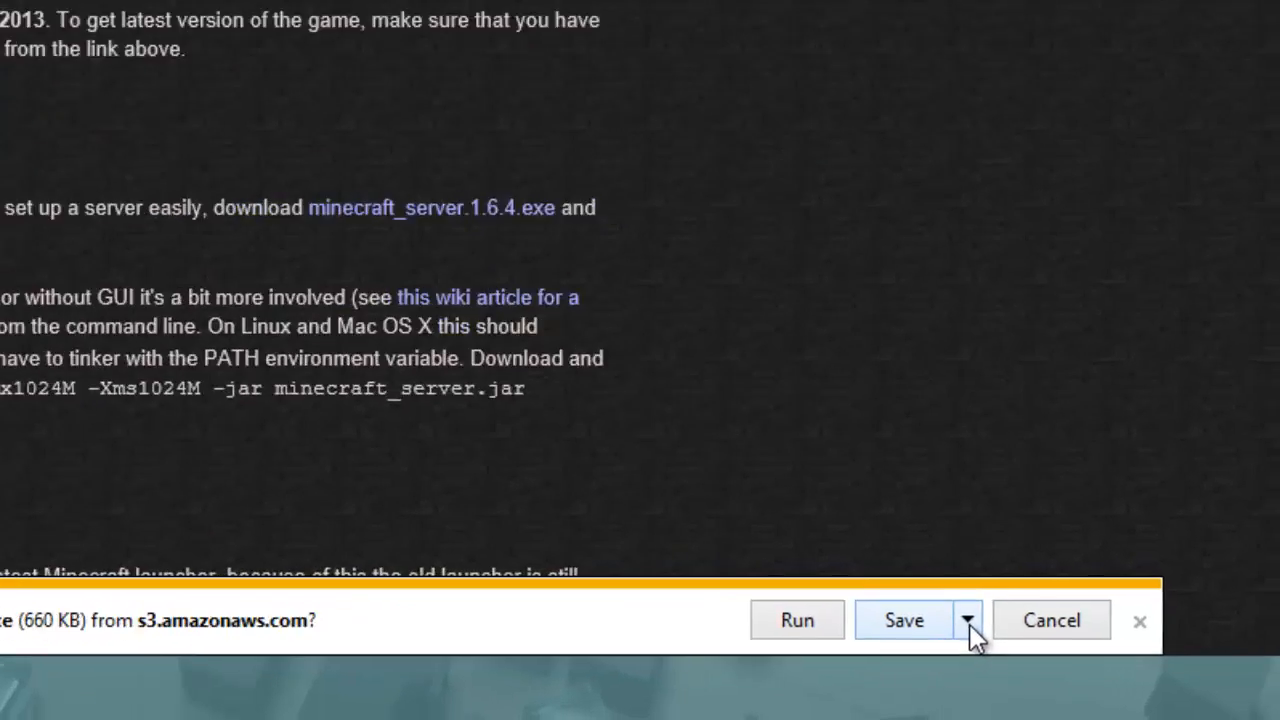
click(963, 620)
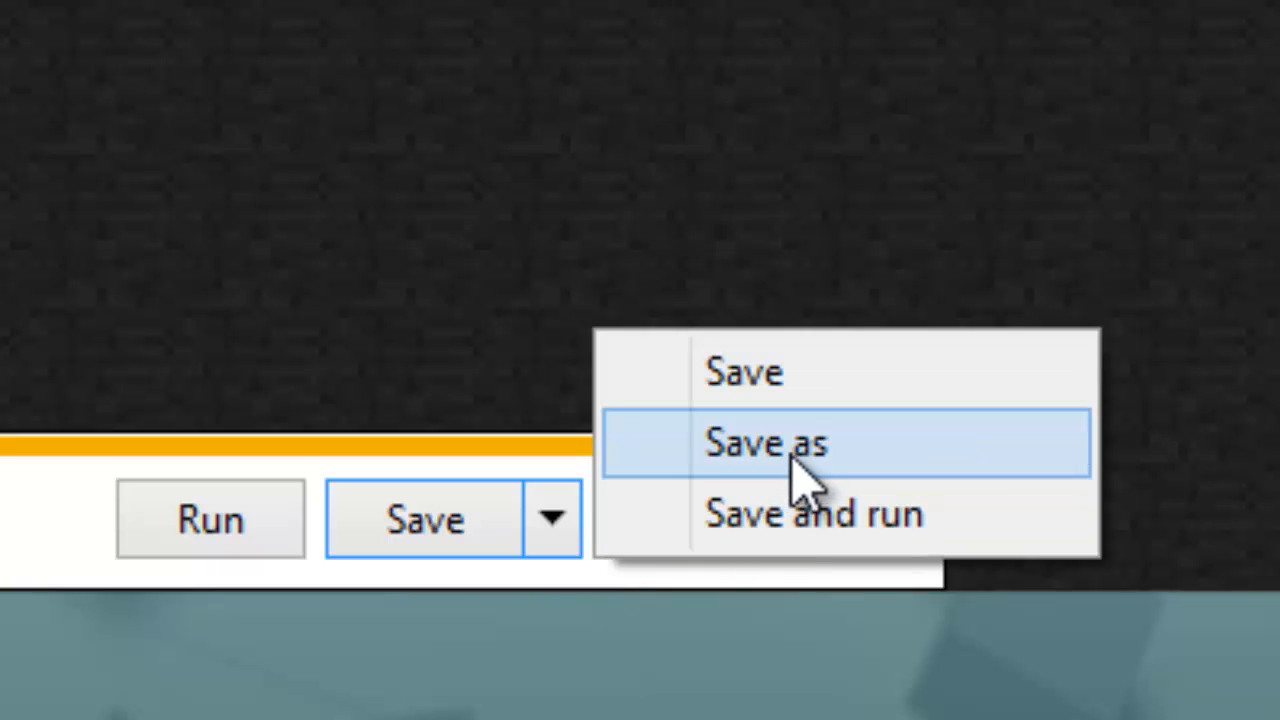
click(766, 443)
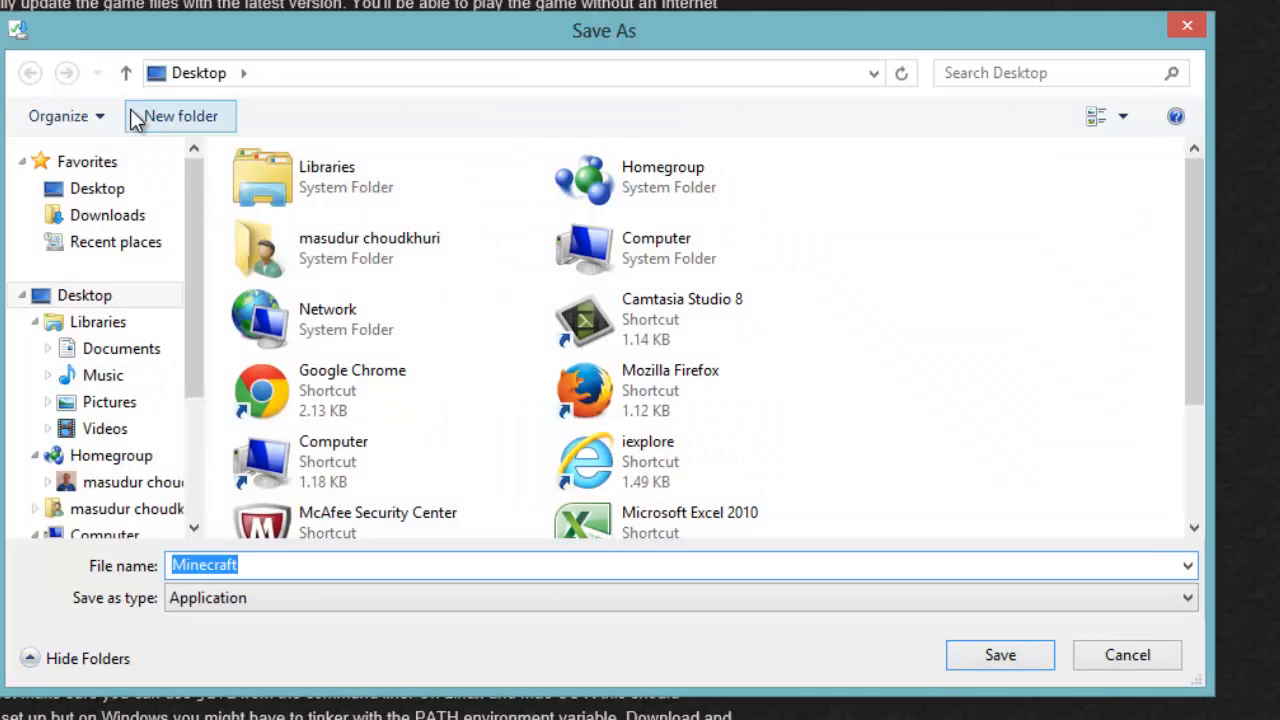
click(97, 188)
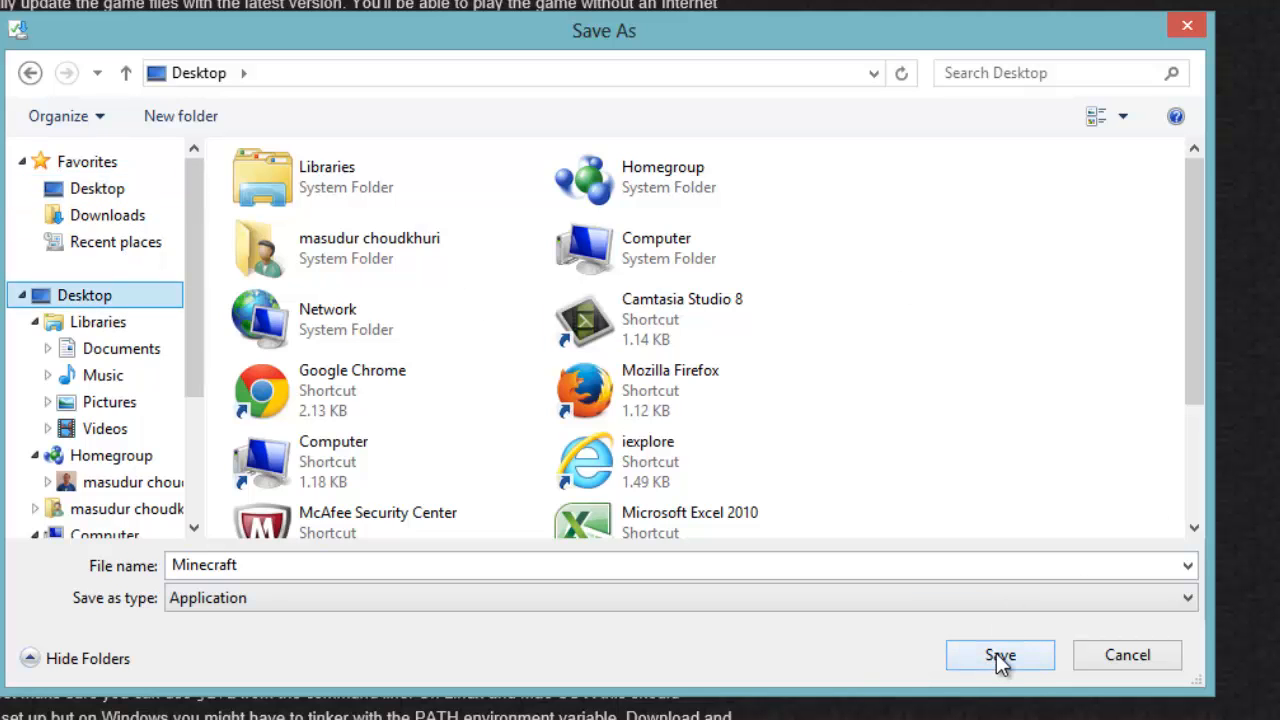
click(999, 654)
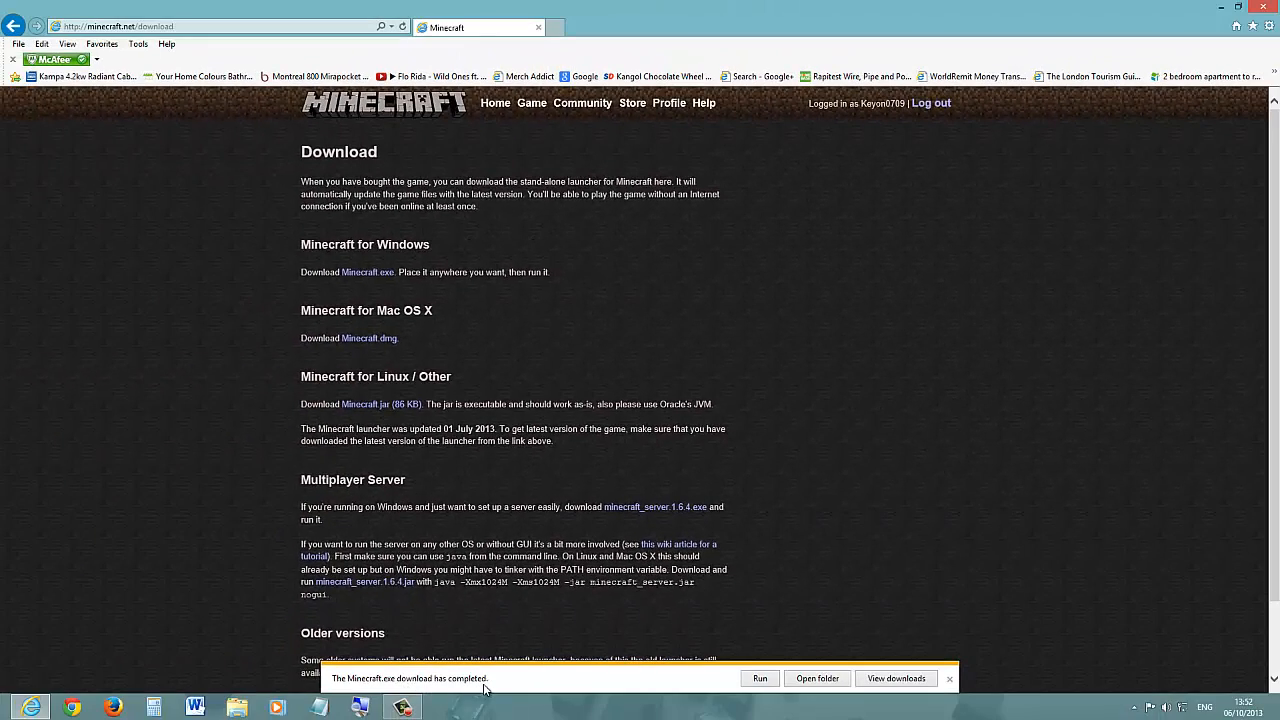
click(948, 679)
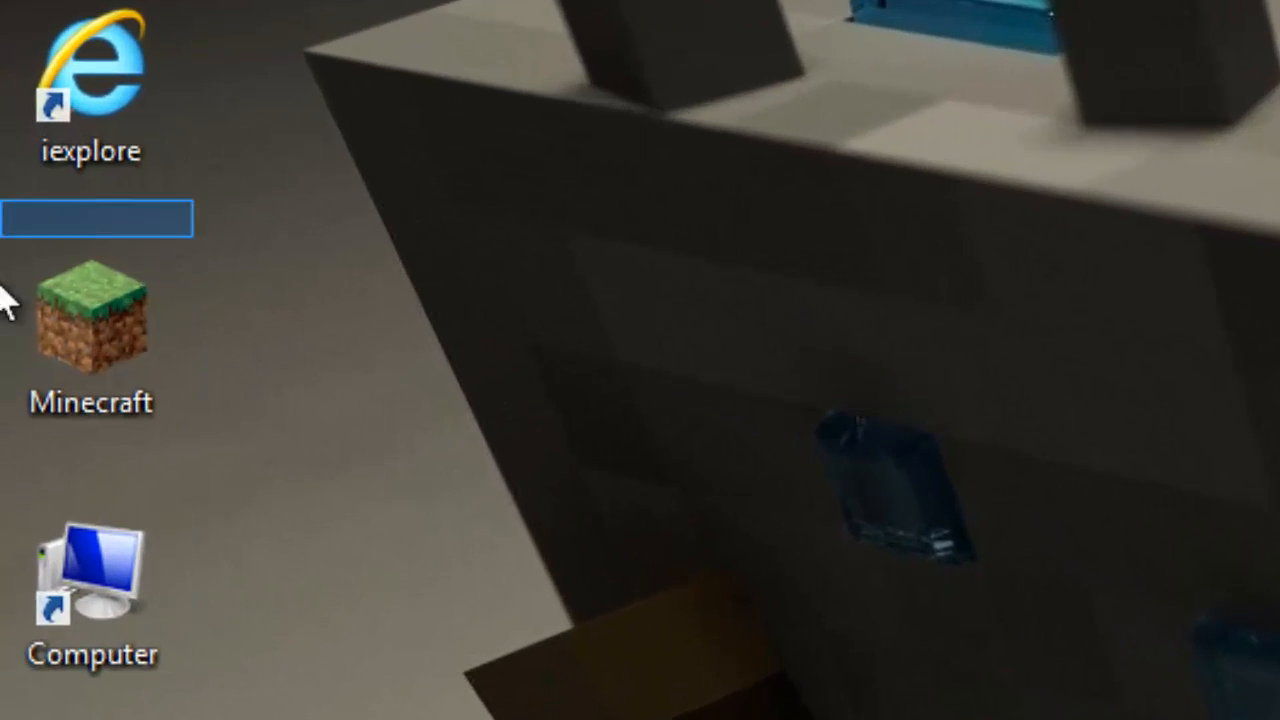
Start the downloaded Minecraft launcher and log out of the current account
double_click(90, 320)
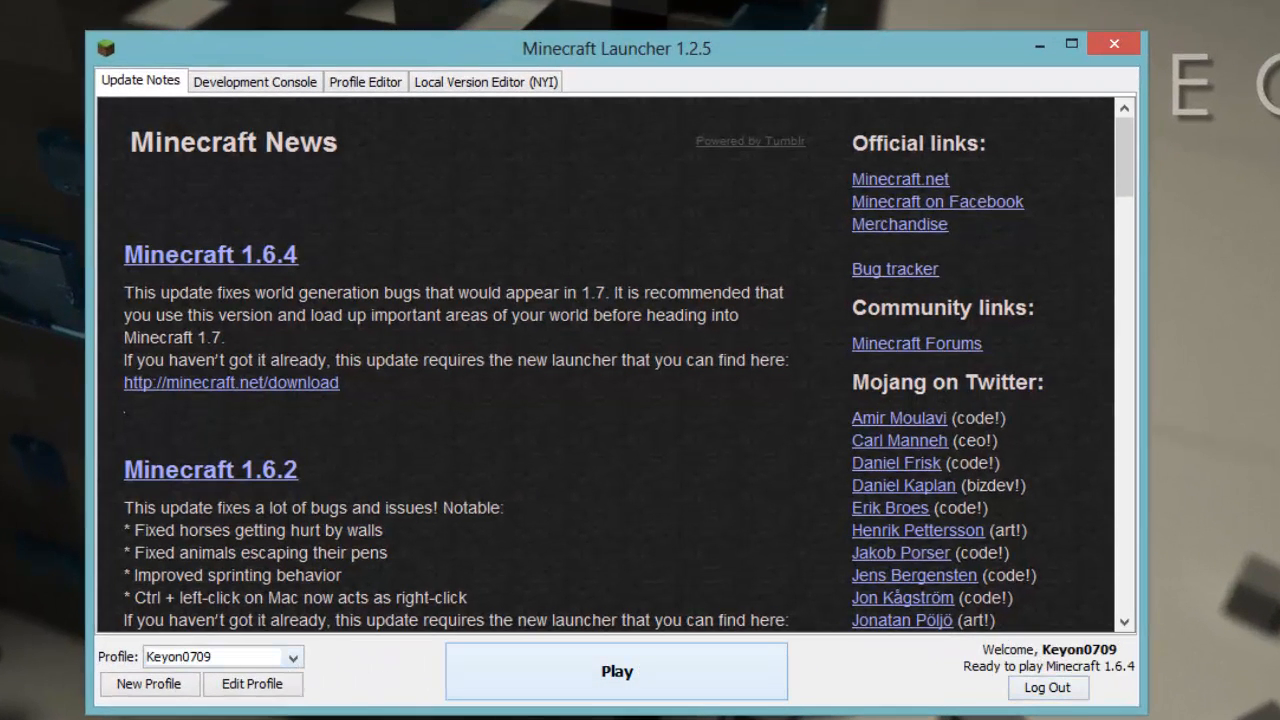
click(1047, 687)
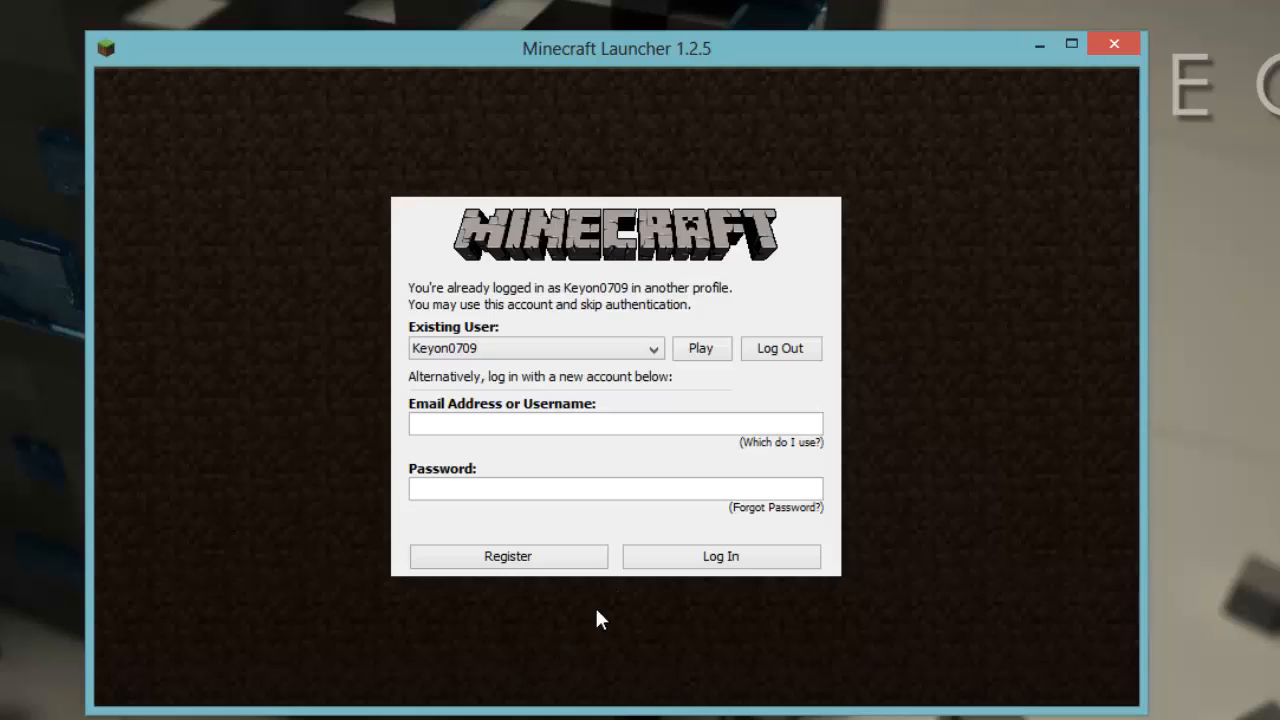
click(780, 348)
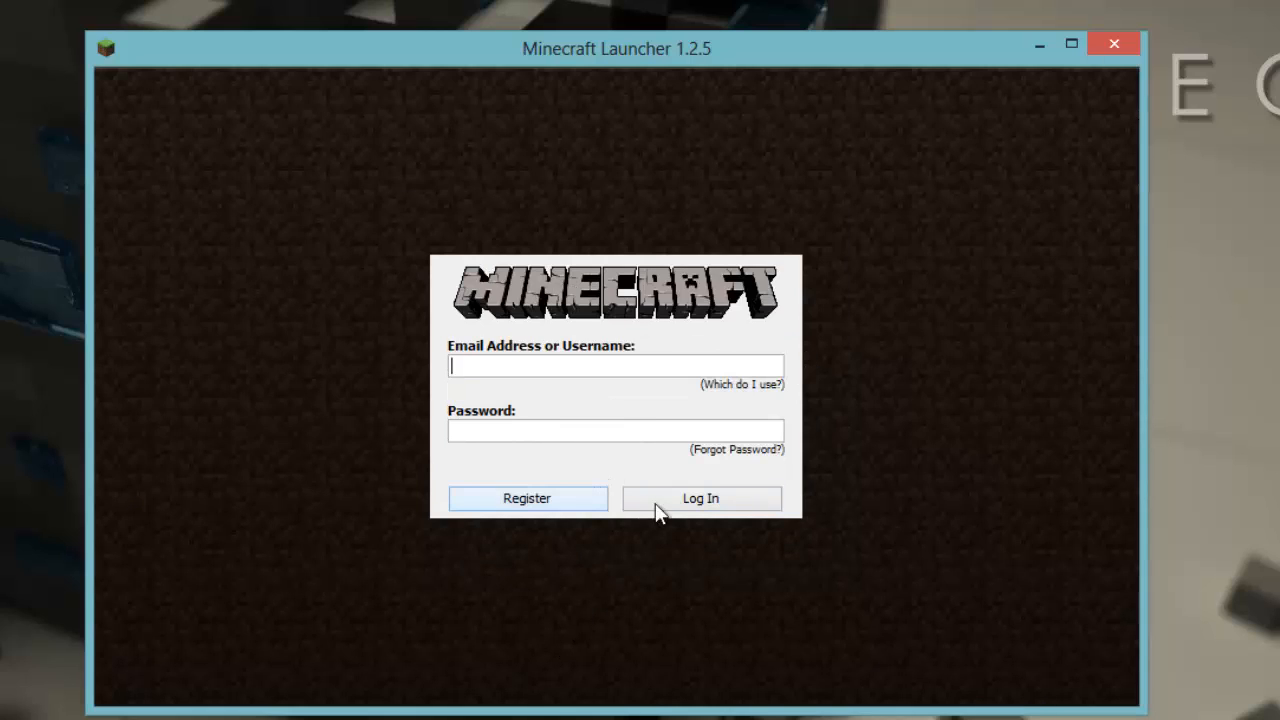
click(700, 498)
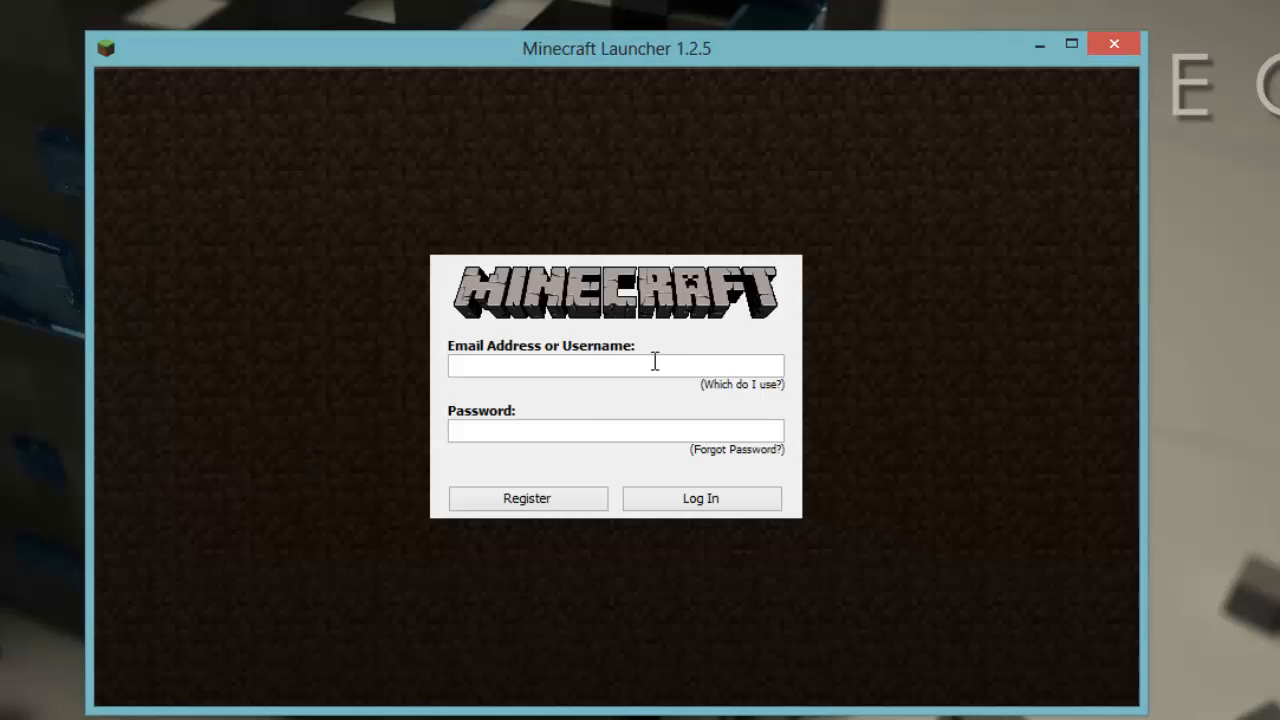
text(keyon0)
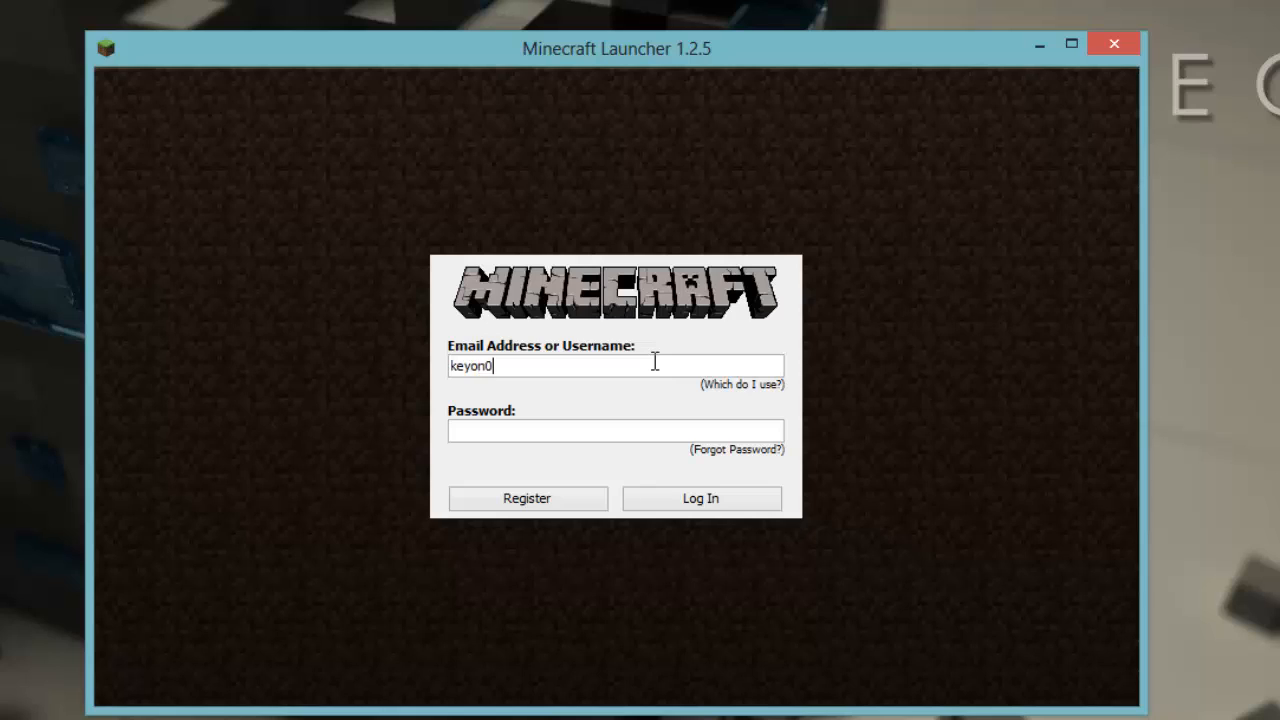
text(709)
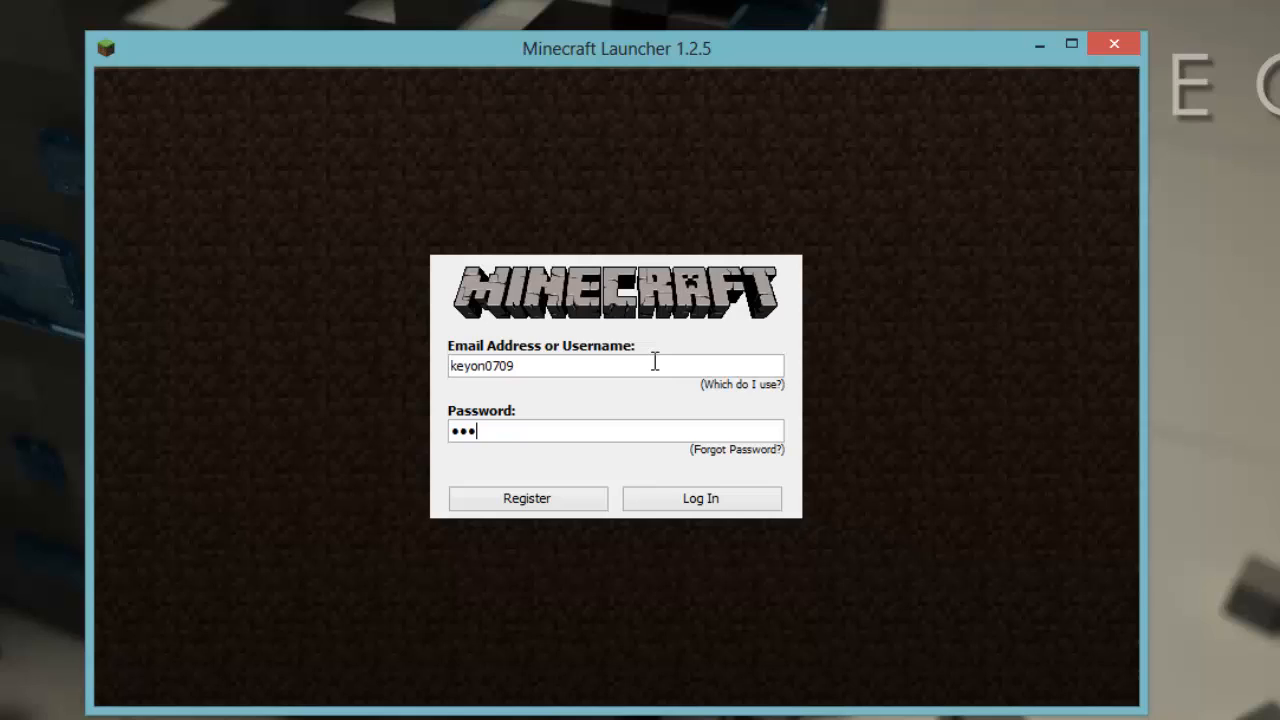
key(backspace)
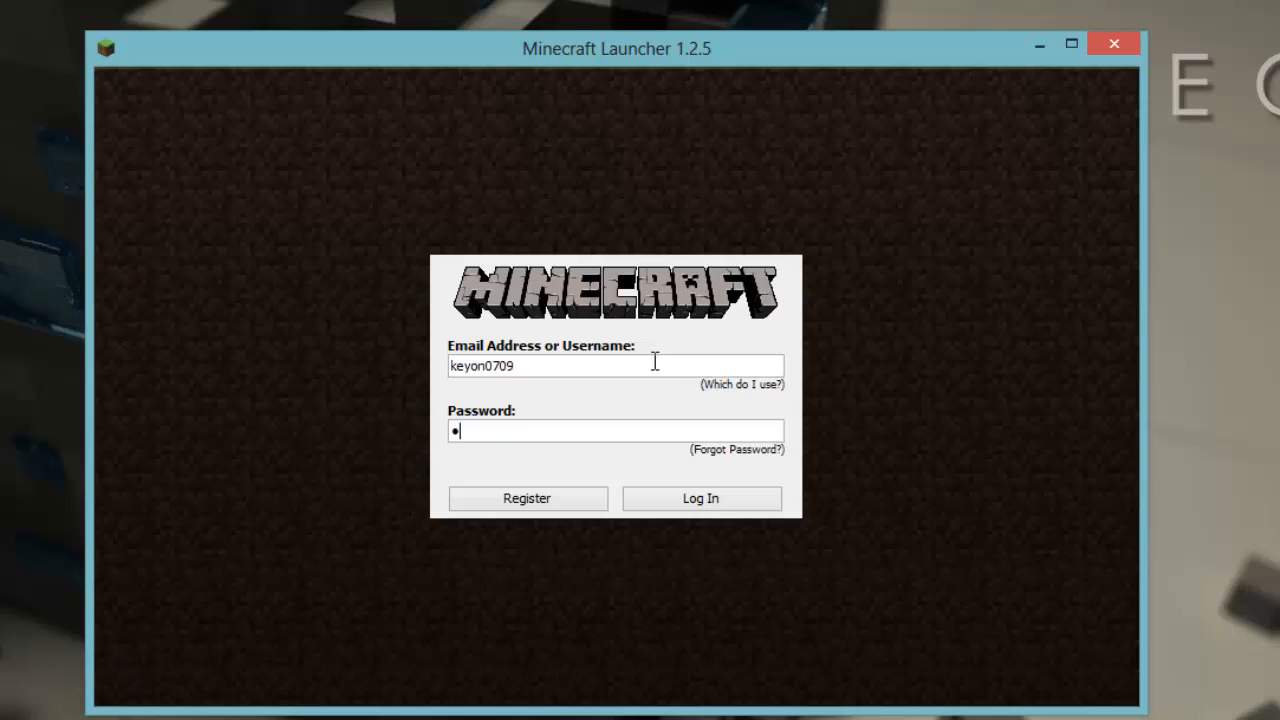
text(assword)
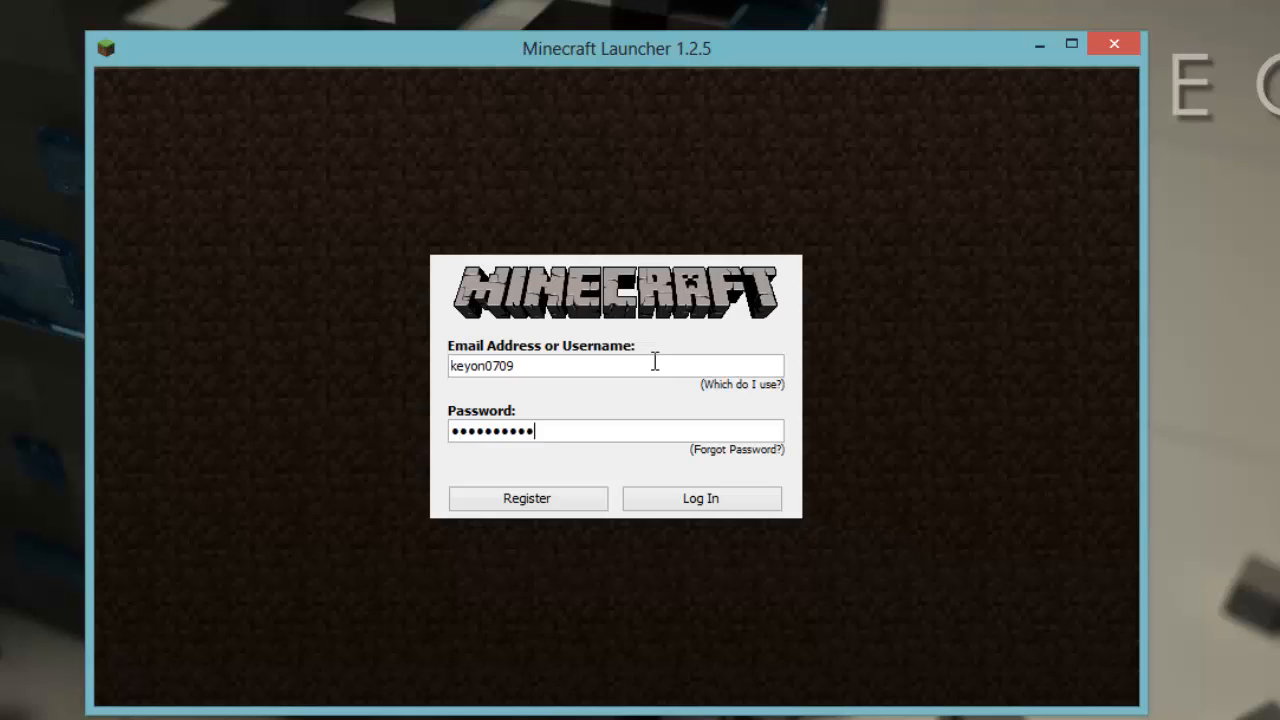
click(700, 498)
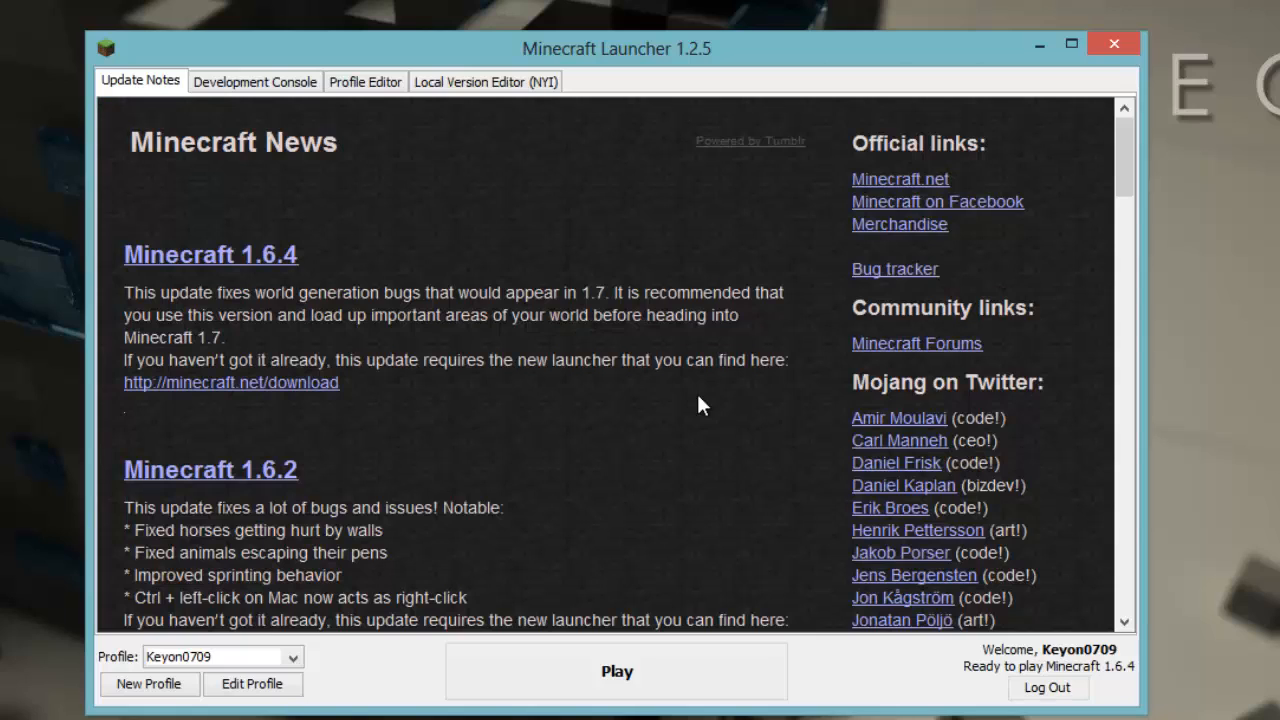
mouse_move(660, 428)
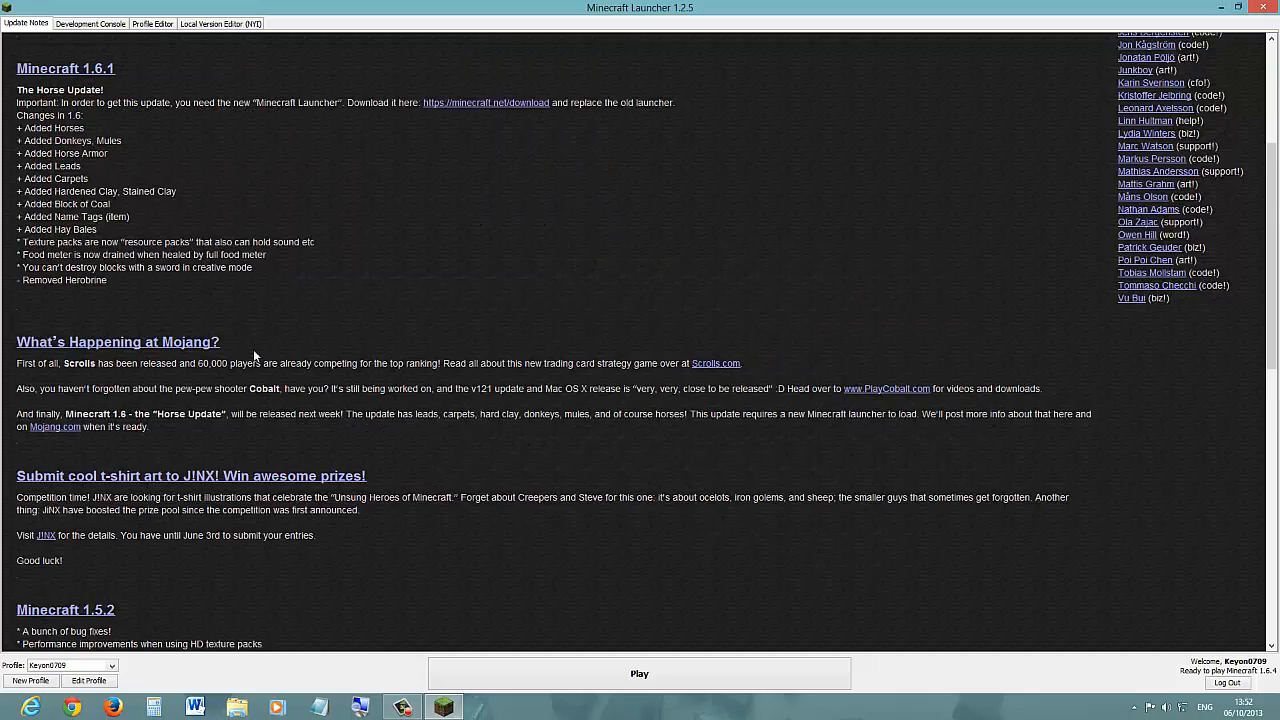
scroll(down, 3)
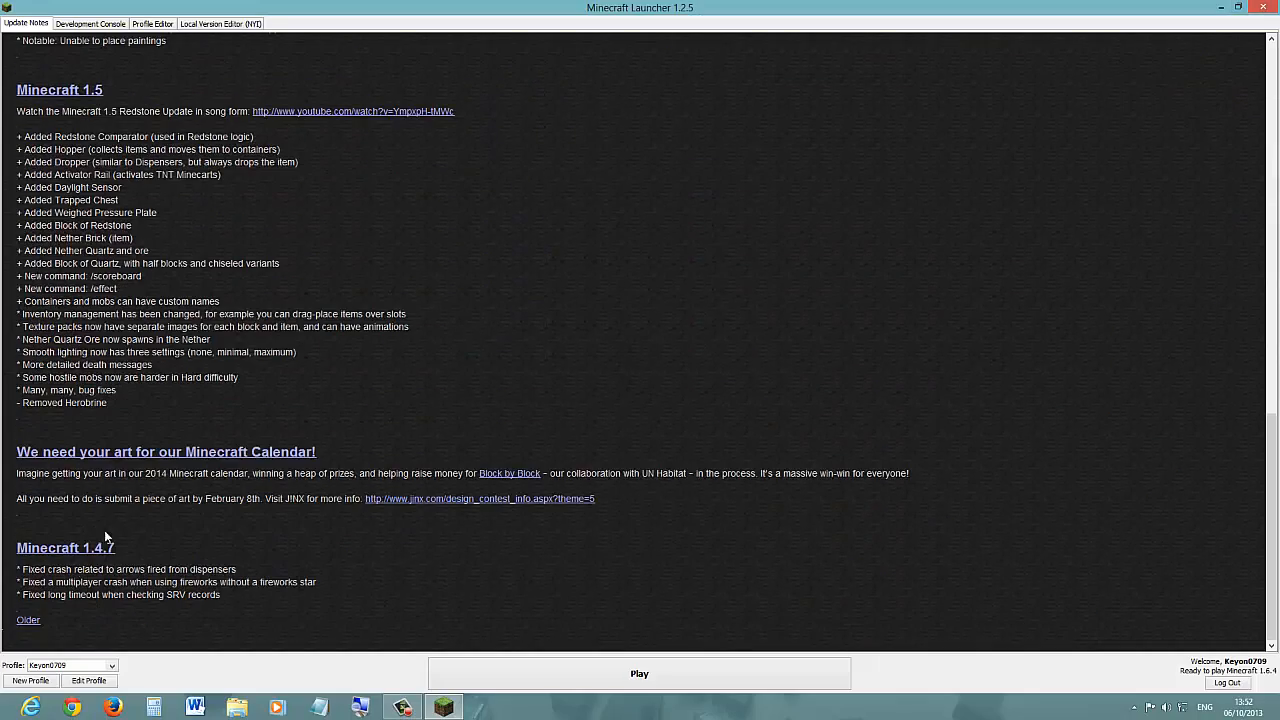
mouse_move(71, 437)
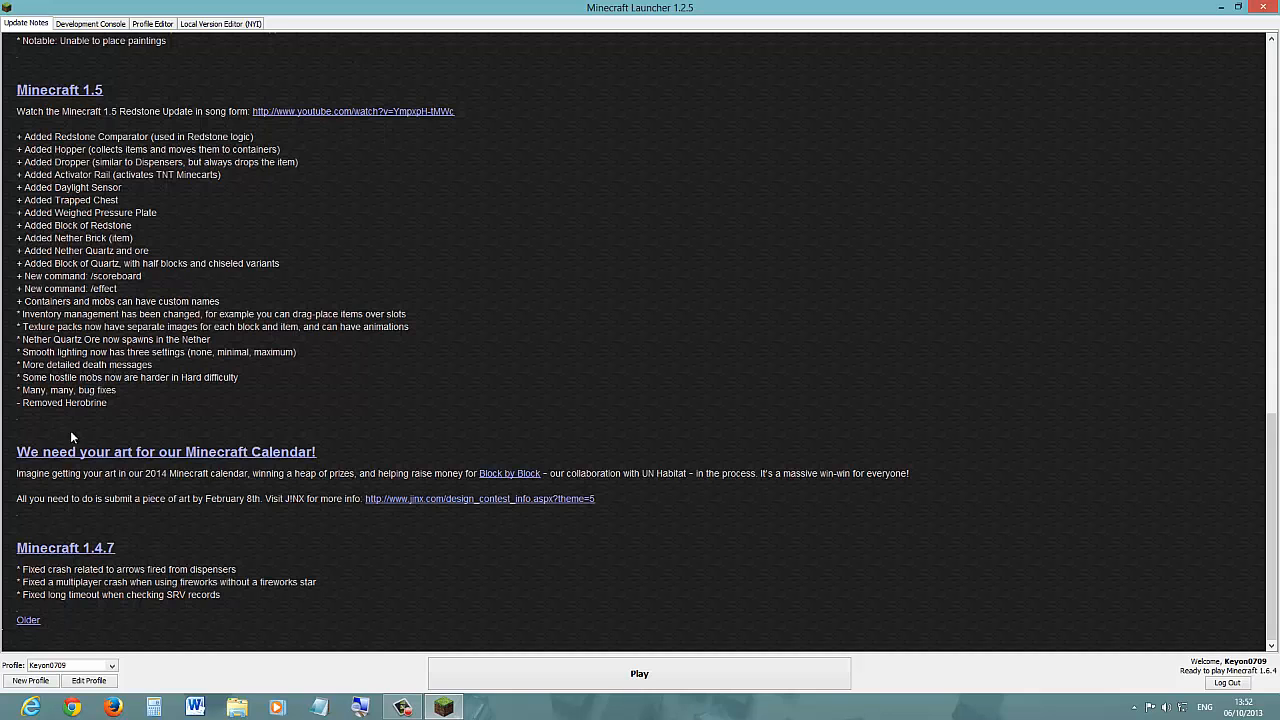
mouse_move(78, 397)
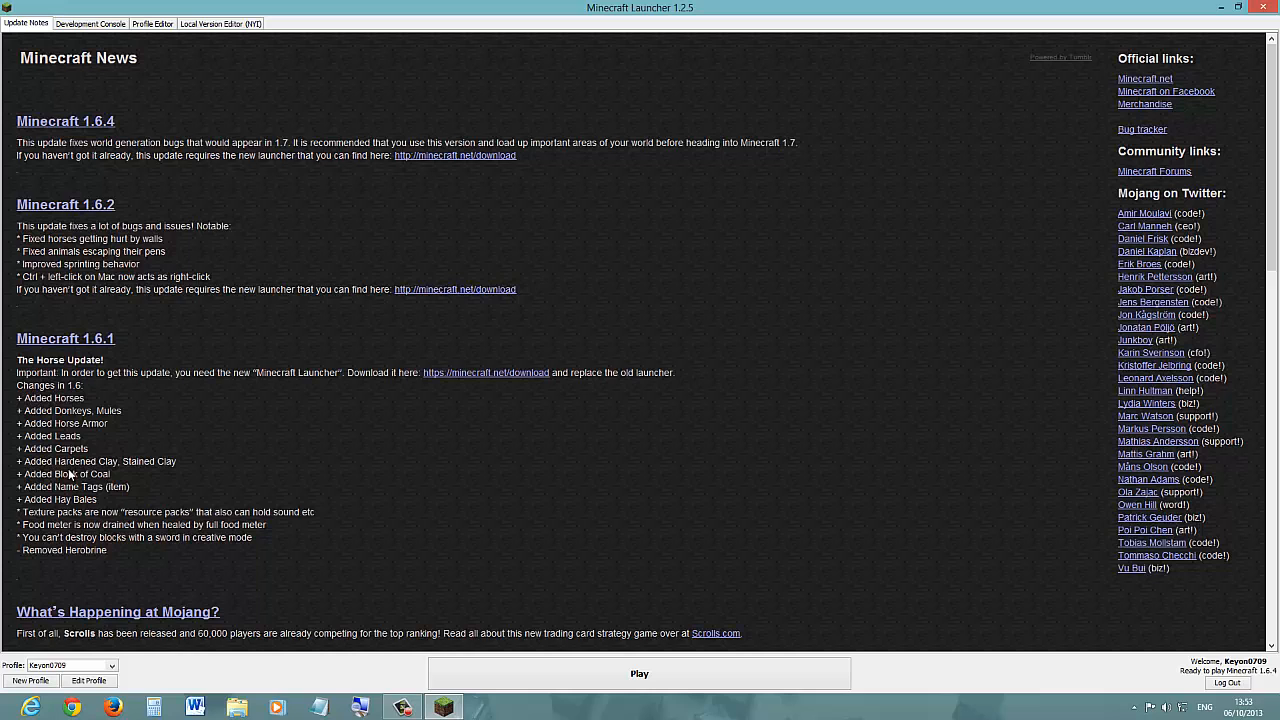
mouse_move(44, 407)
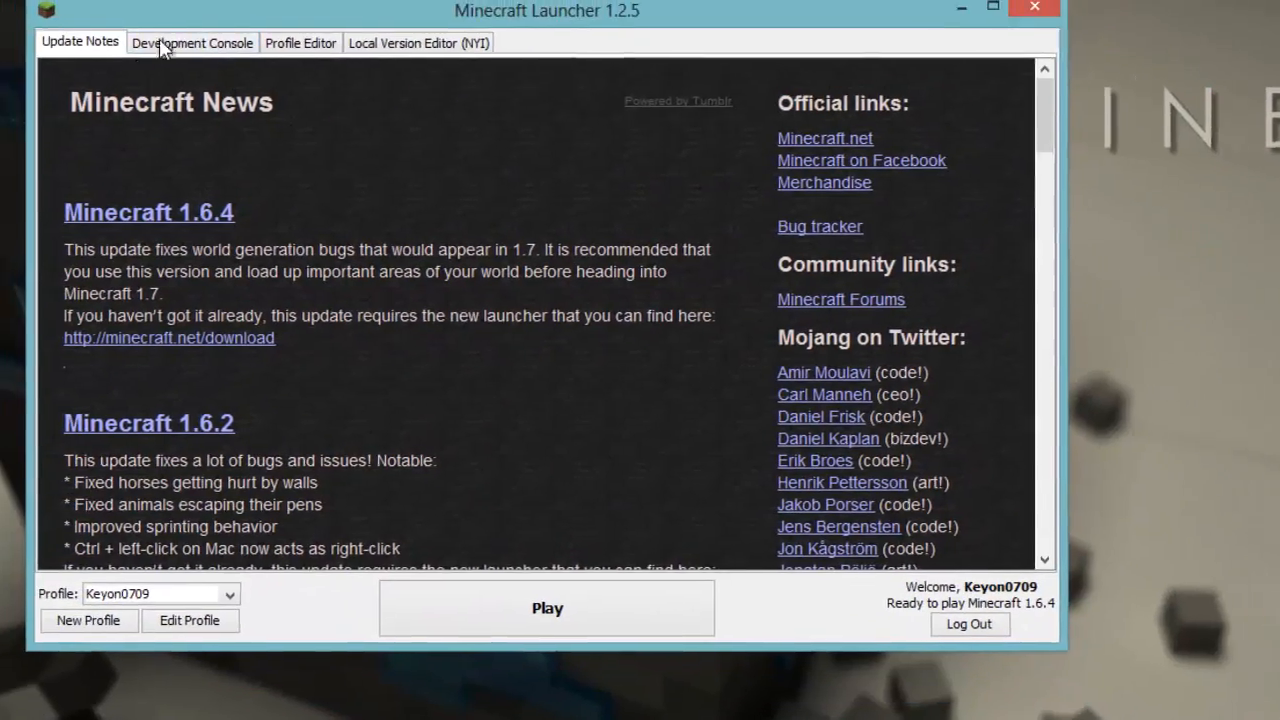
click(191, 43)
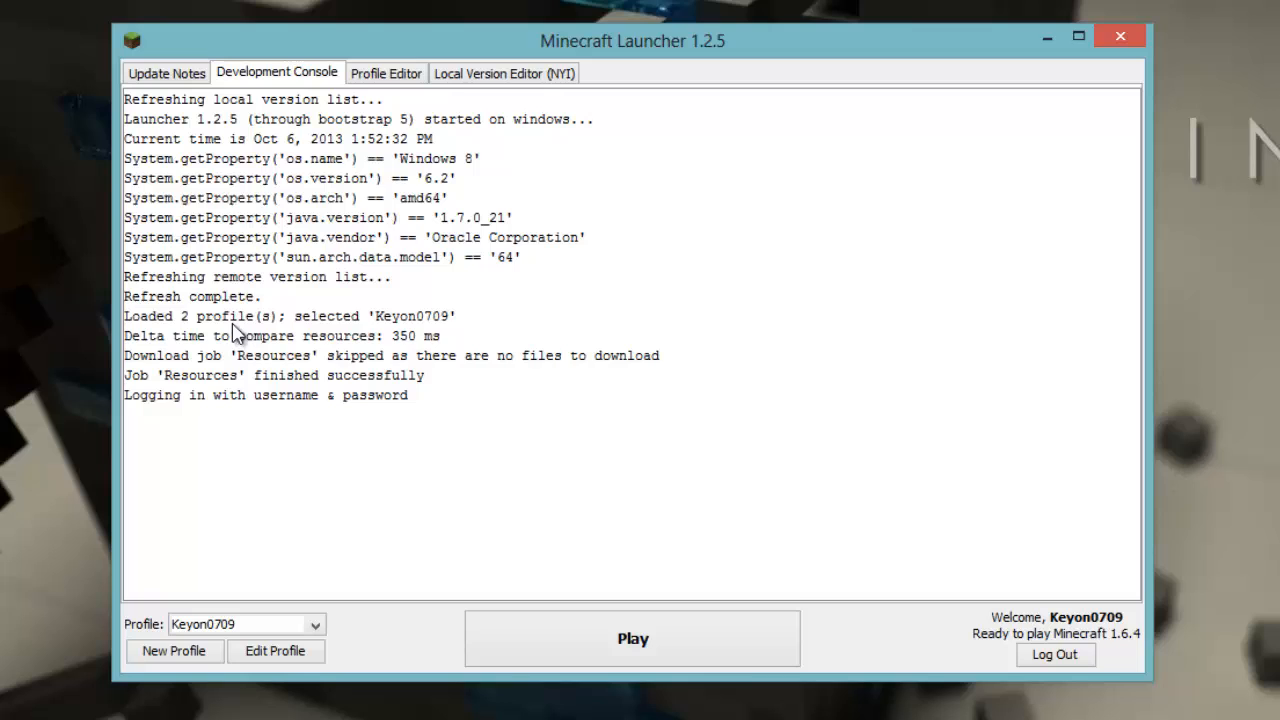
drag(295, 237, 407, 395)
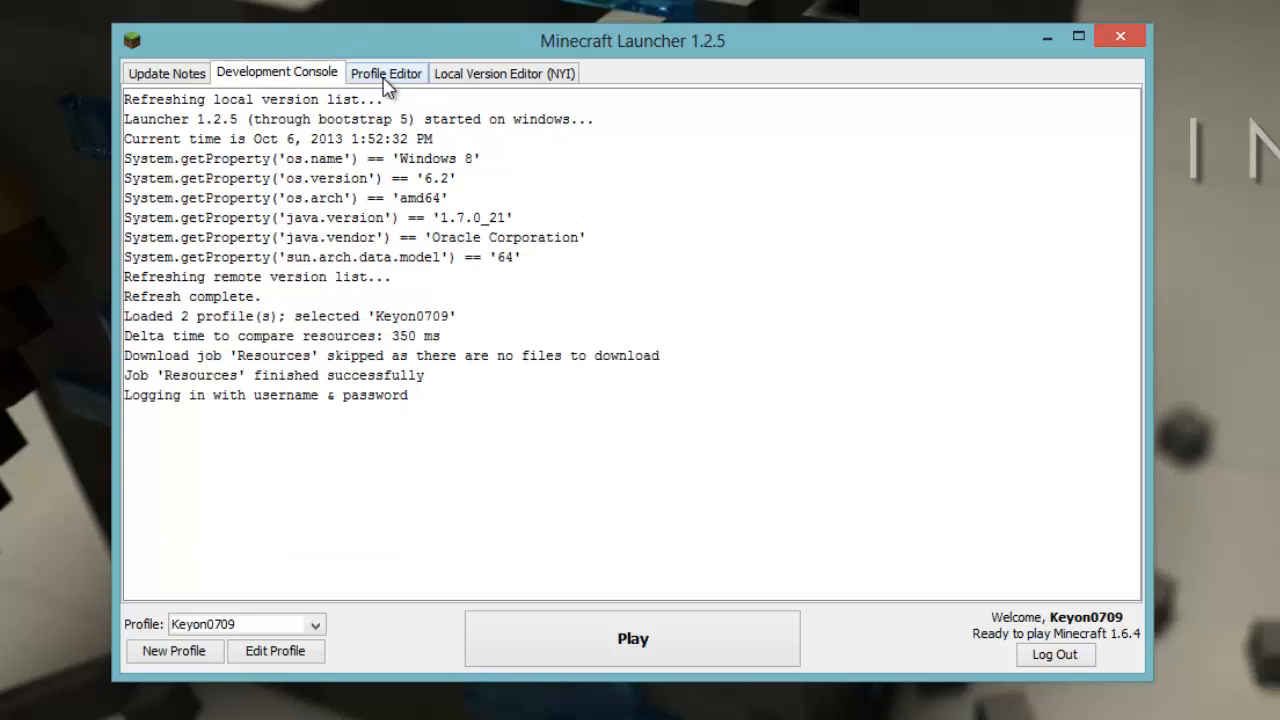
click(386, 72)
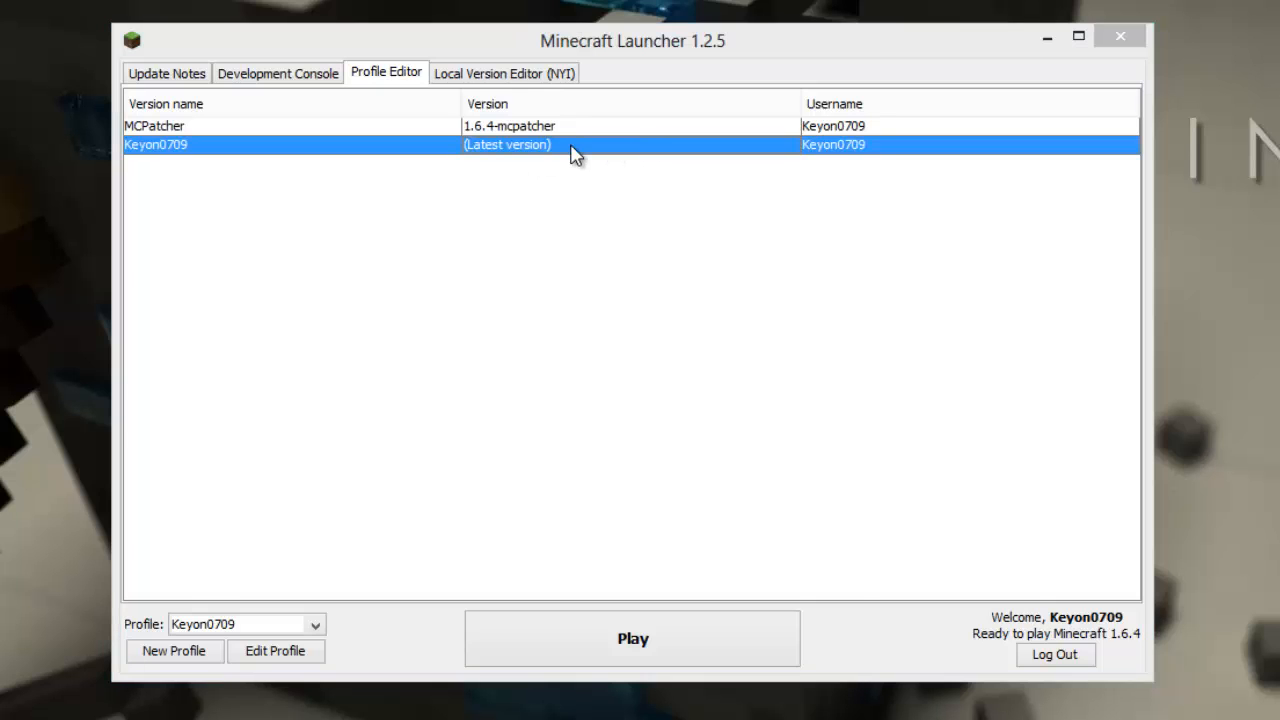
click(275, 651)
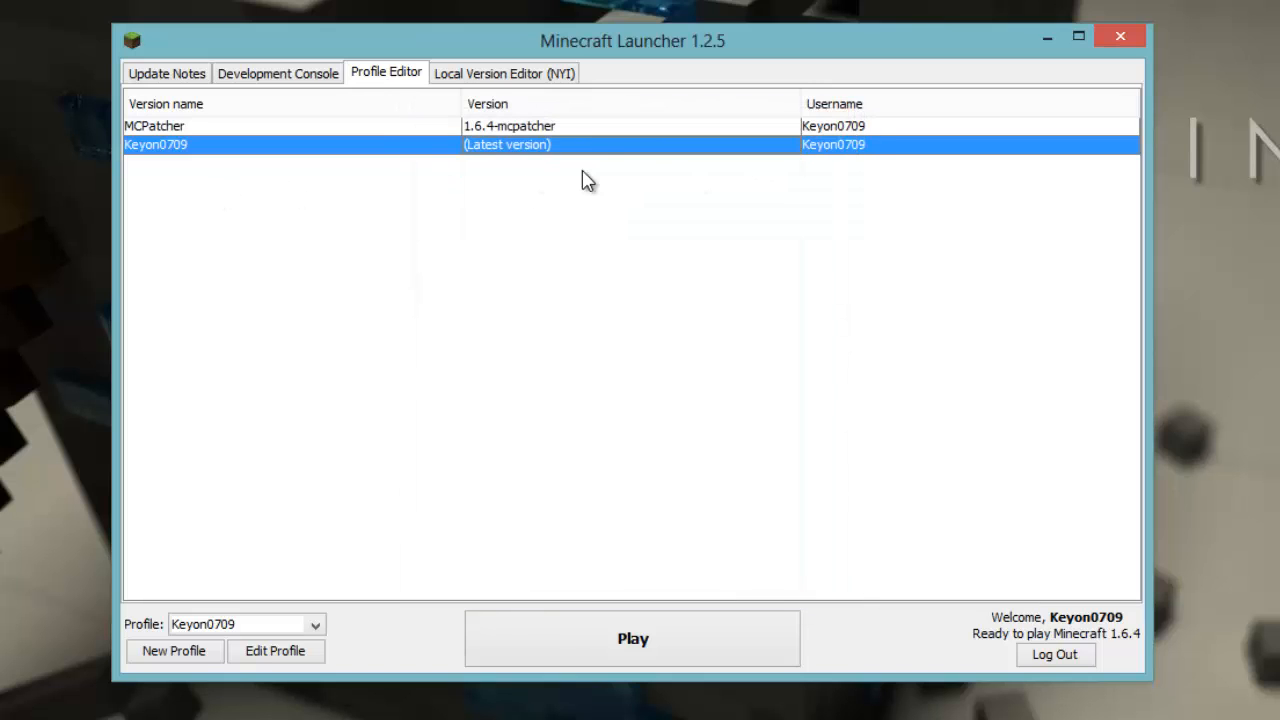
click(828, 447)
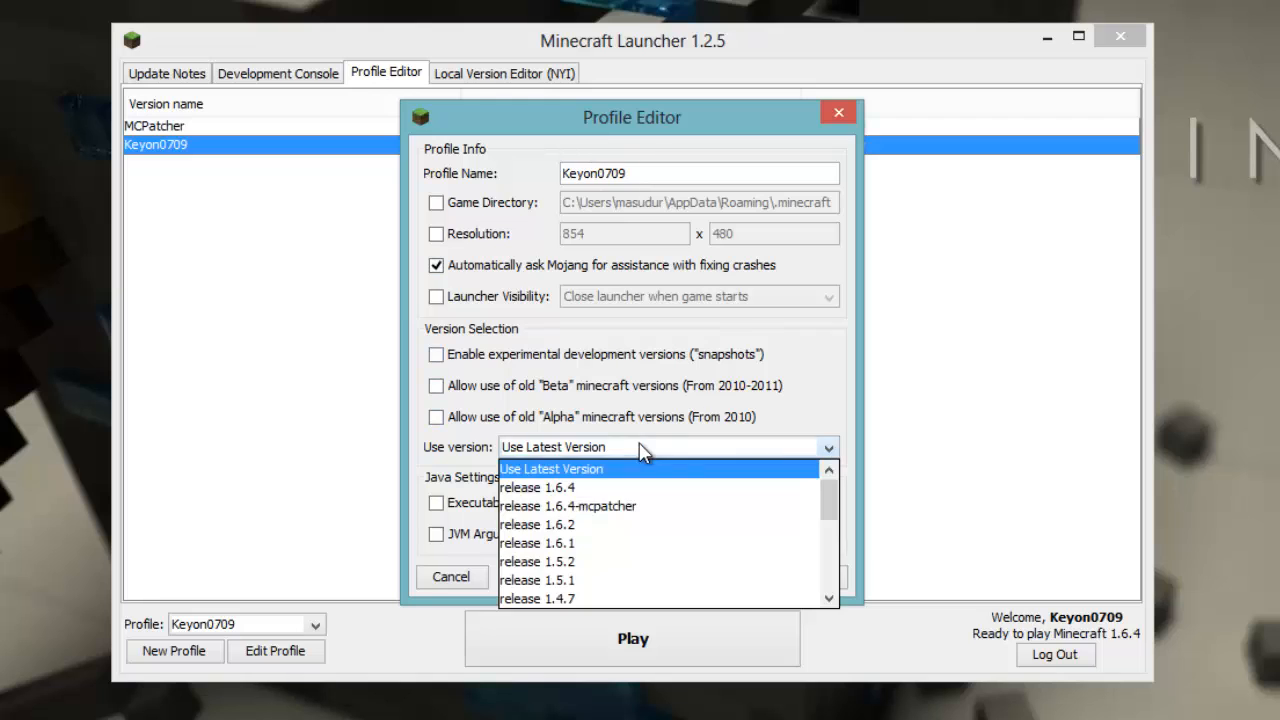
mouse_move(640, 506)
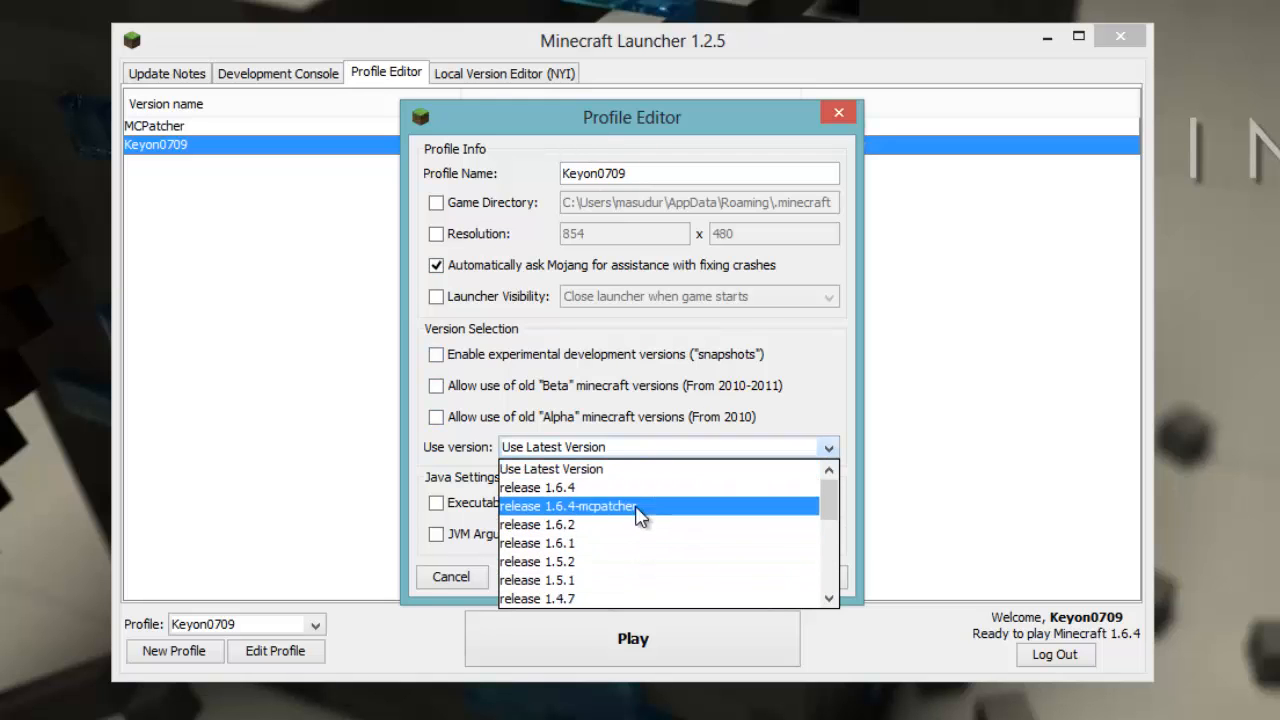
click(504, 72)
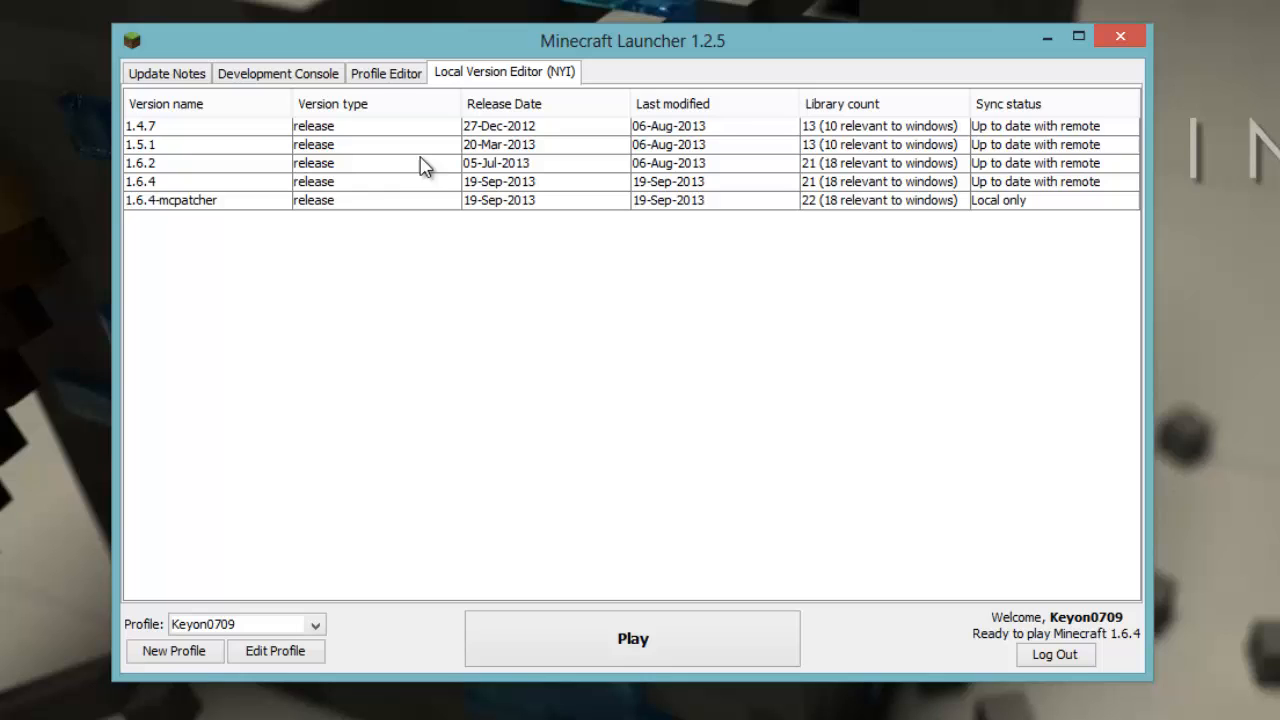
click(166, 72)
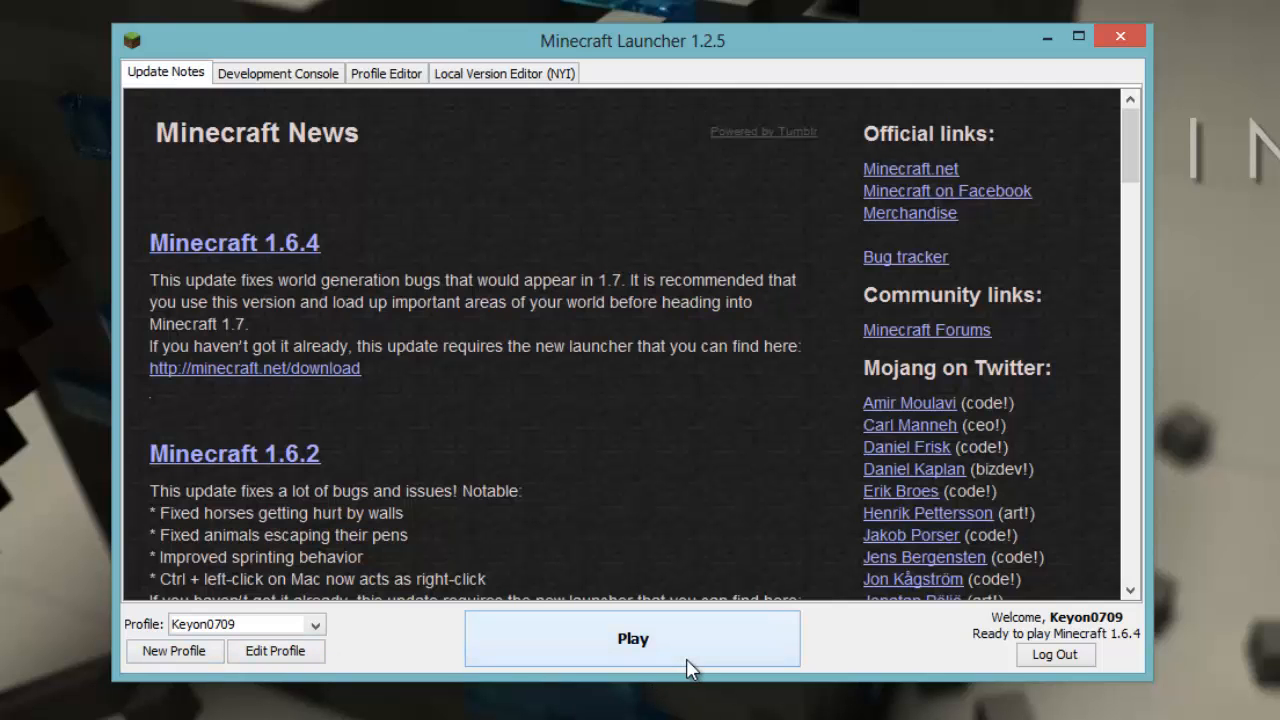
Launch Minecraft 1.6.4, view the Singleplayer world list, and cancel back to the title menu
click(632, 638)
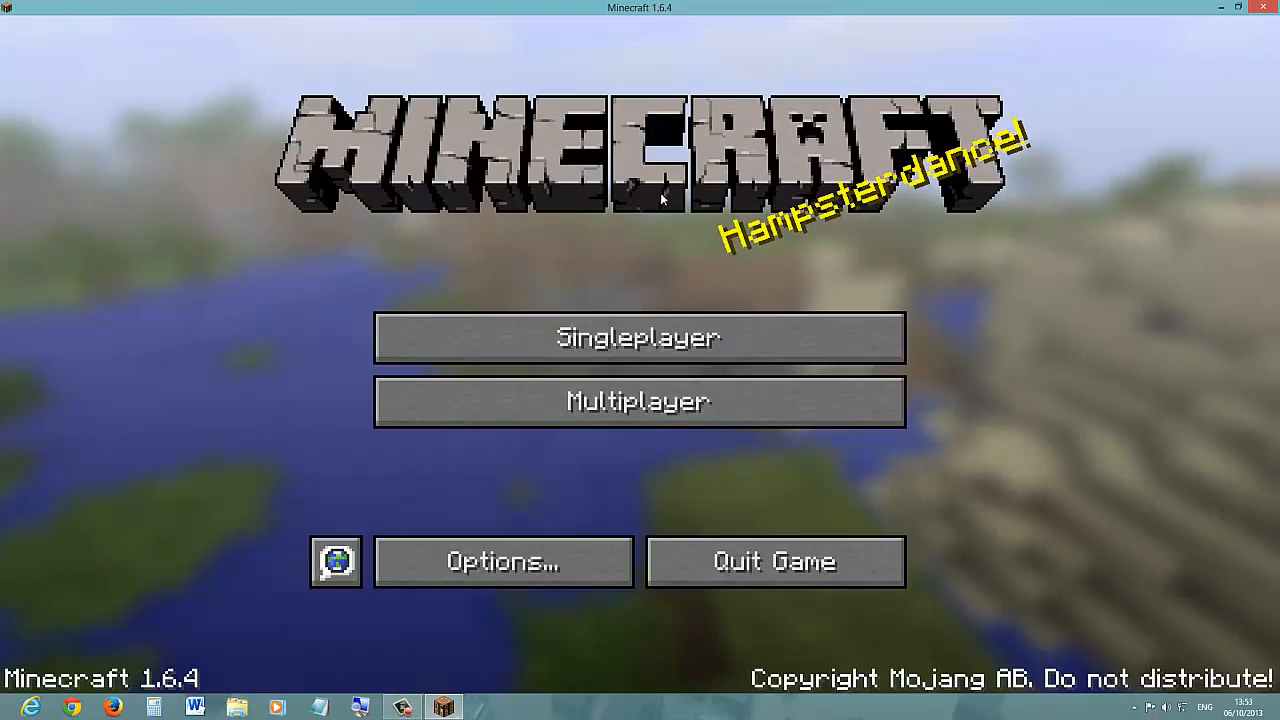
mouse_move(425, 627)
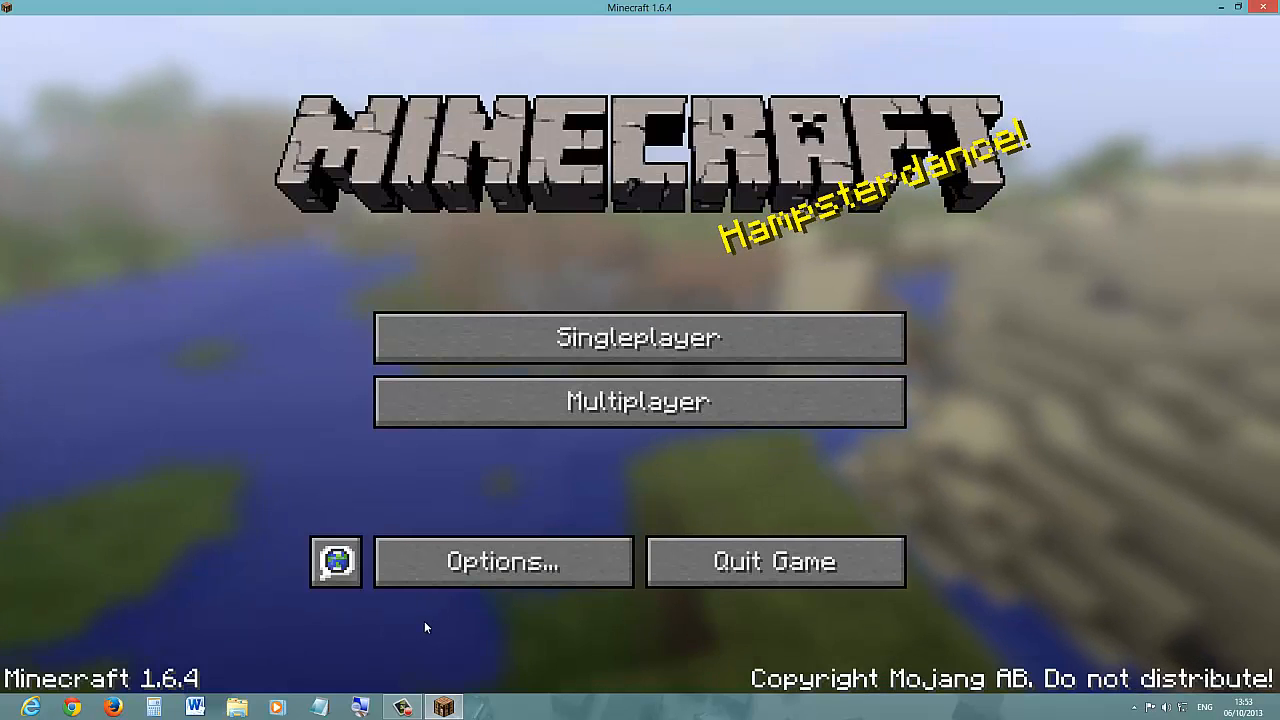
mouse_move(639, 401)
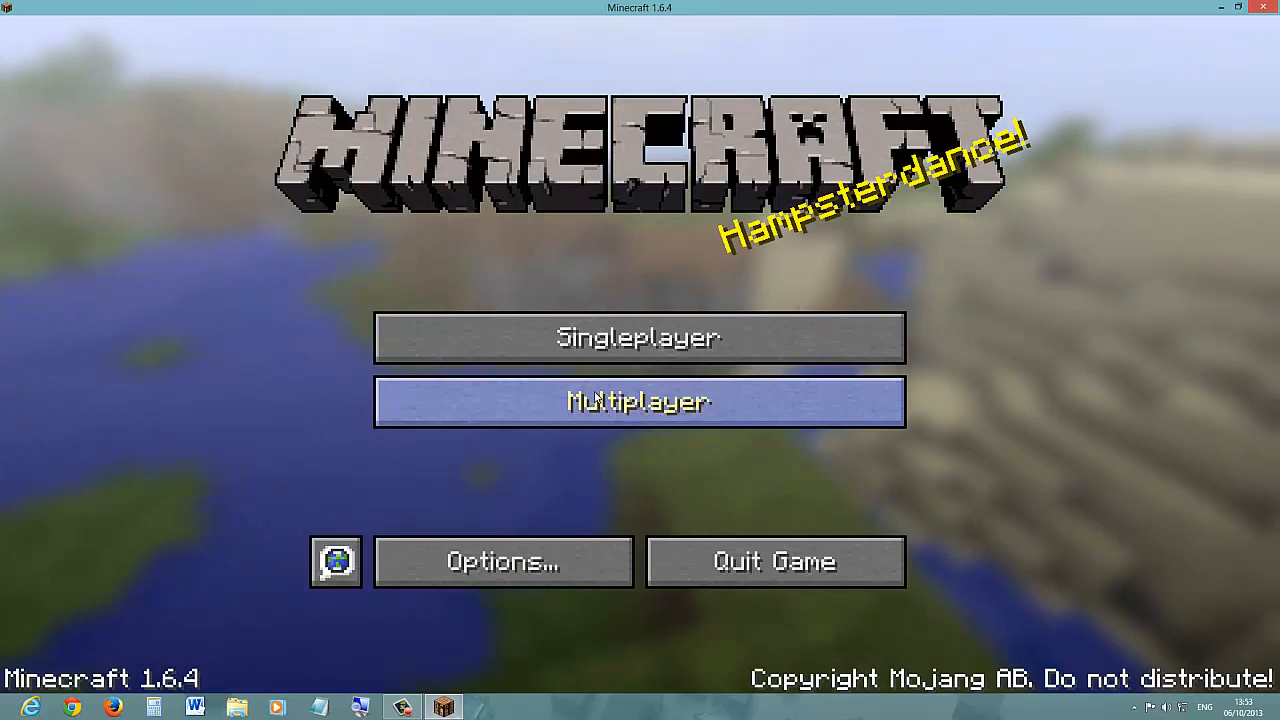
mouse_move(640, 338)
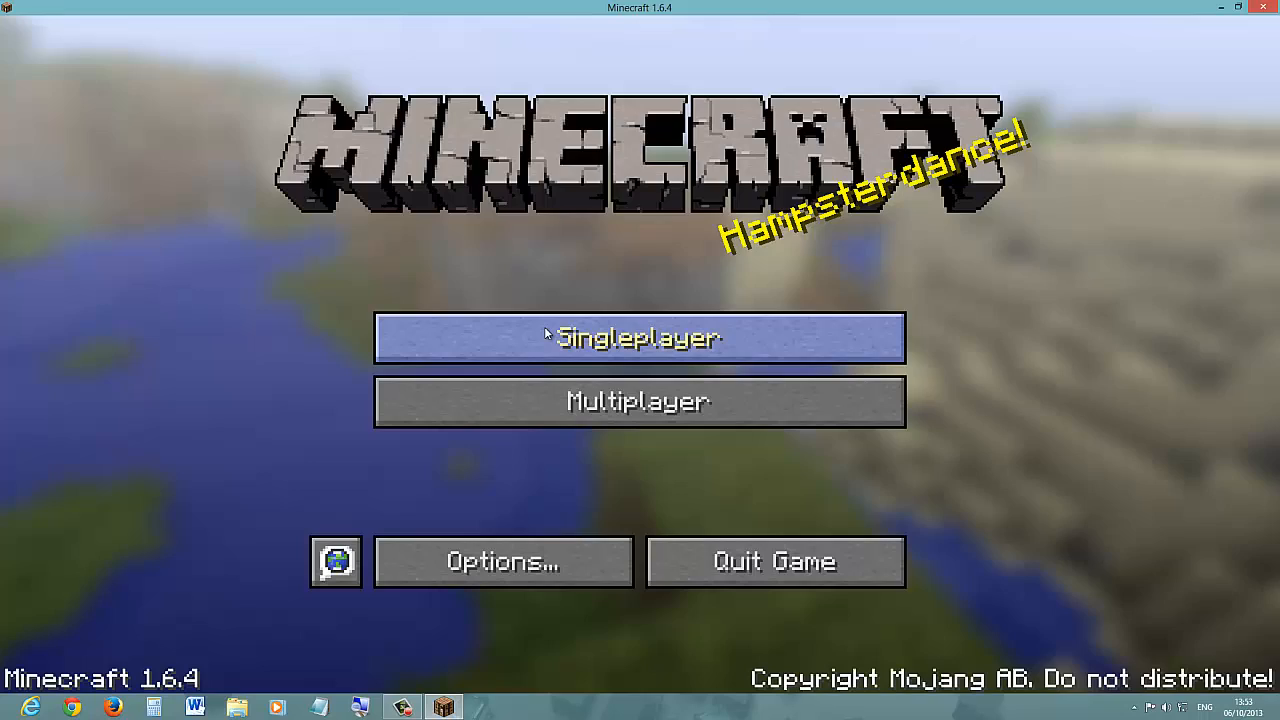
click(639, 338)
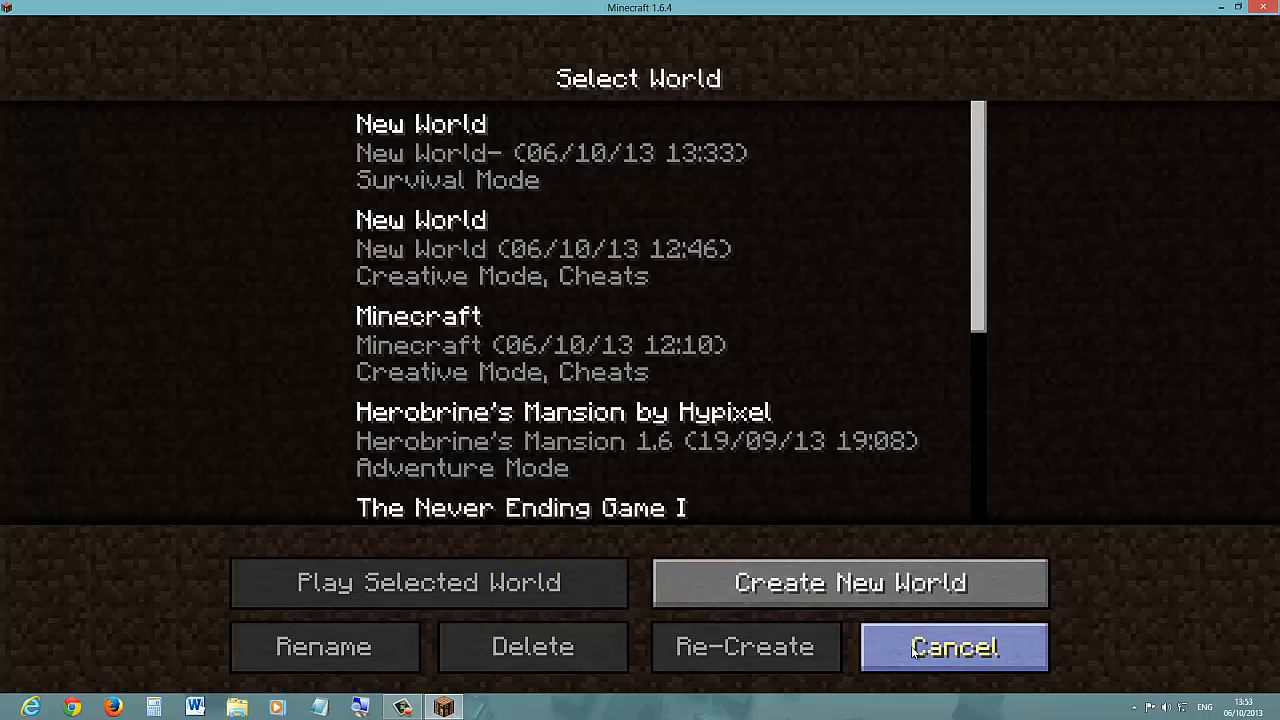
mouse_move(850, 583)
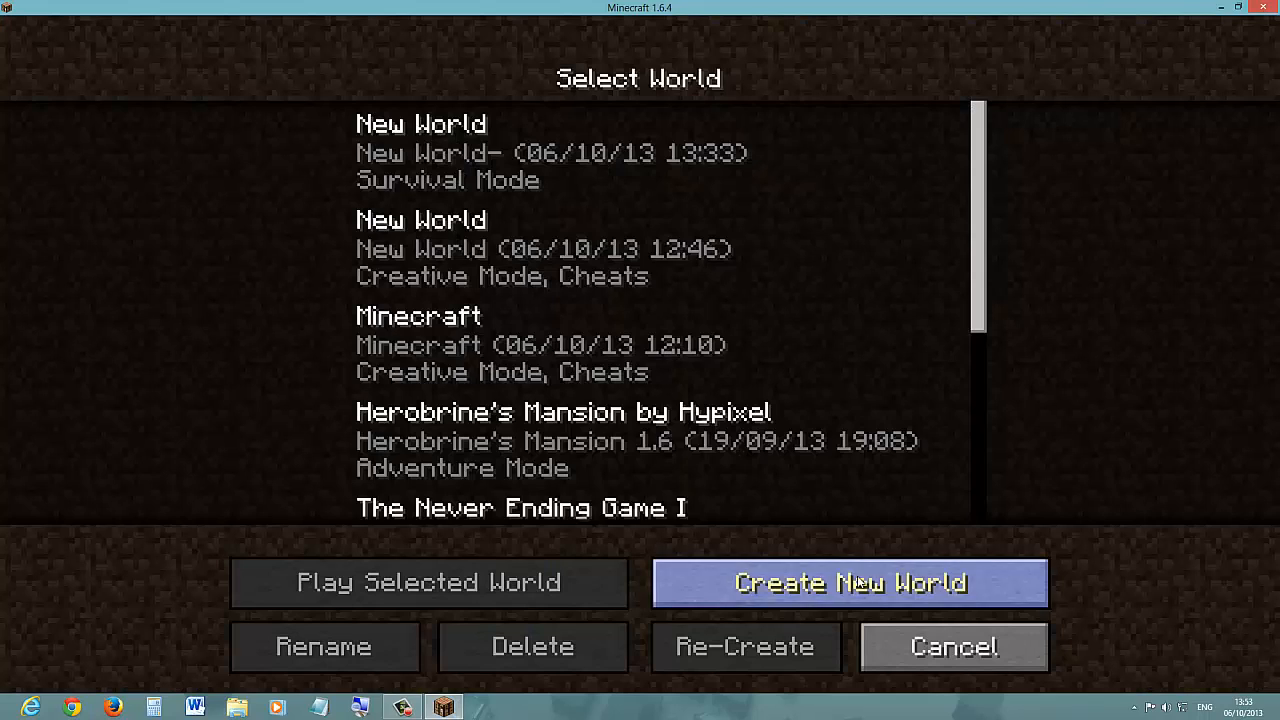
click(953, 647)
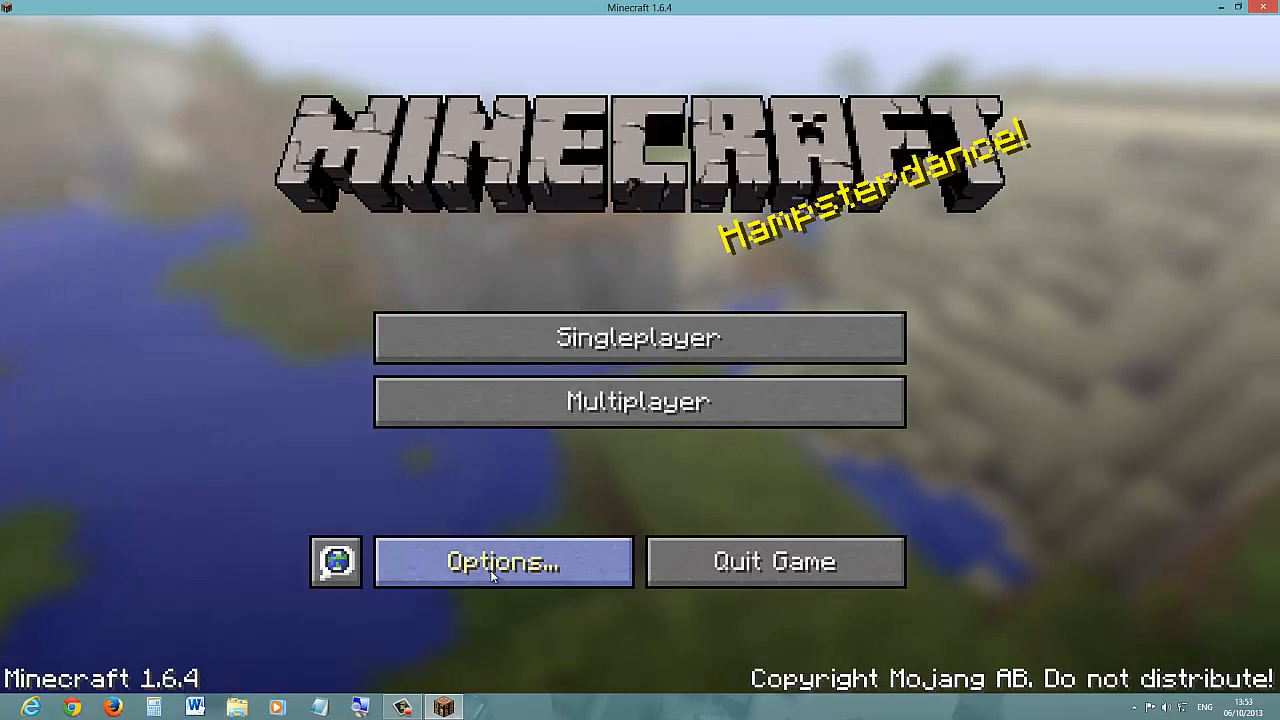
In Options, cycle difficulty through Hard and Normal, leaving it at Peaceful
click(503, 562)
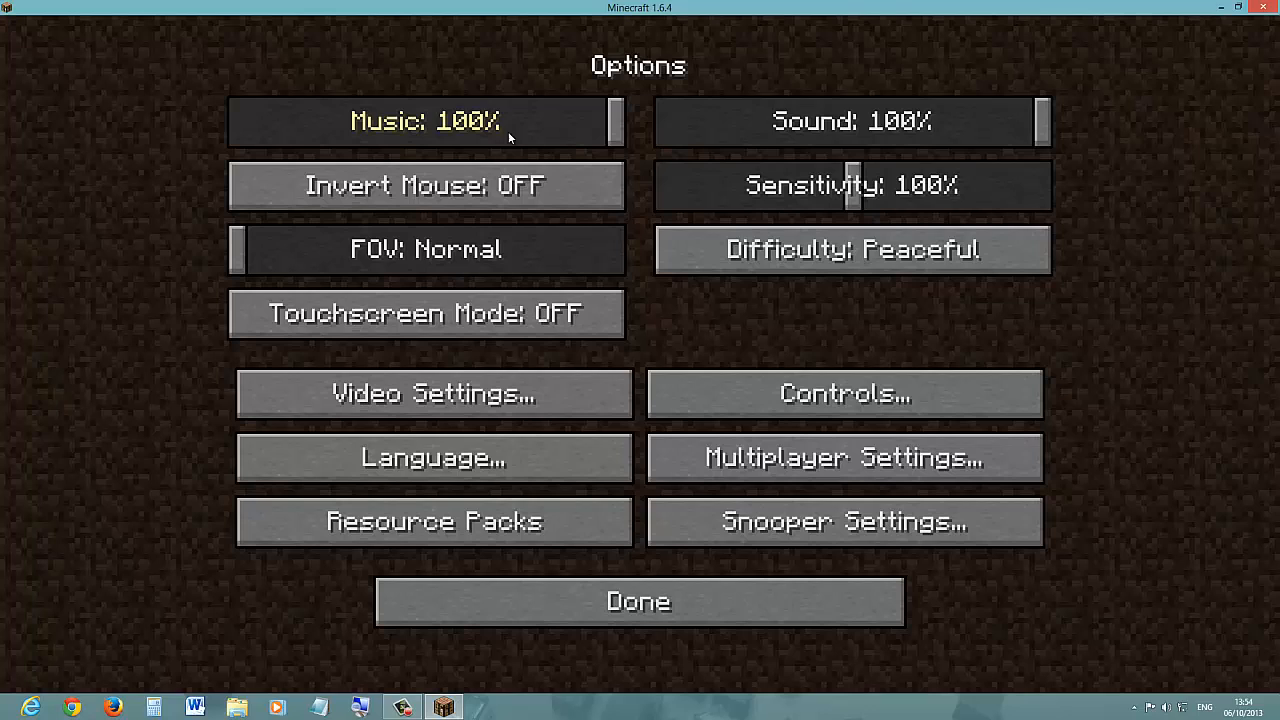
mouse_move(575, 248)
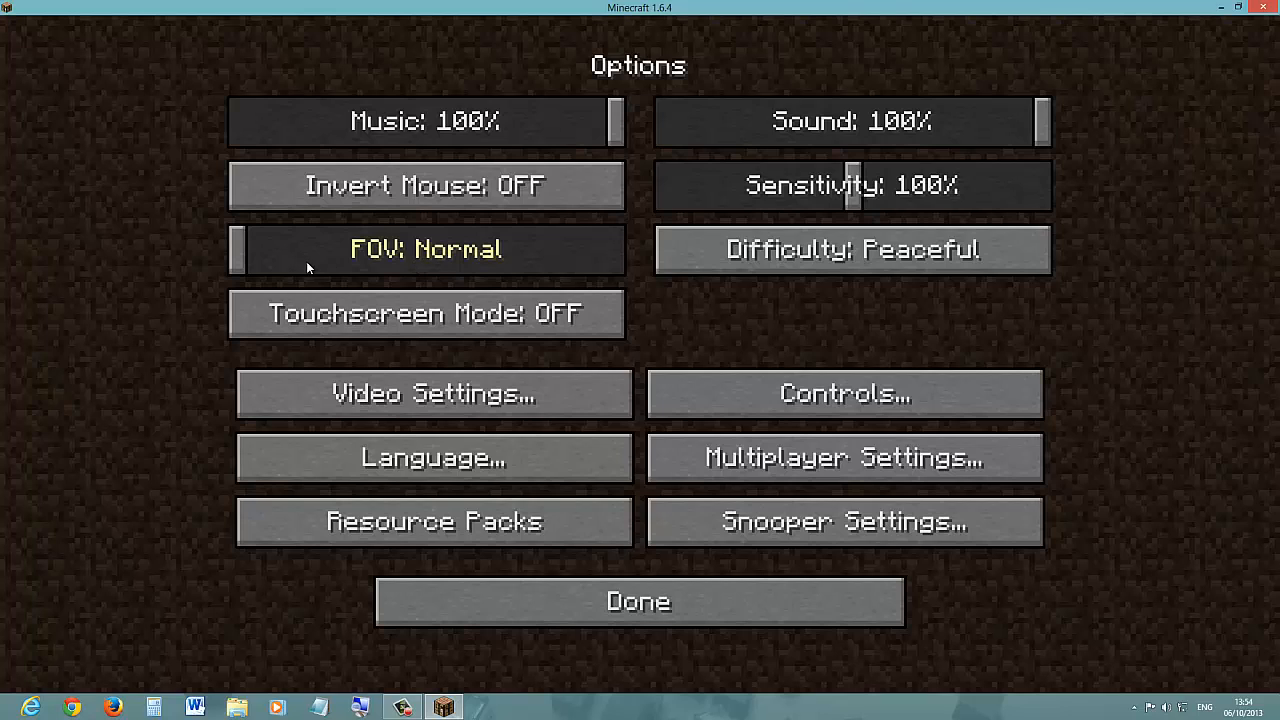
mouse_move(215, 278)
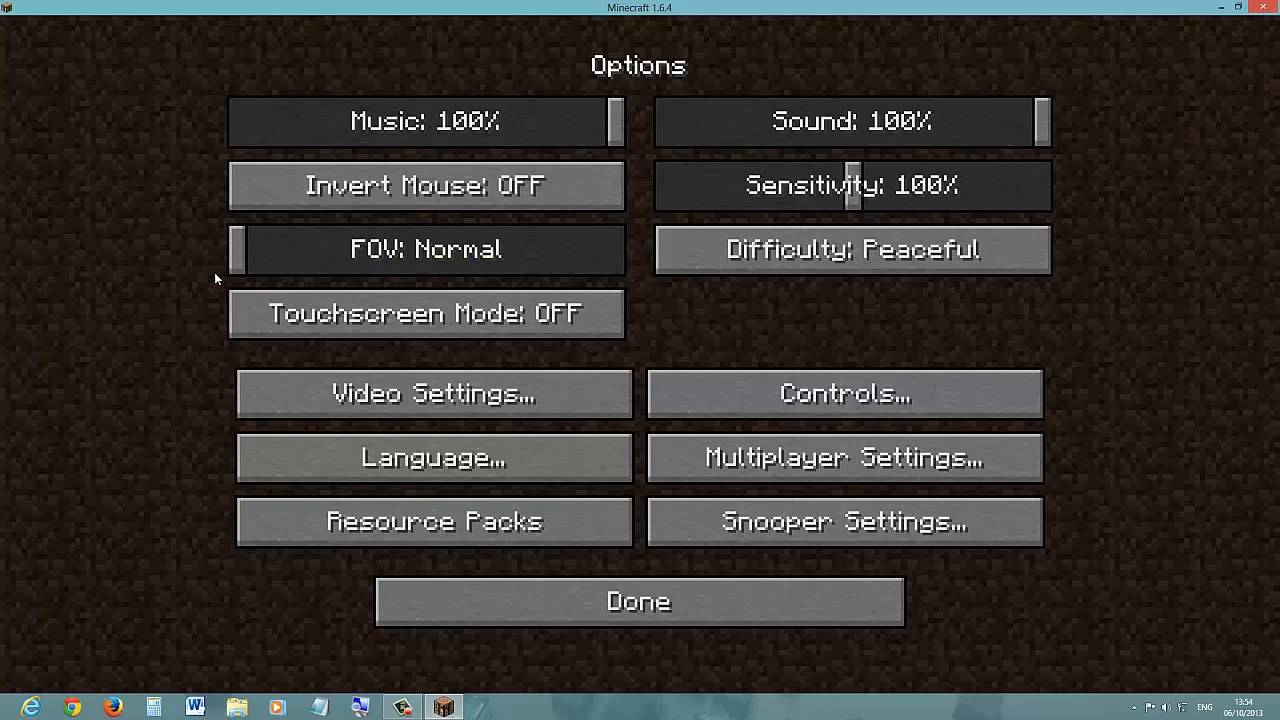
mouse_move(420, 249)
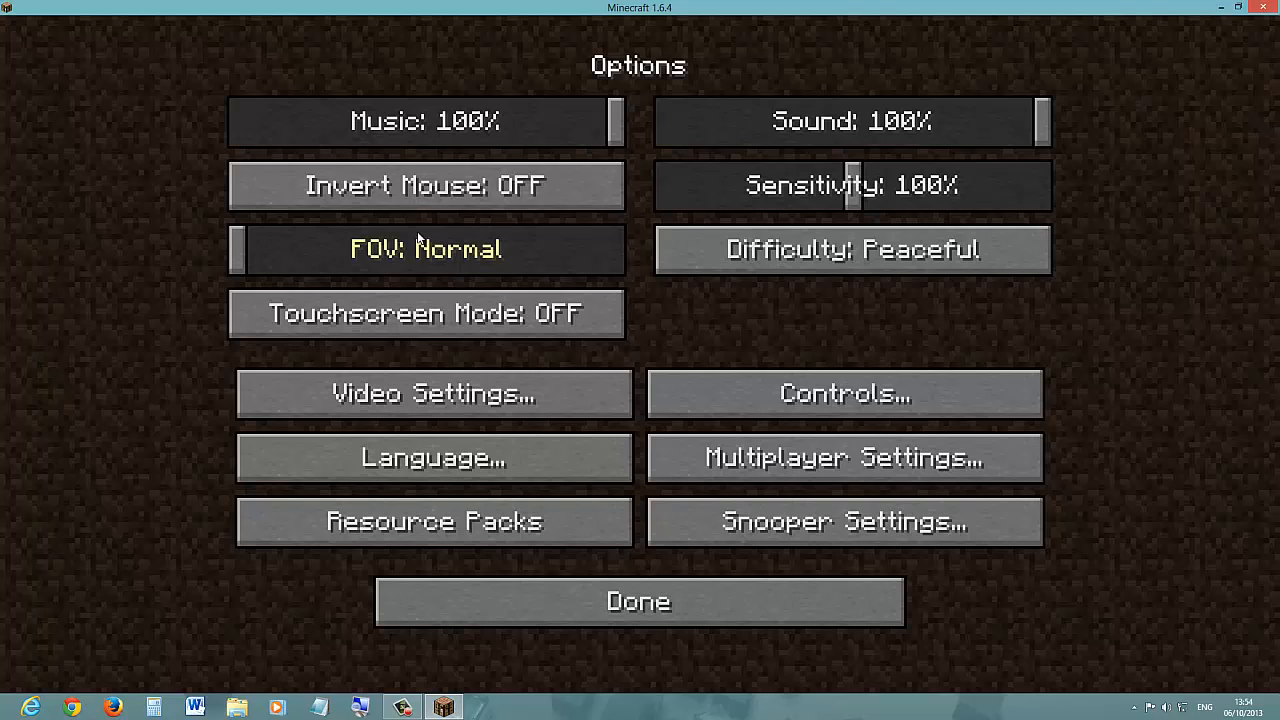
click(851, 249)
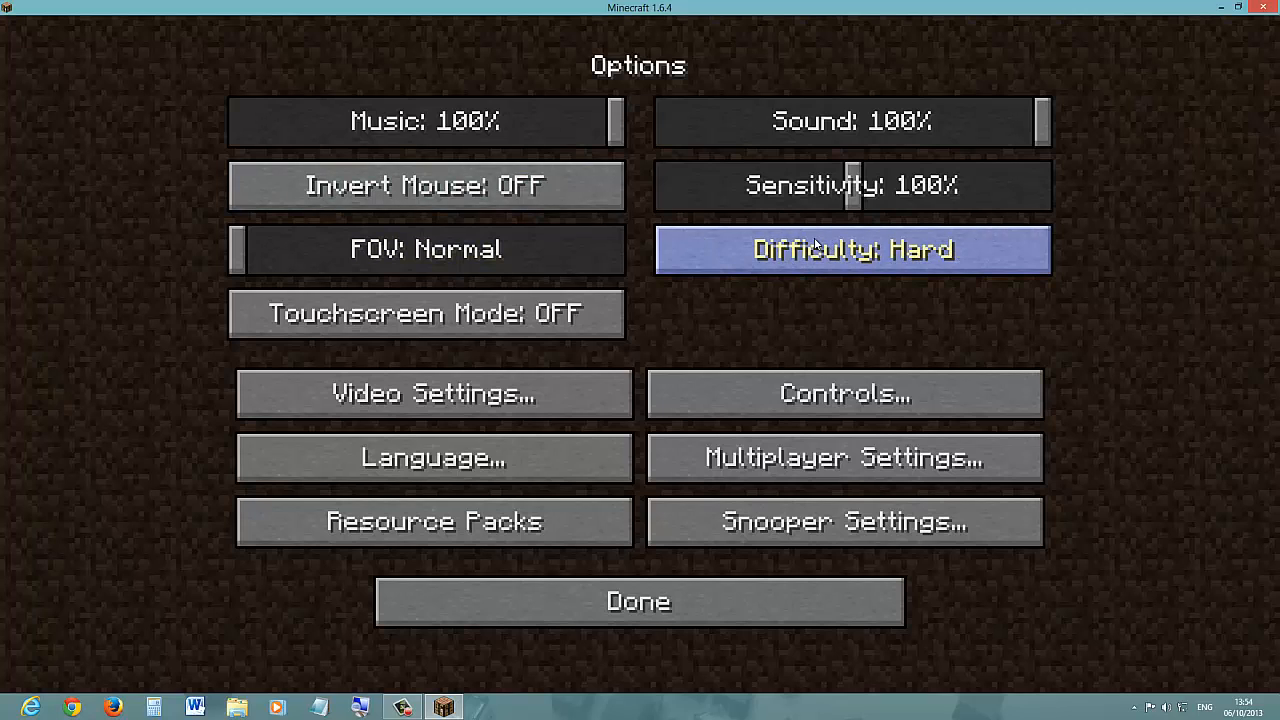
click(851, 249)
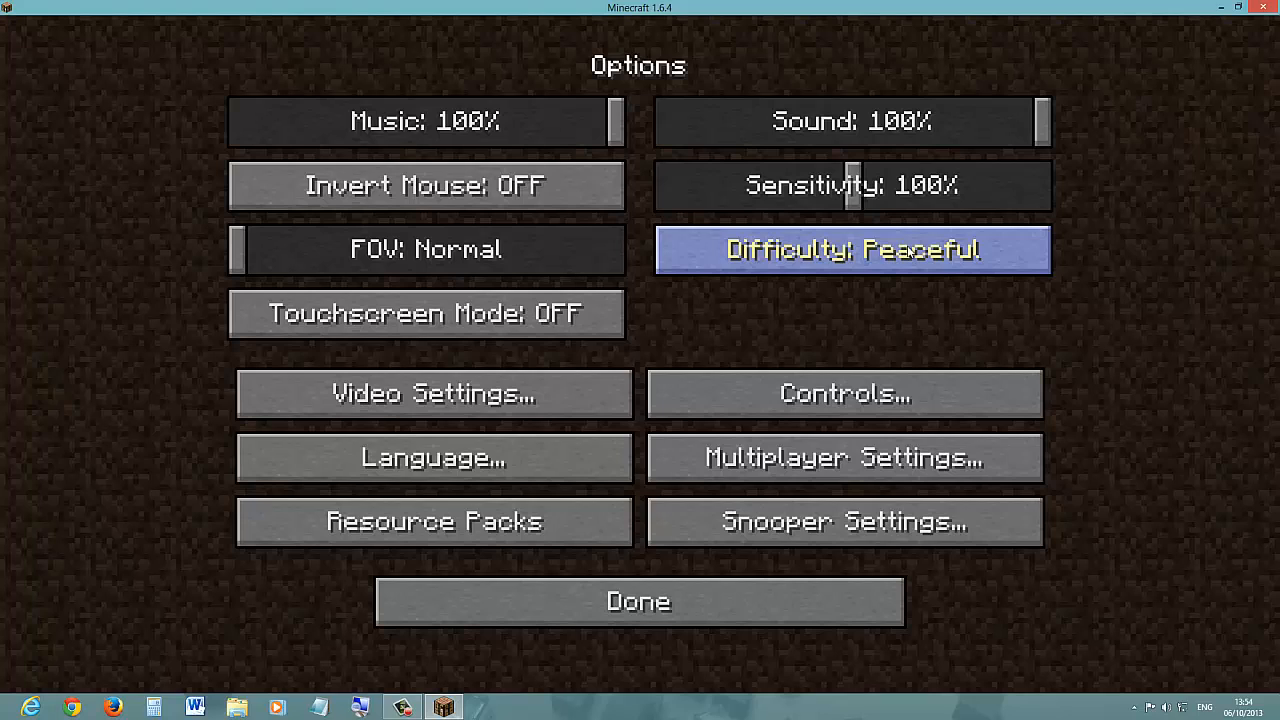
mouse_move(910, 251)
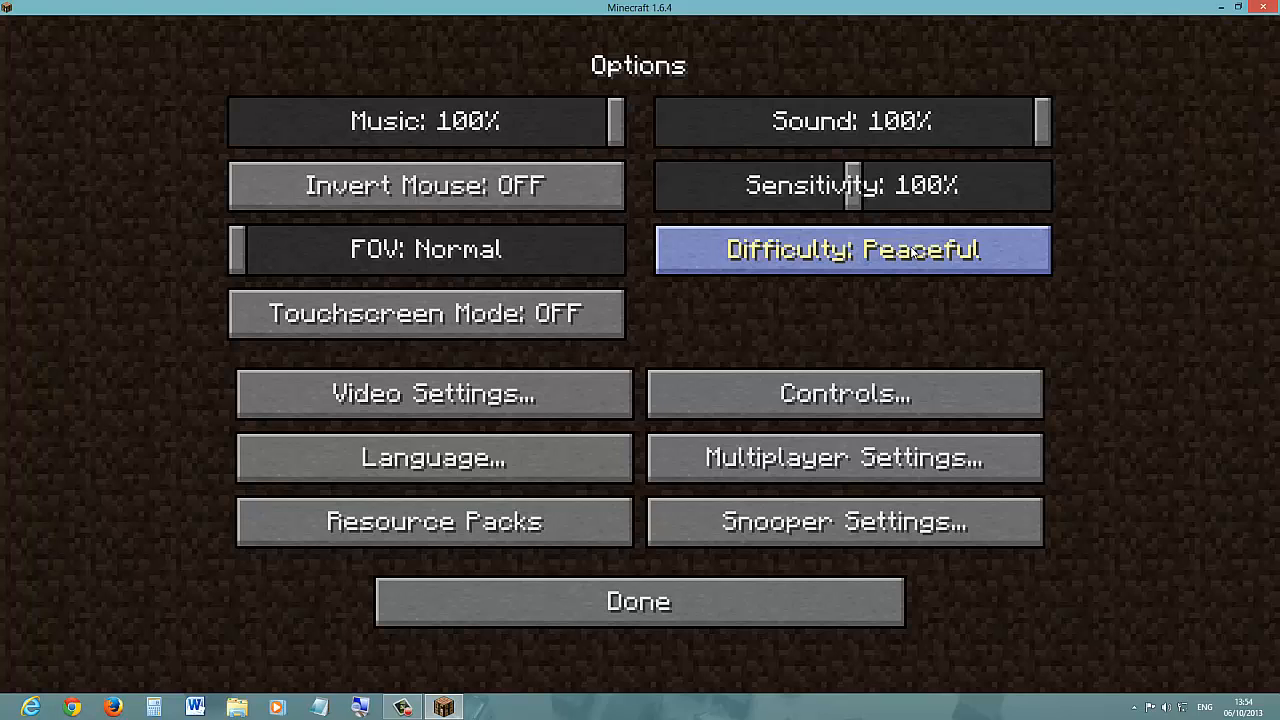
click(851, 249)
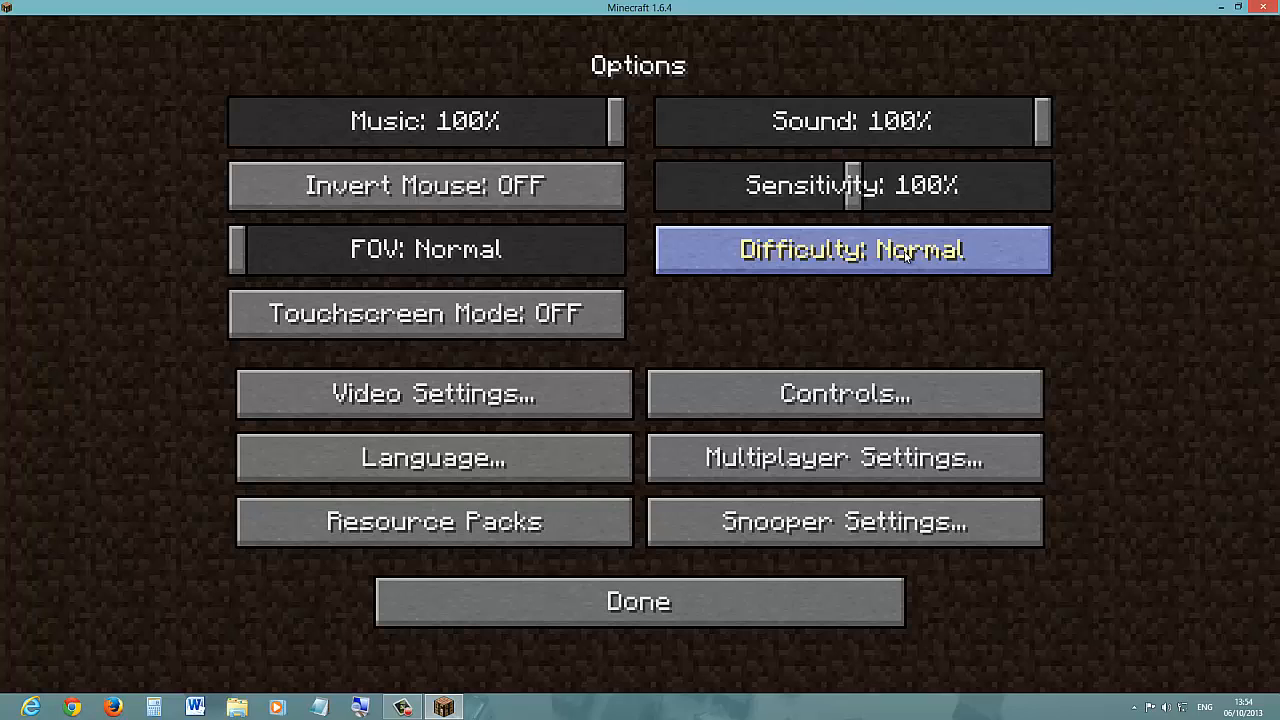
click(851, 249)
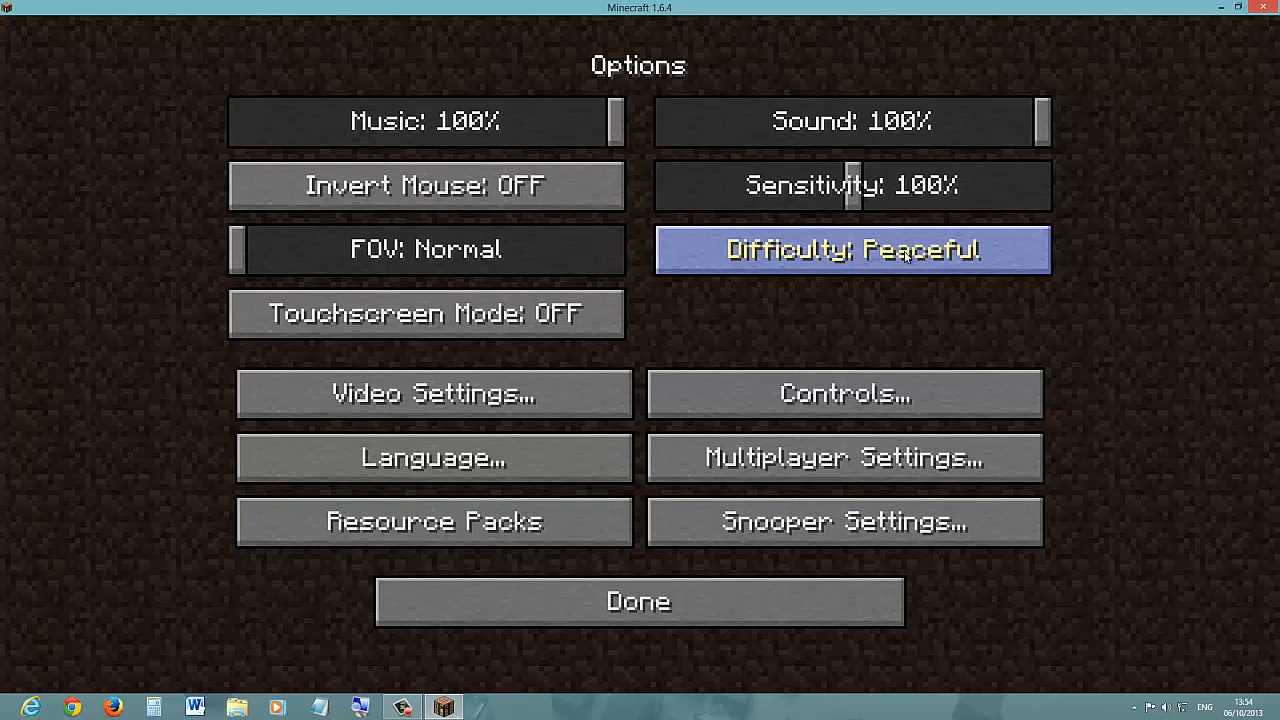
mouse_move(426, 313)
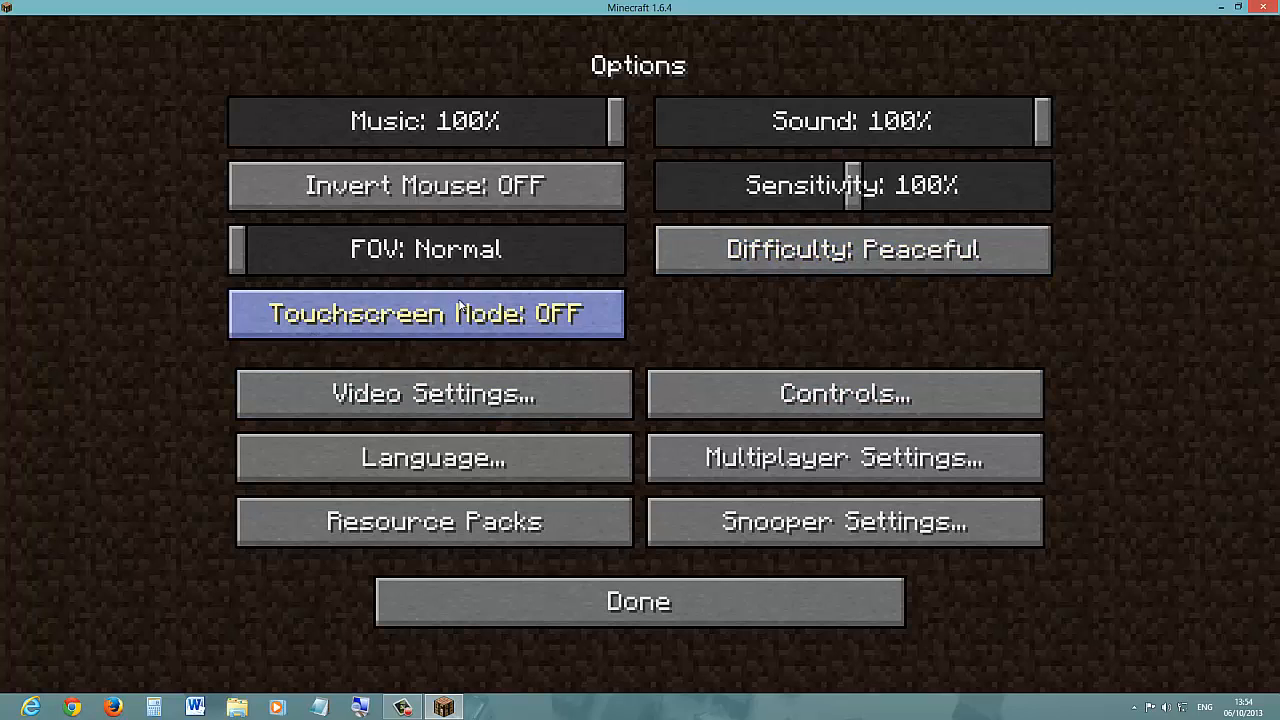
mouse_move(433, 393)
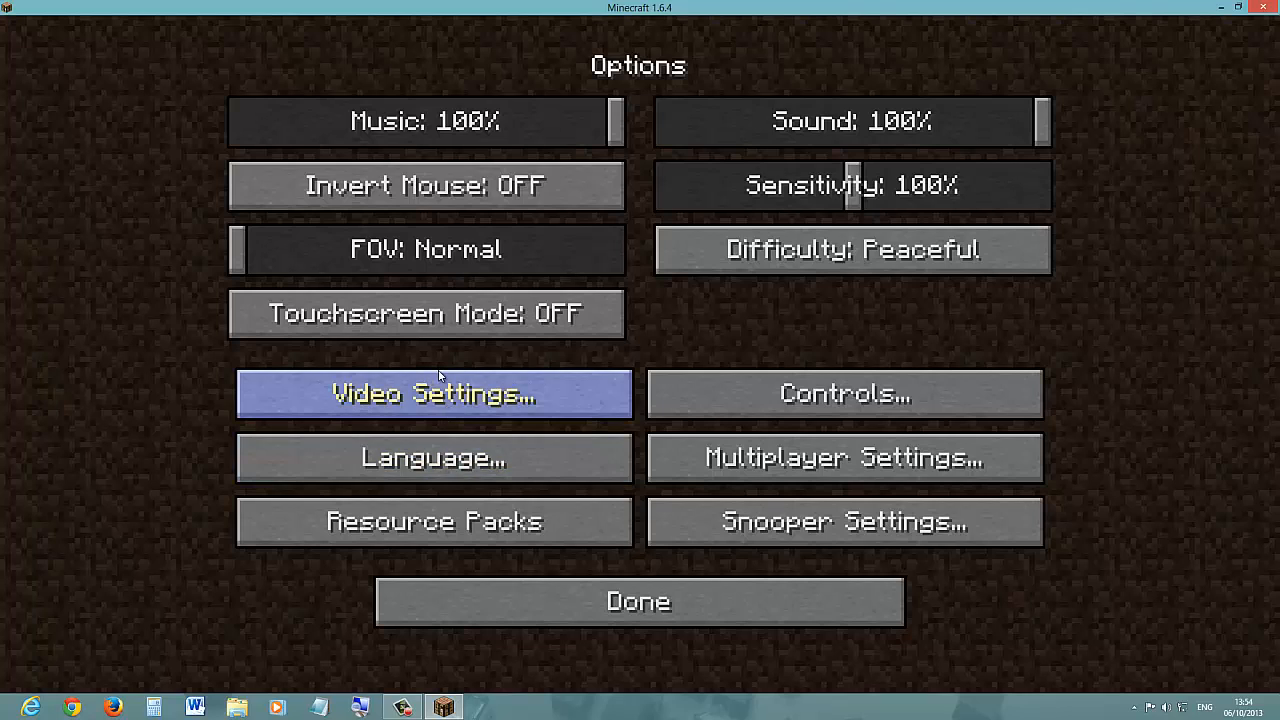
mouse_move(490, 325)
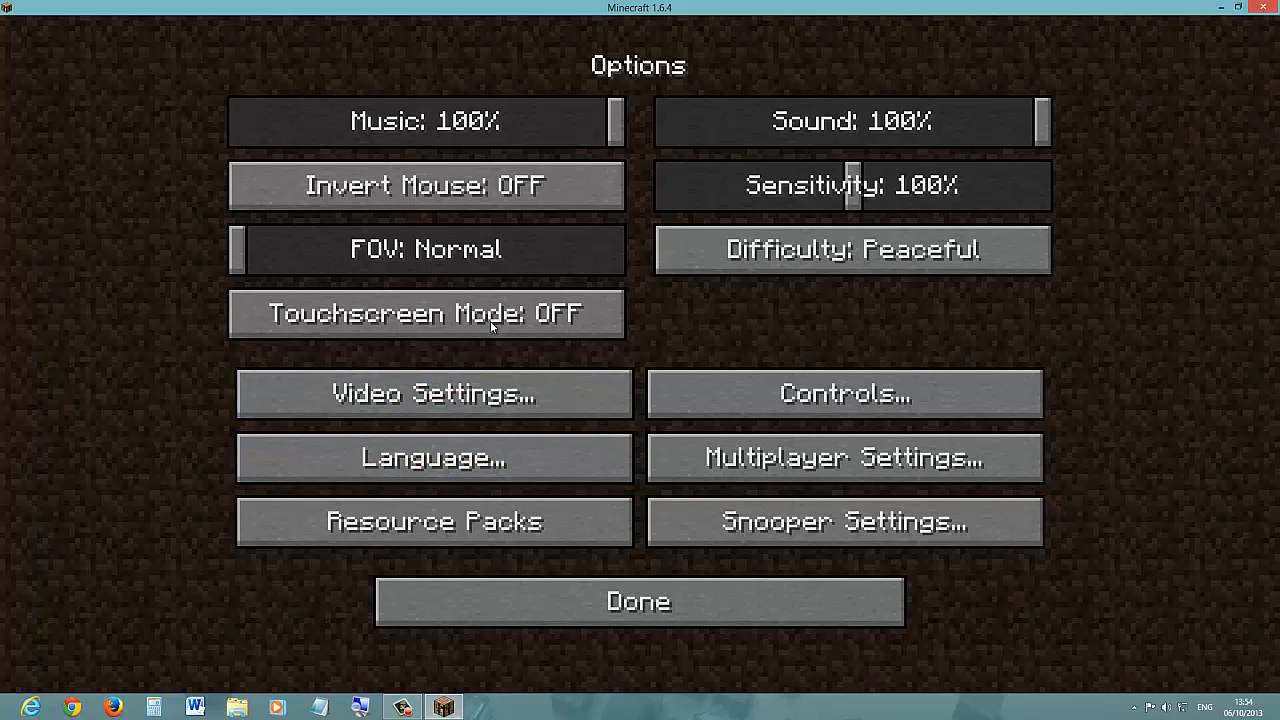
mouse_move(425, 314)
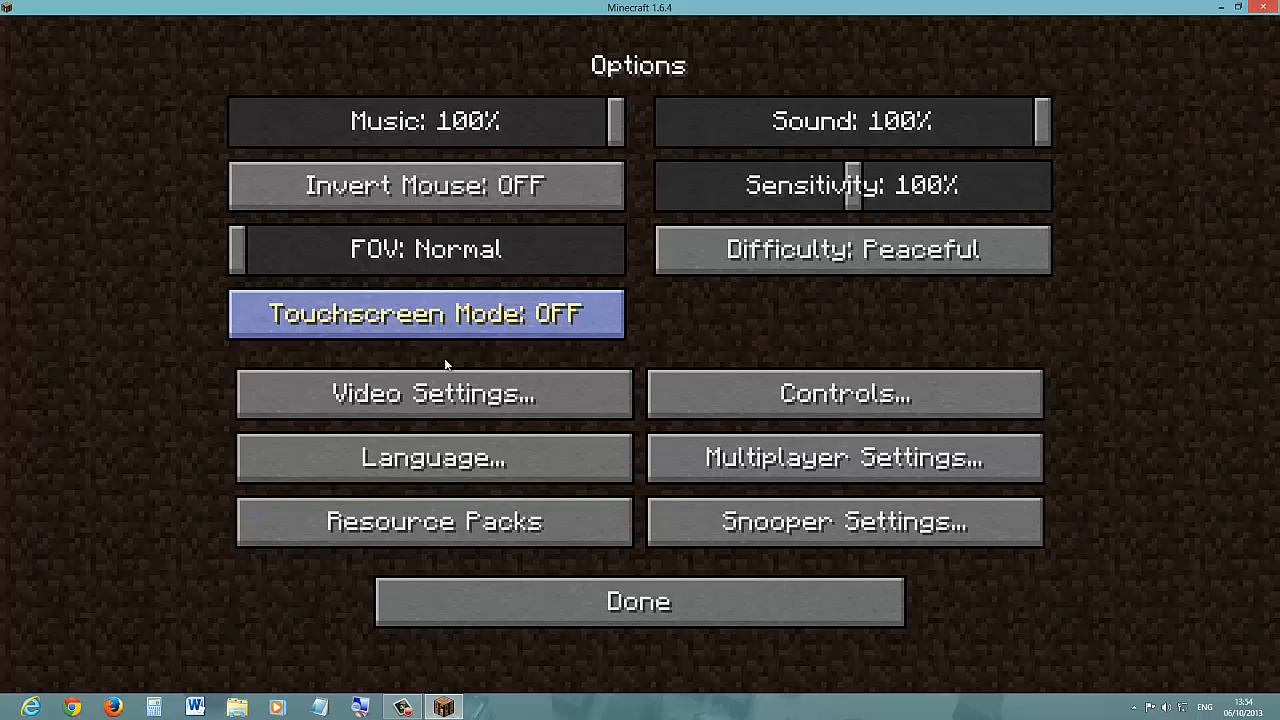
click(432, 393)
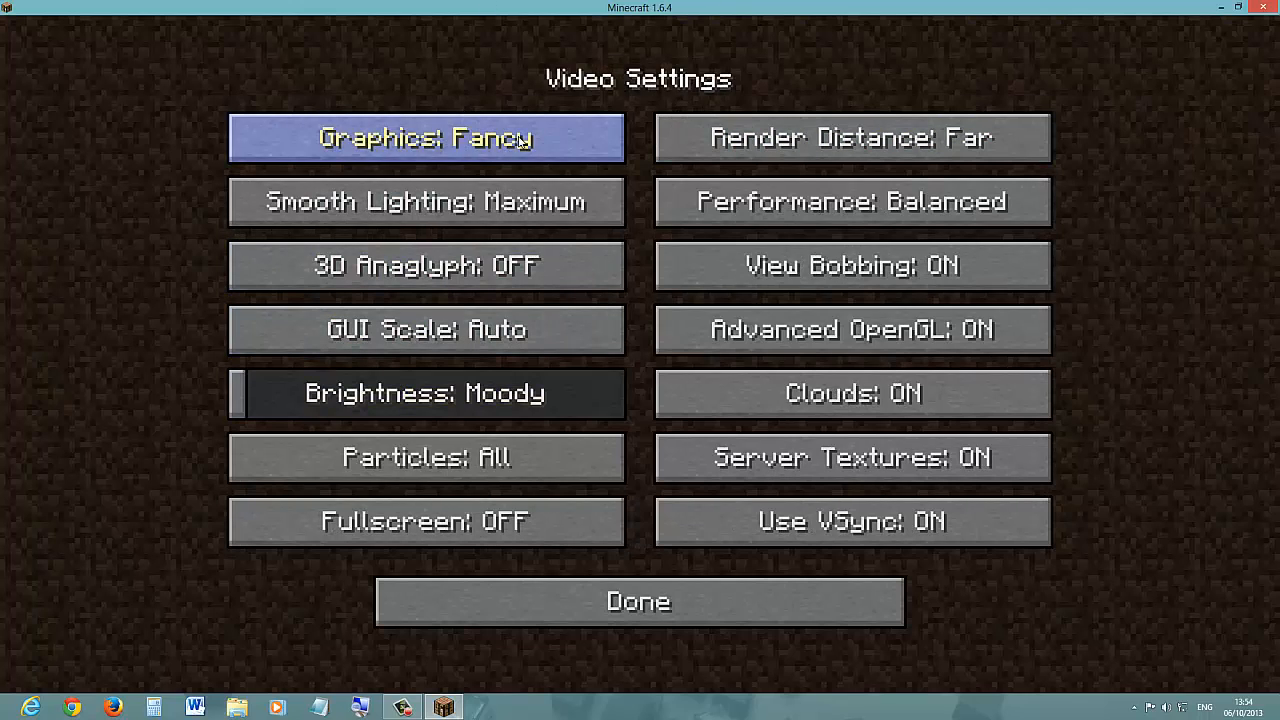
mouse_move(614, 184)
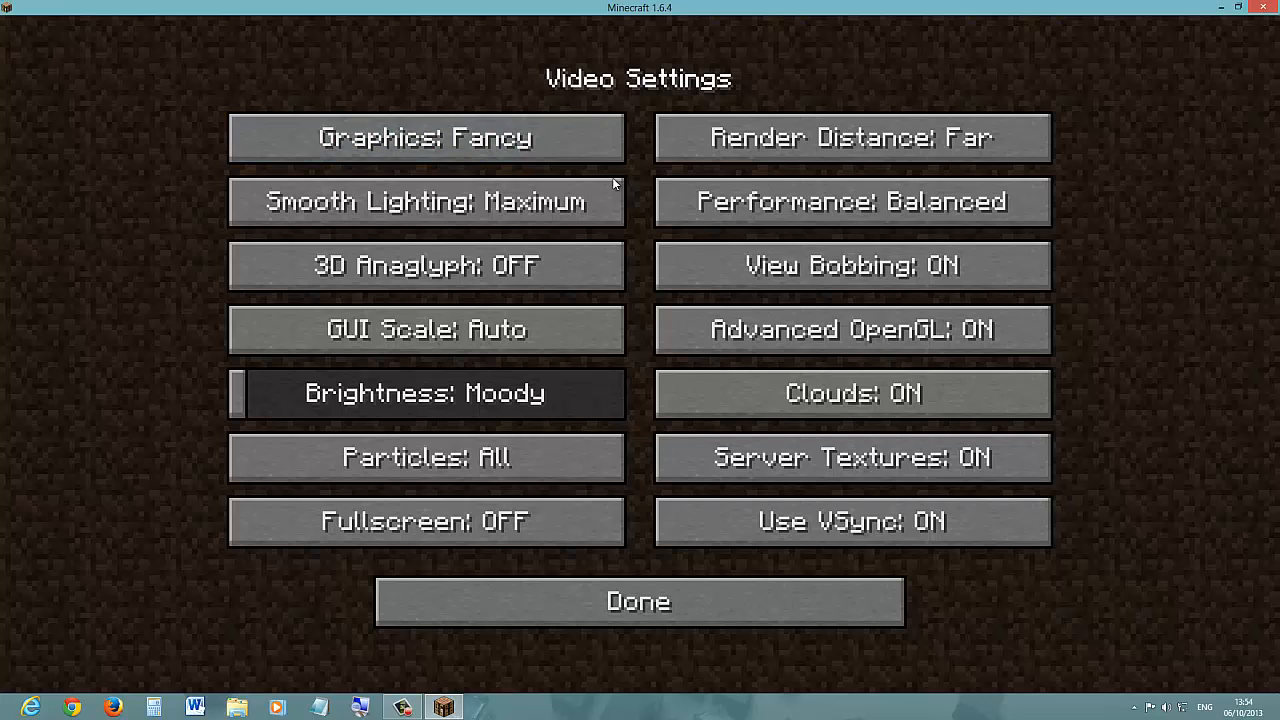
mouse_move(425, 138)
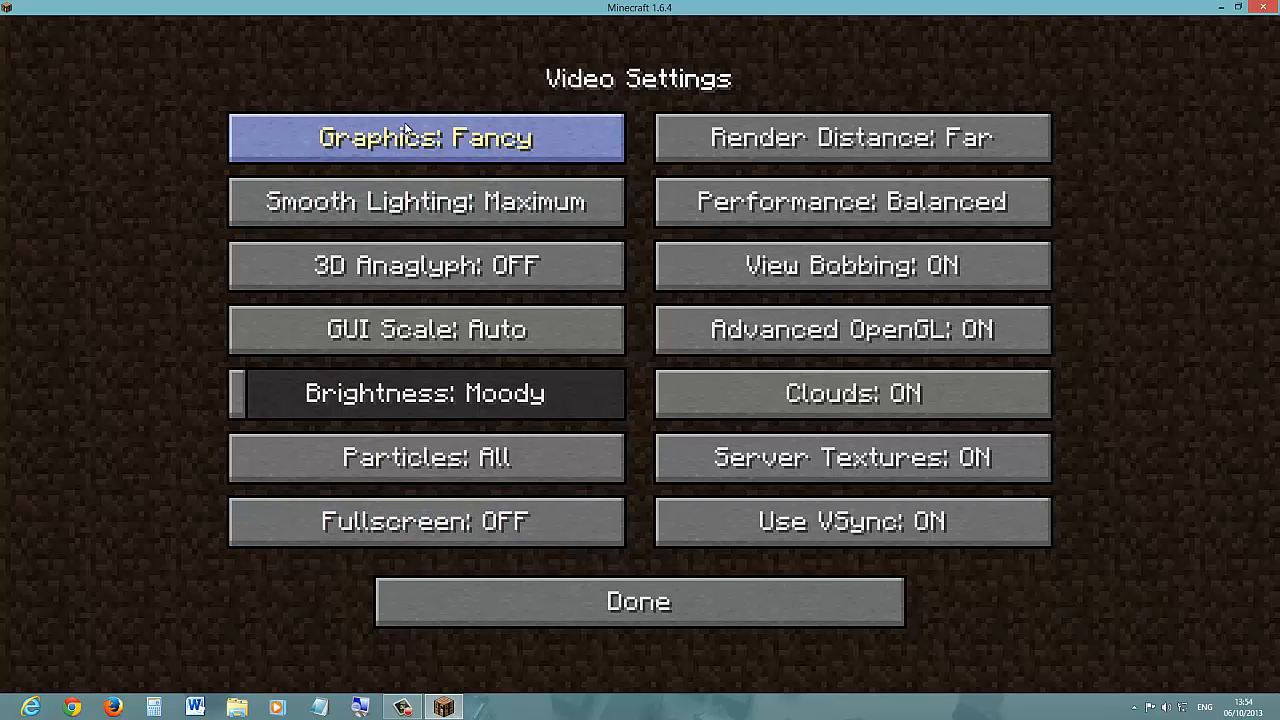
mouse_move(578, 146)
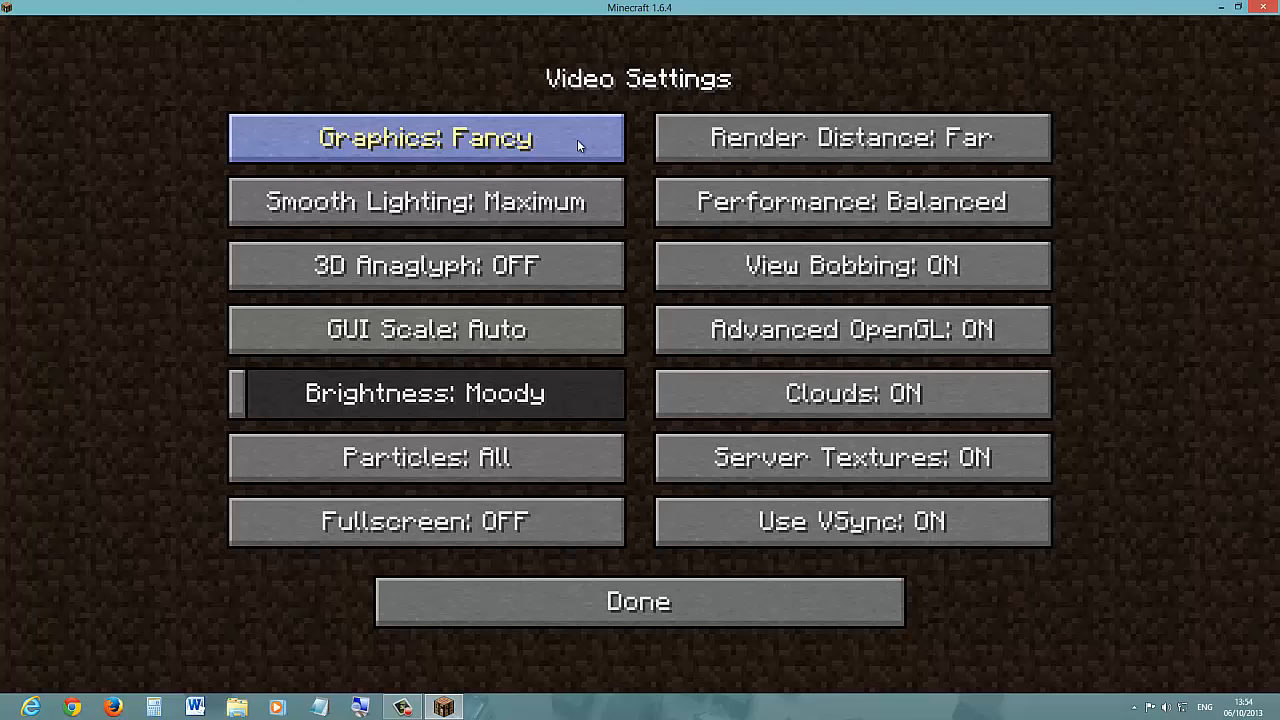
Cycle render distance through Short, Normal and Tiny, ending back at Far
click(852, 137)
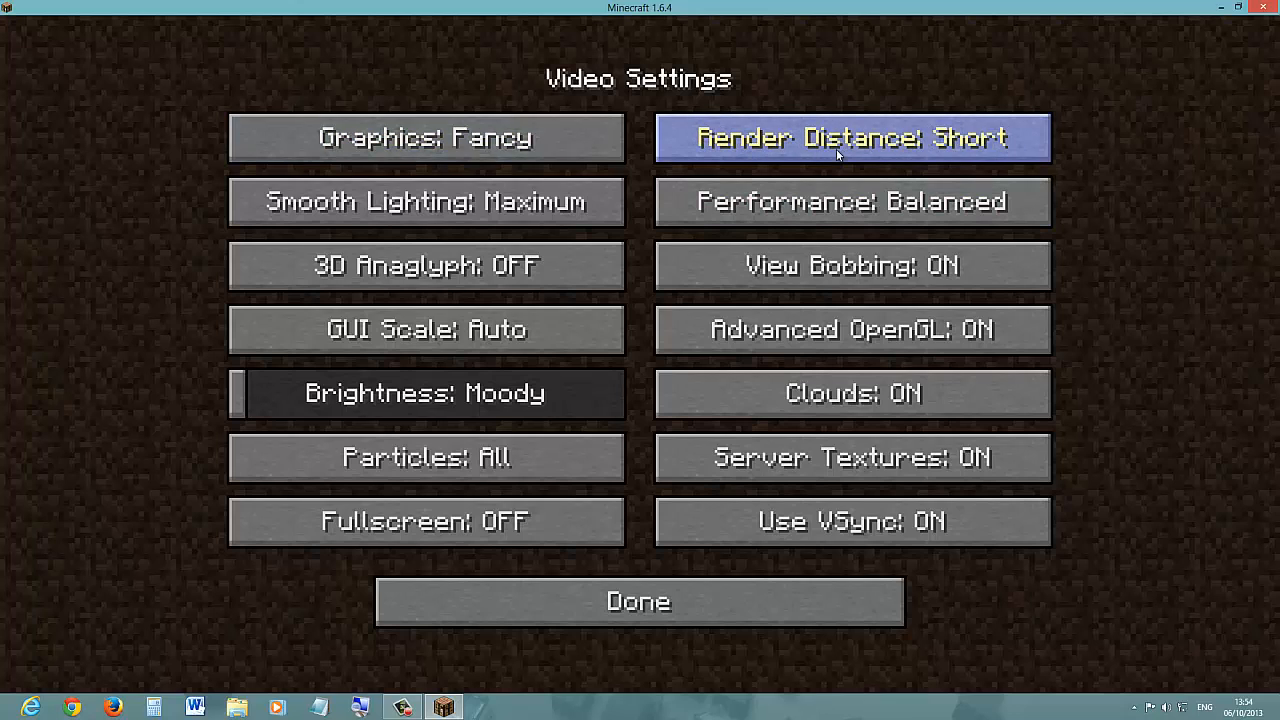
click(852, 138)
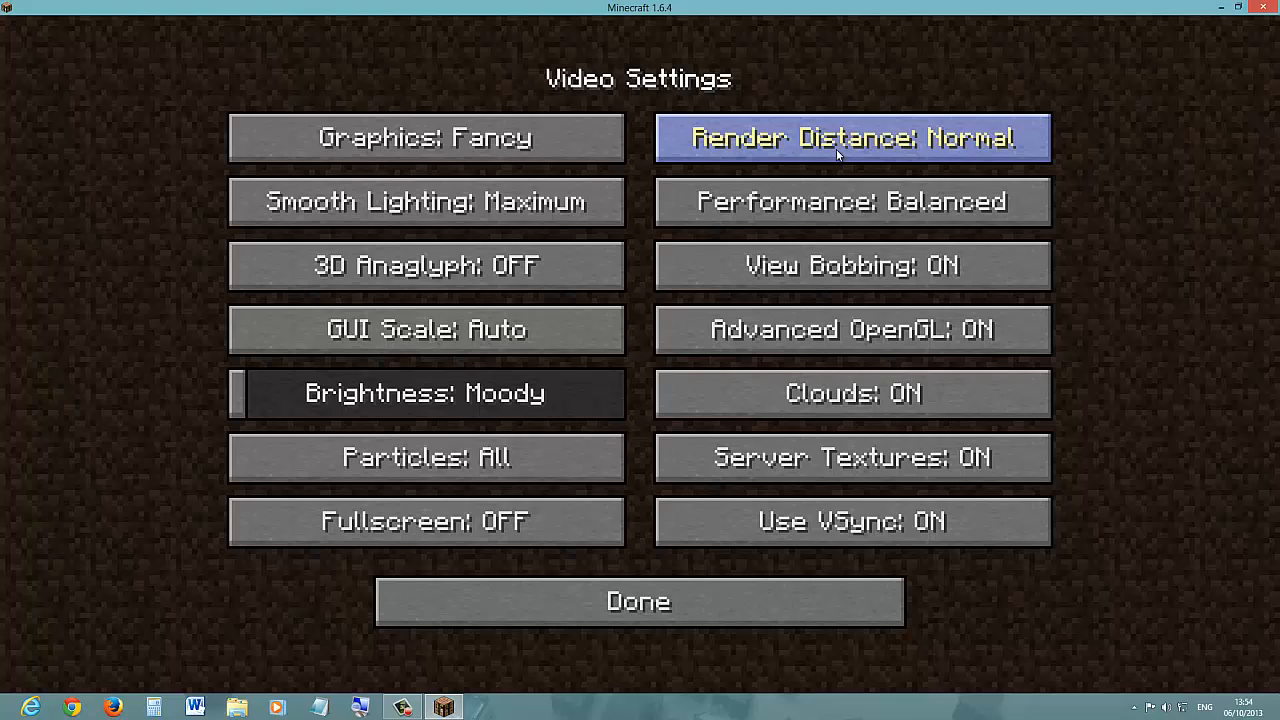
click(852, 138)
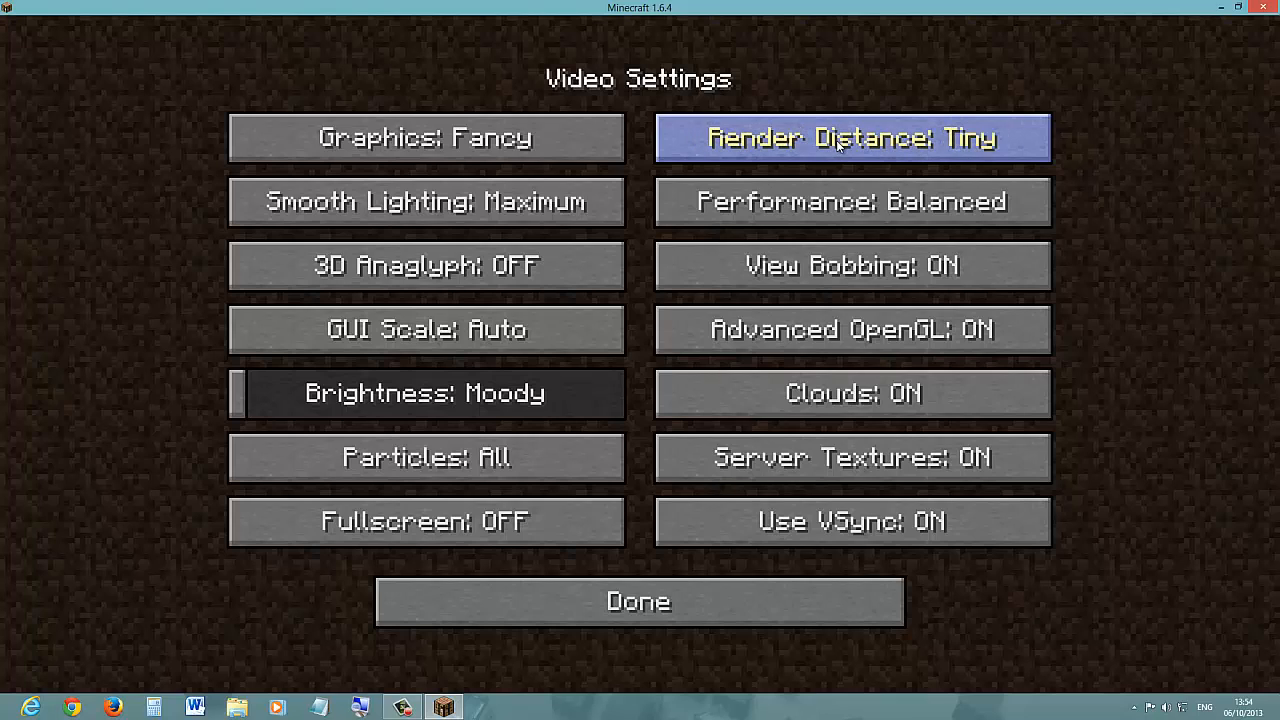
click(852, 138)
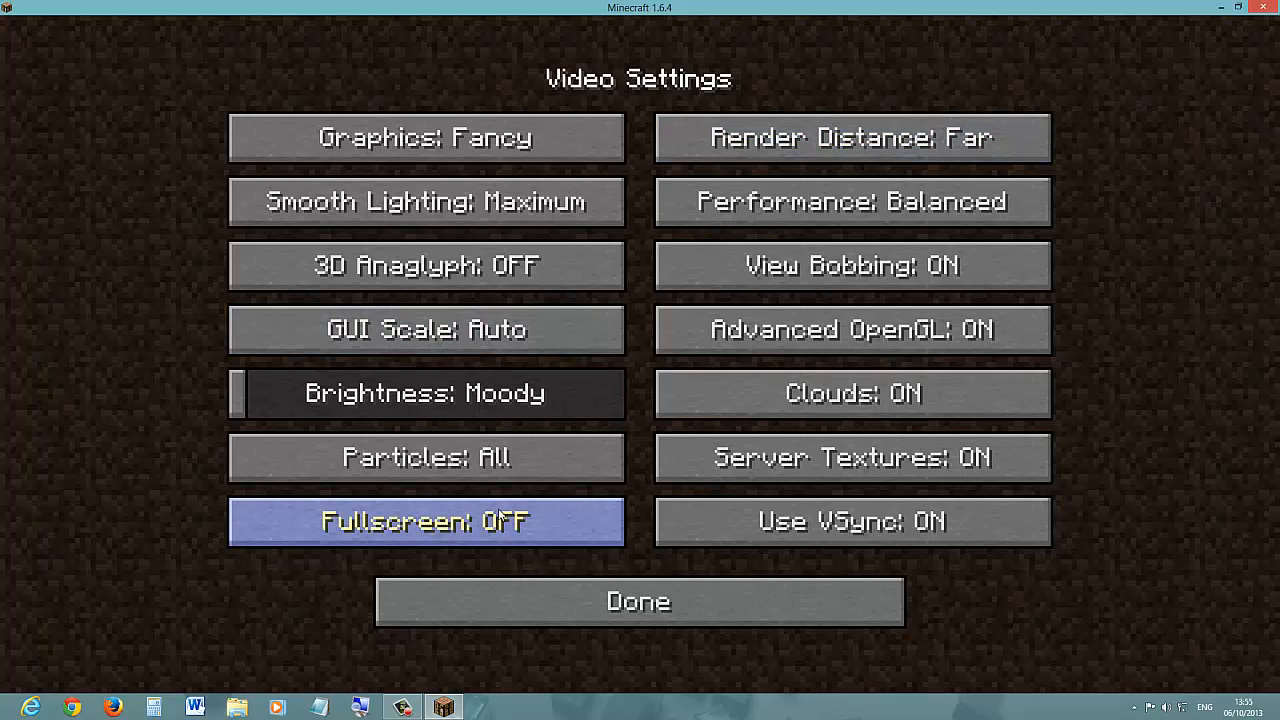
mouse_move(637, 535)
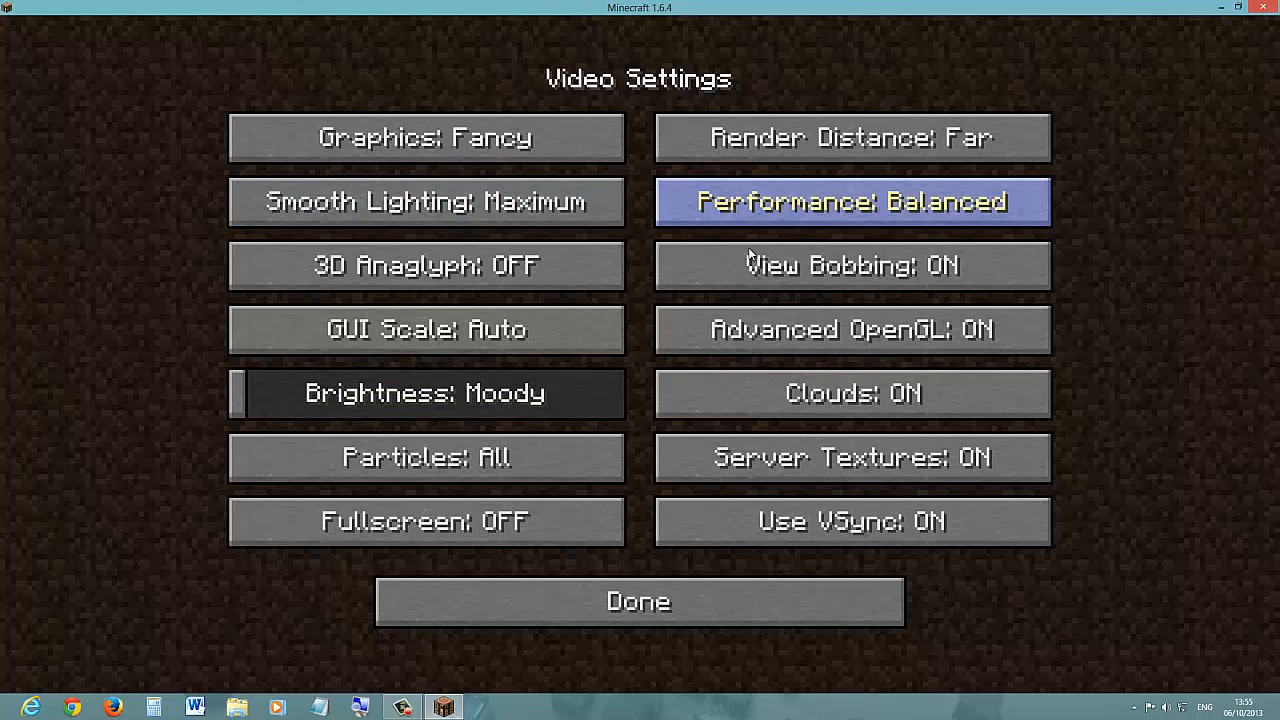
mouse_move(838, 167)
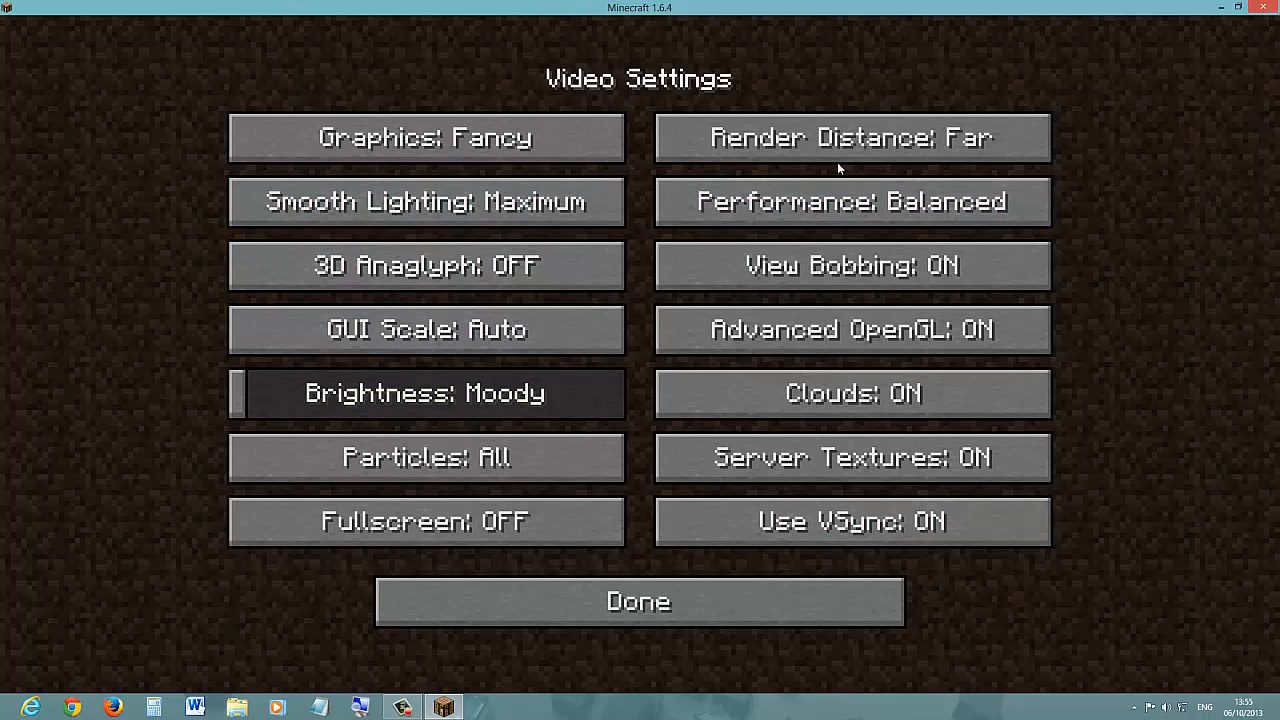
Toggle render distance between Normal and Short, then return it to Far
click(851, 137)
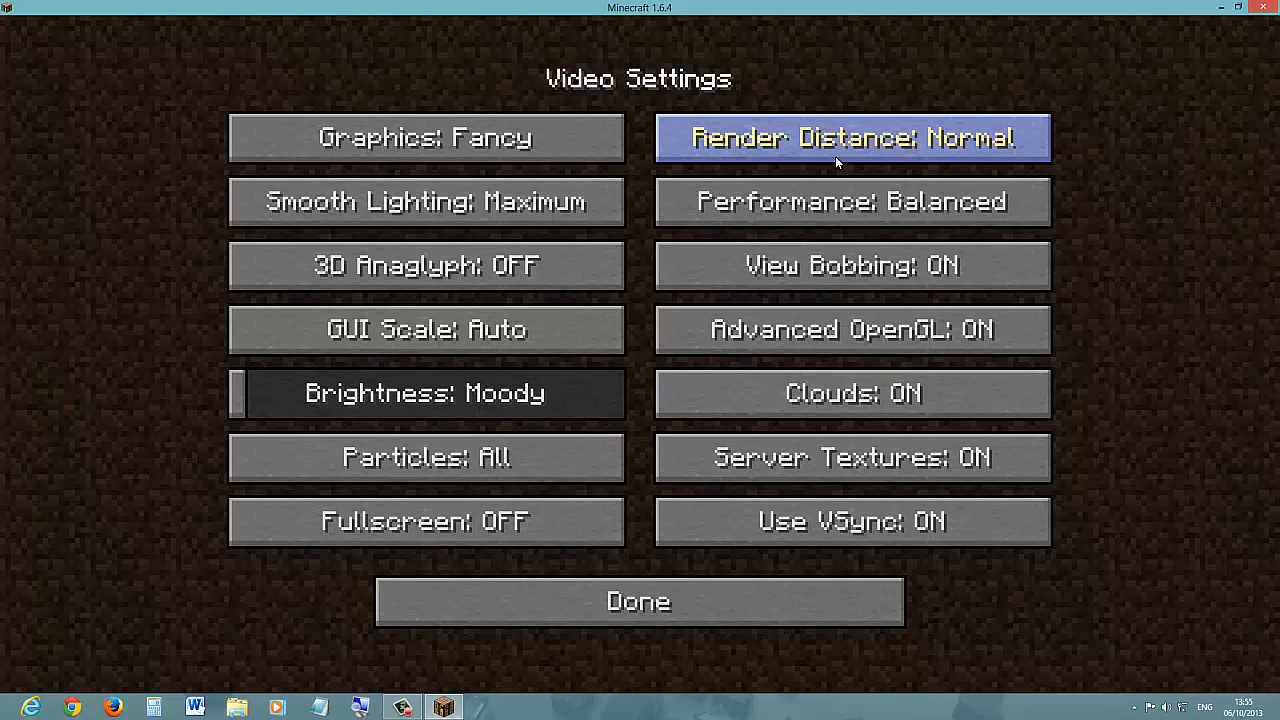
click(851, 138)
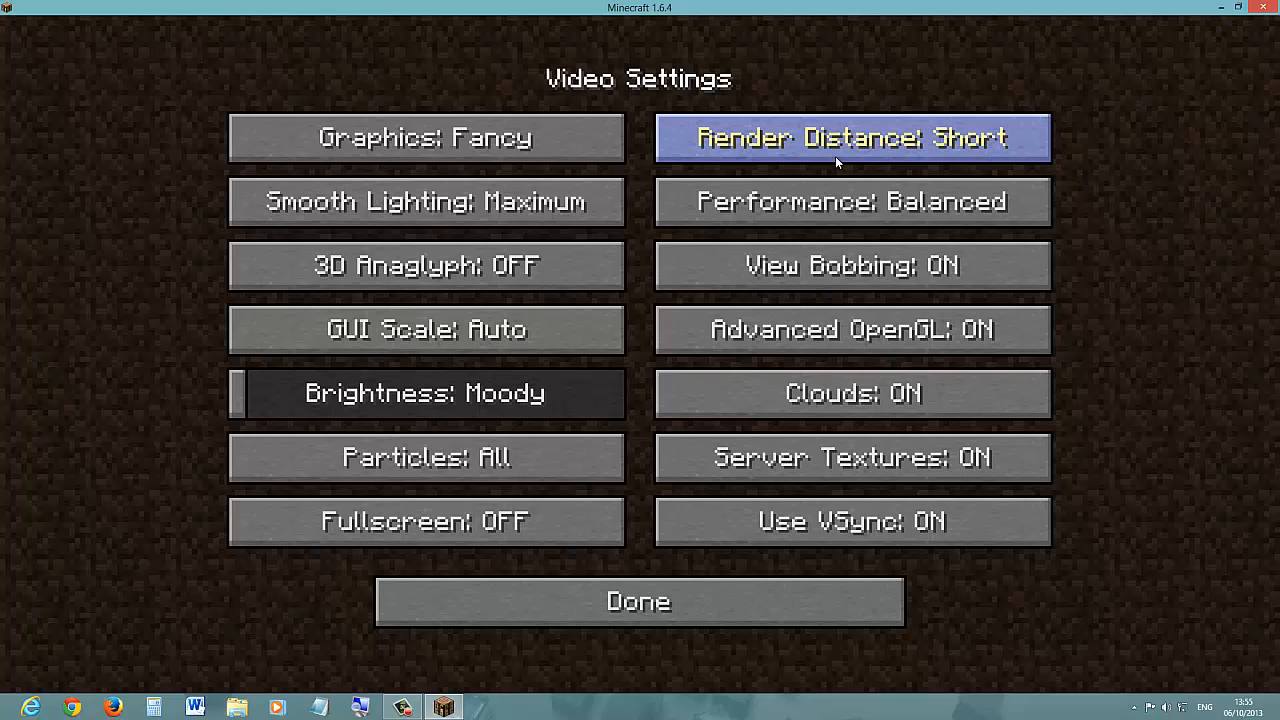
click(851, 137)
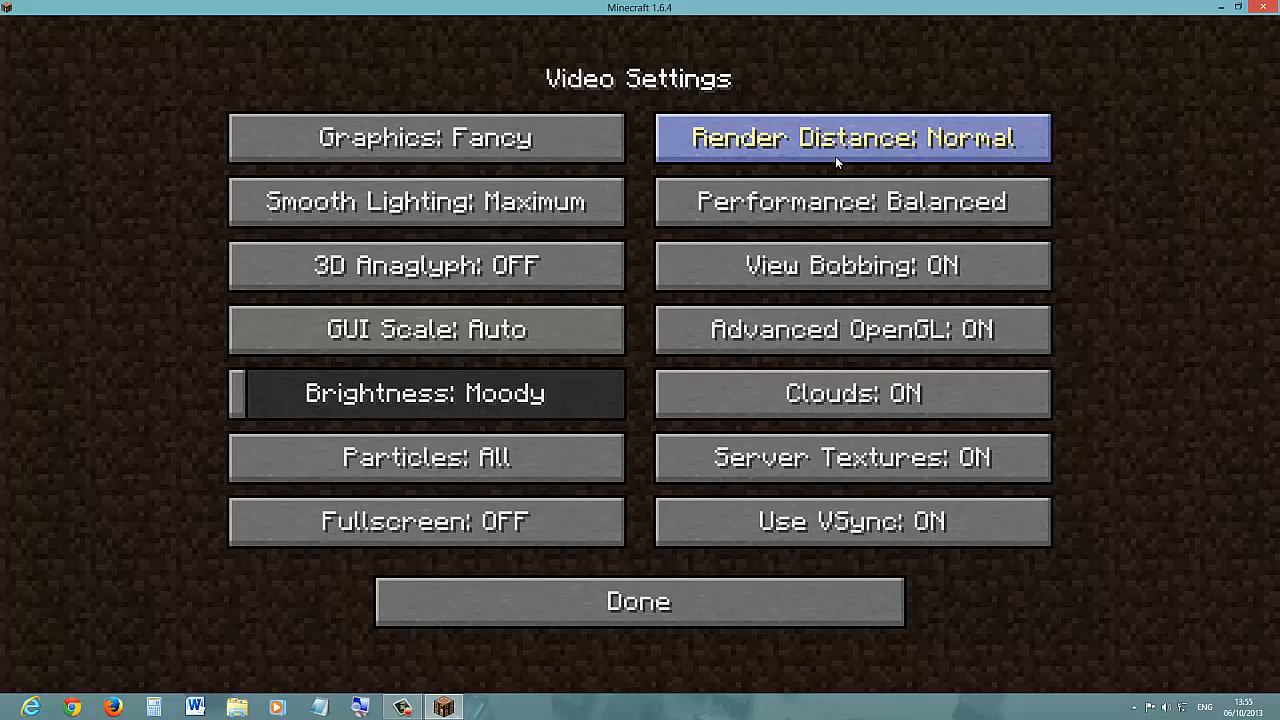
click(852, 137)
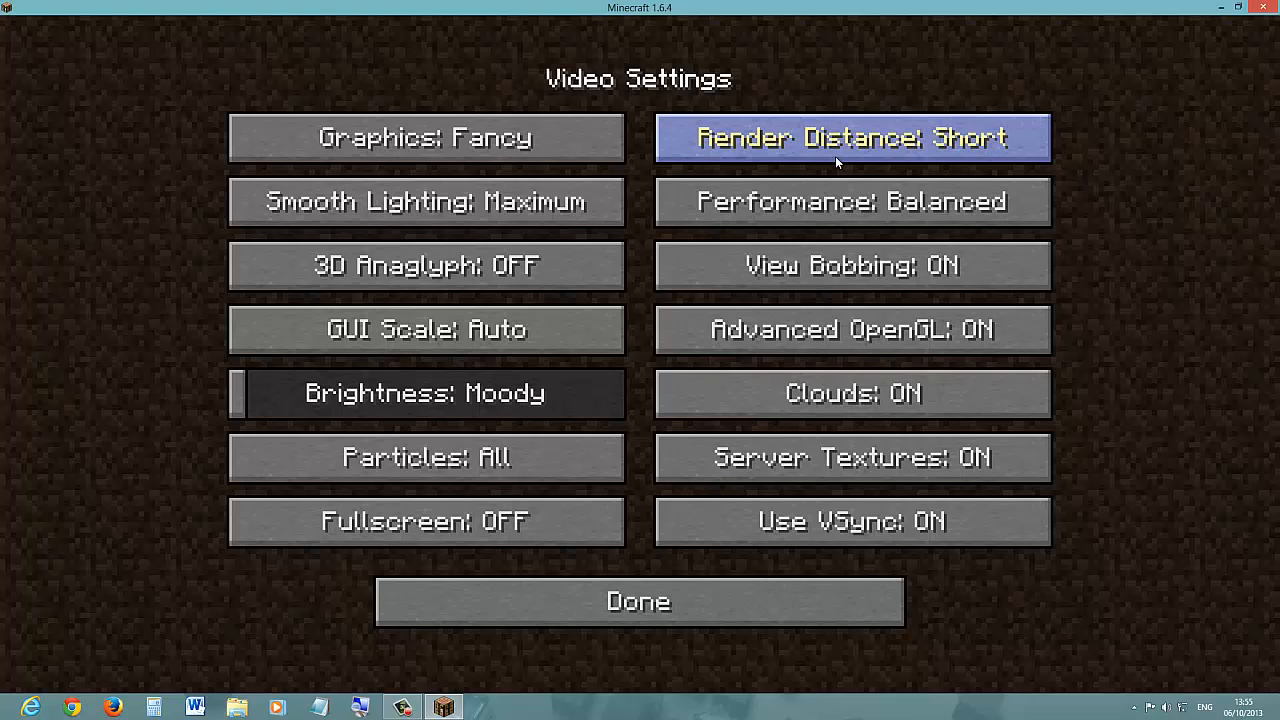
click(851, 138)
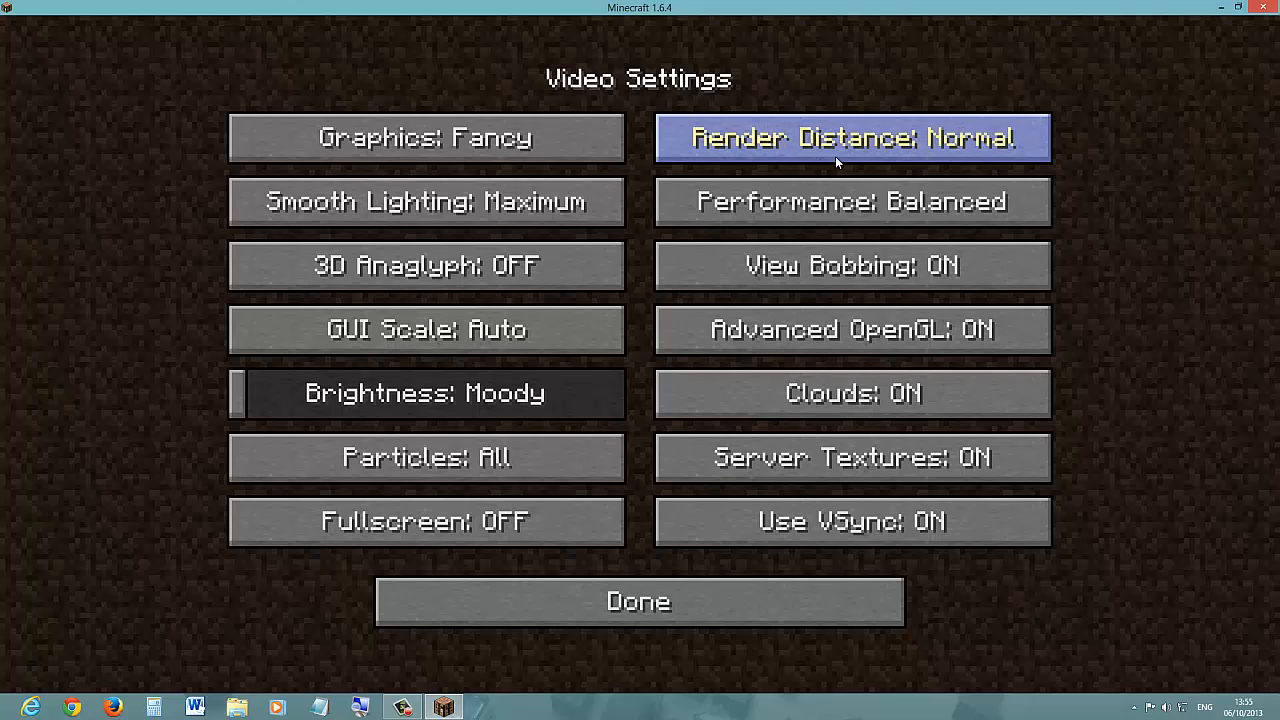
click(852, 138)
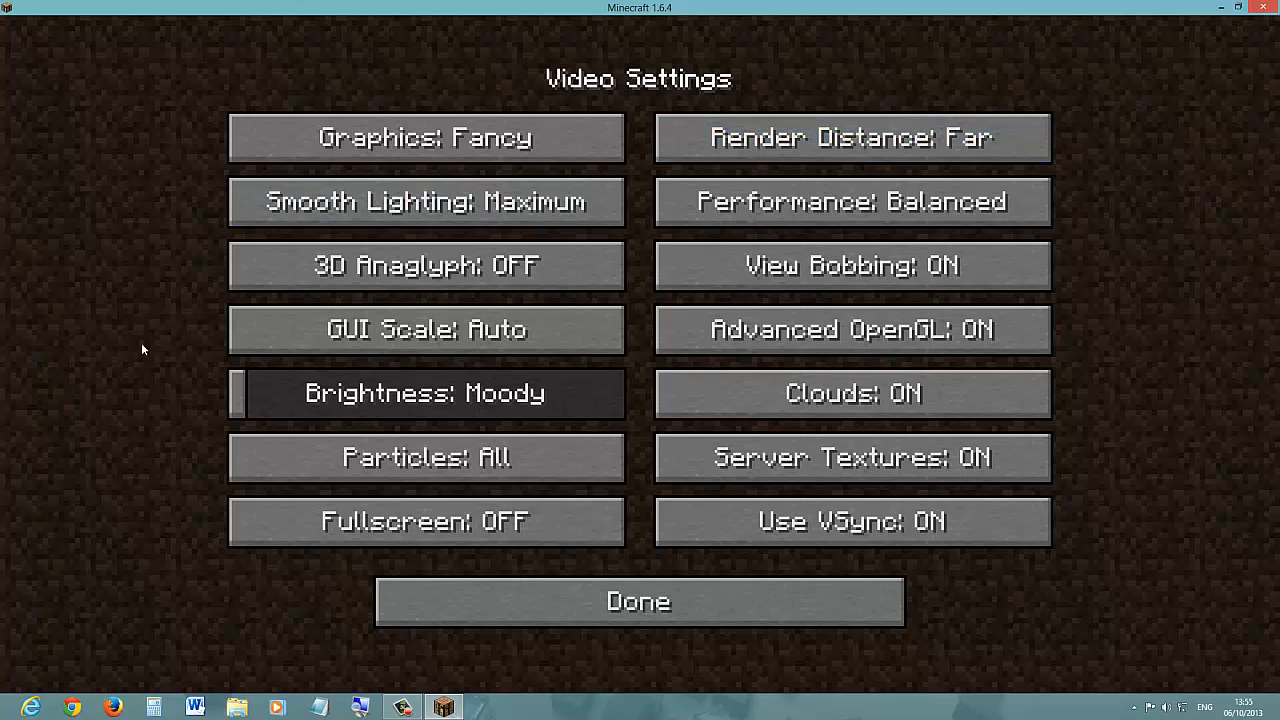
Set smooth lighting to Maximum, performance Balanced, GUI scale Auto and brightness Moody
click(426, 201)
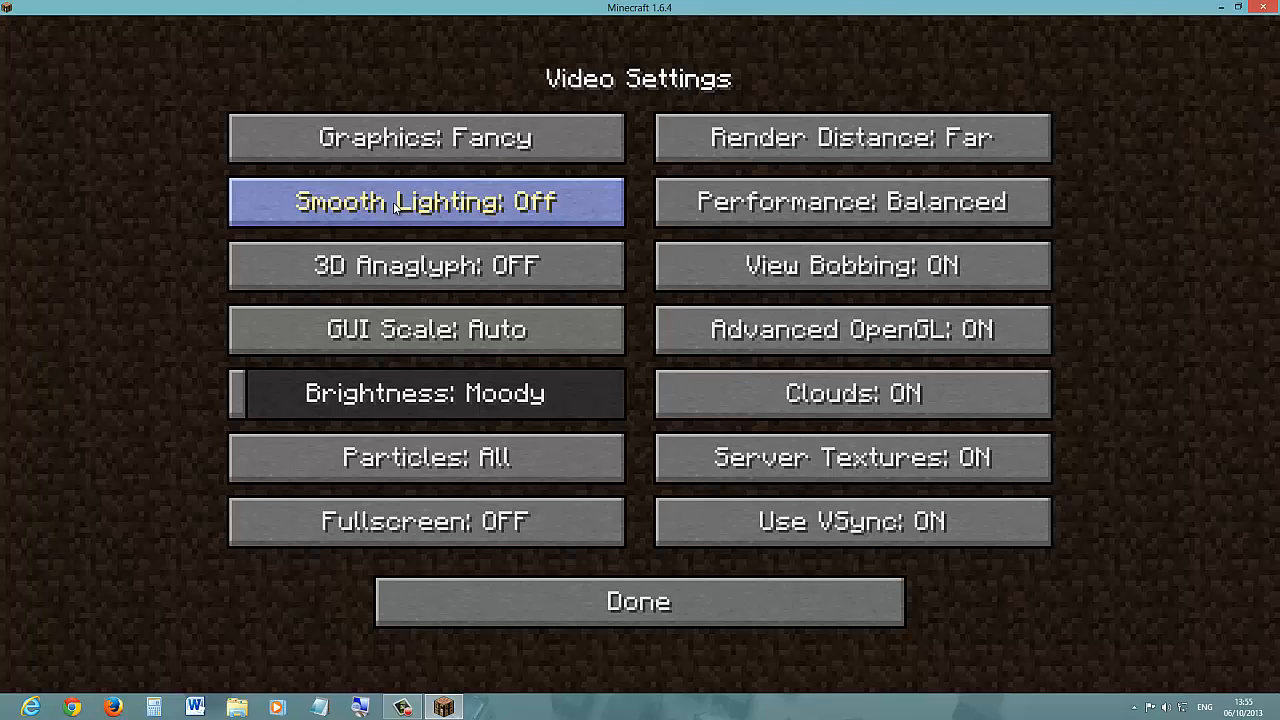
click(426, 201)
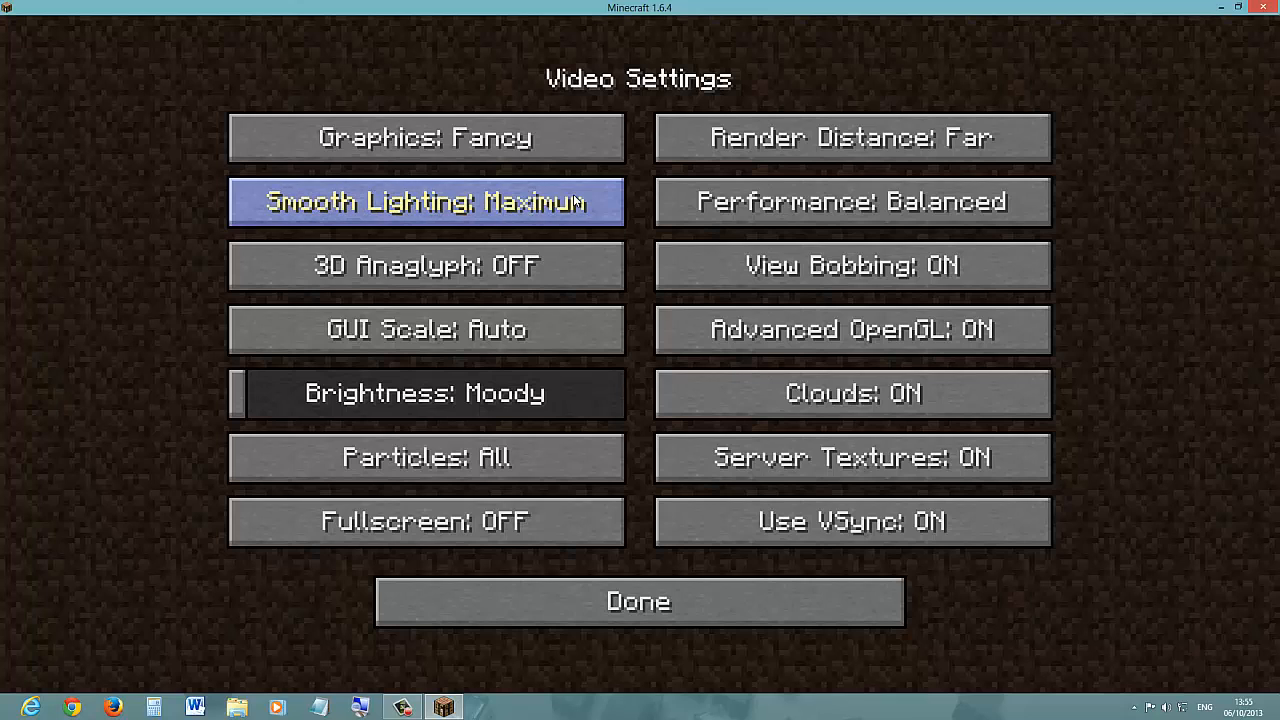
click(852, 201)
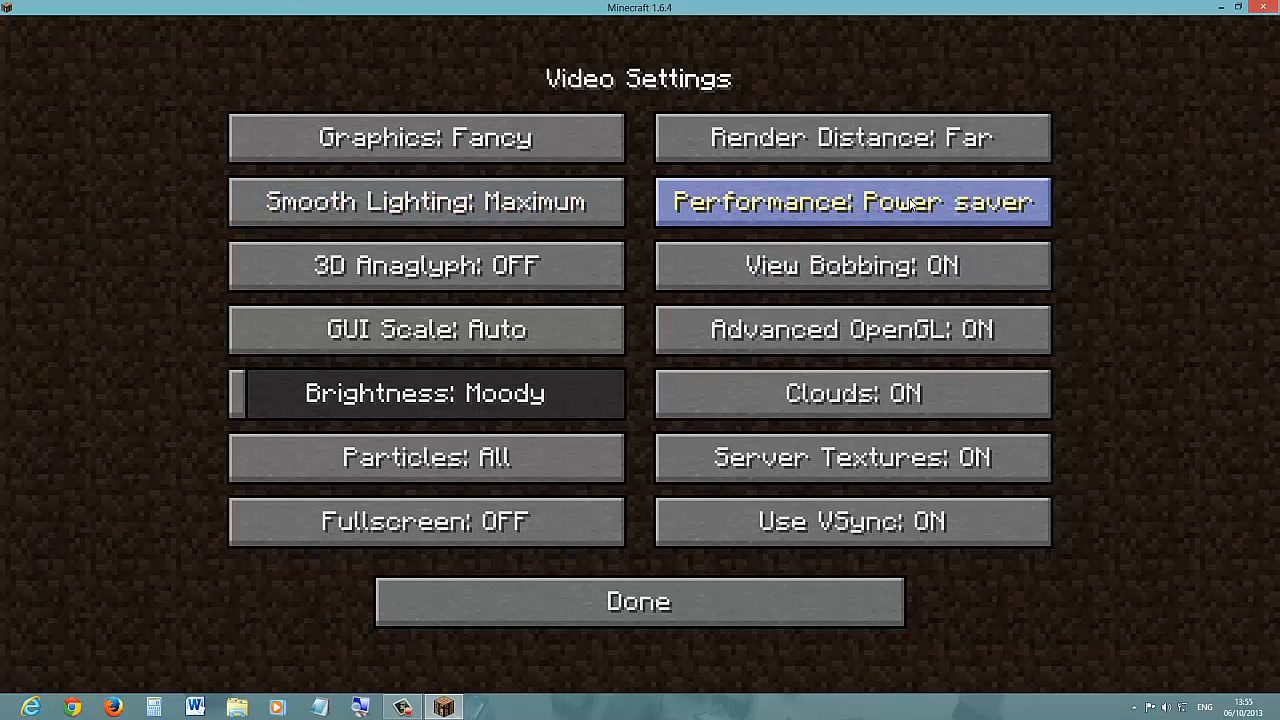
click(852, 202)
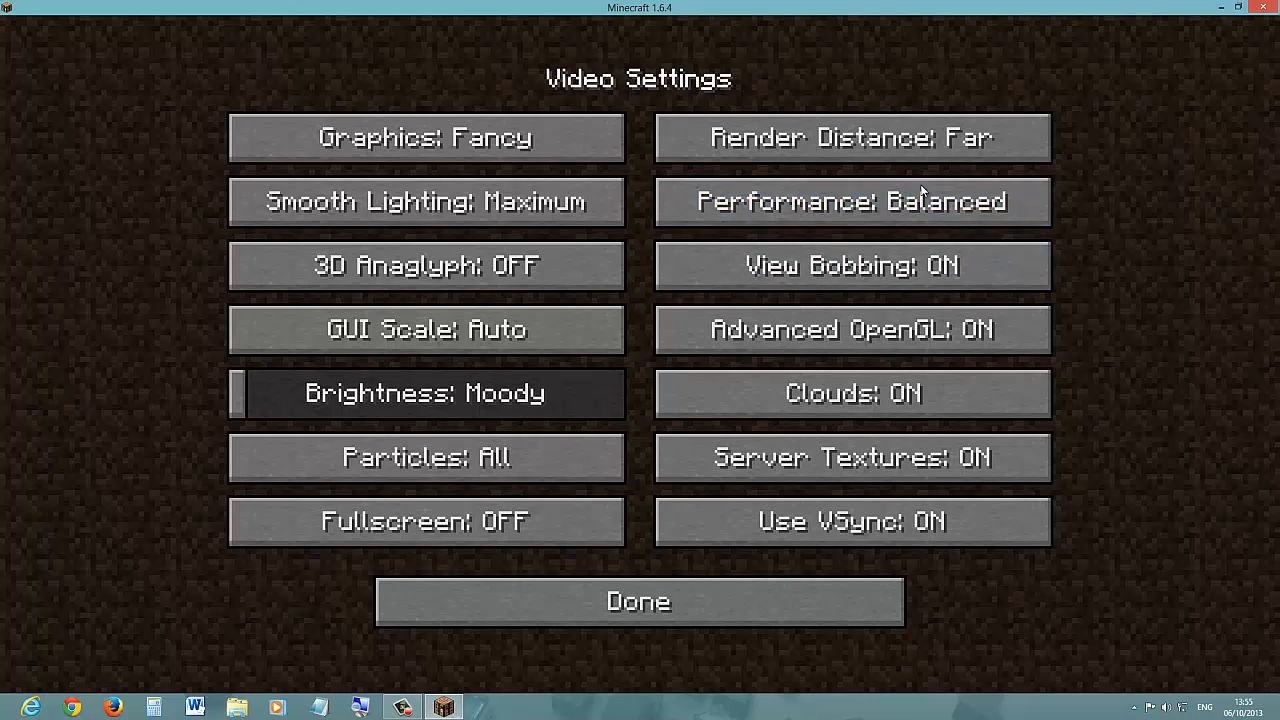
mouse_move(425, 265)
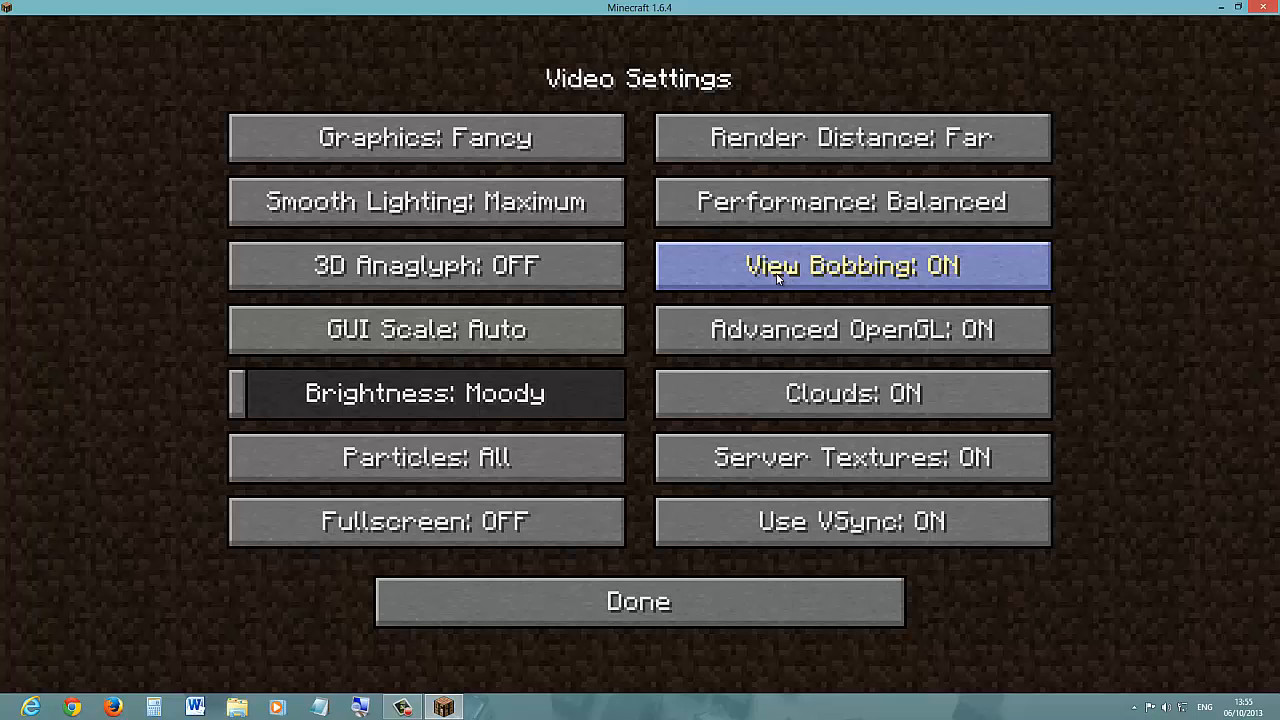
mouse_move(430, 375)
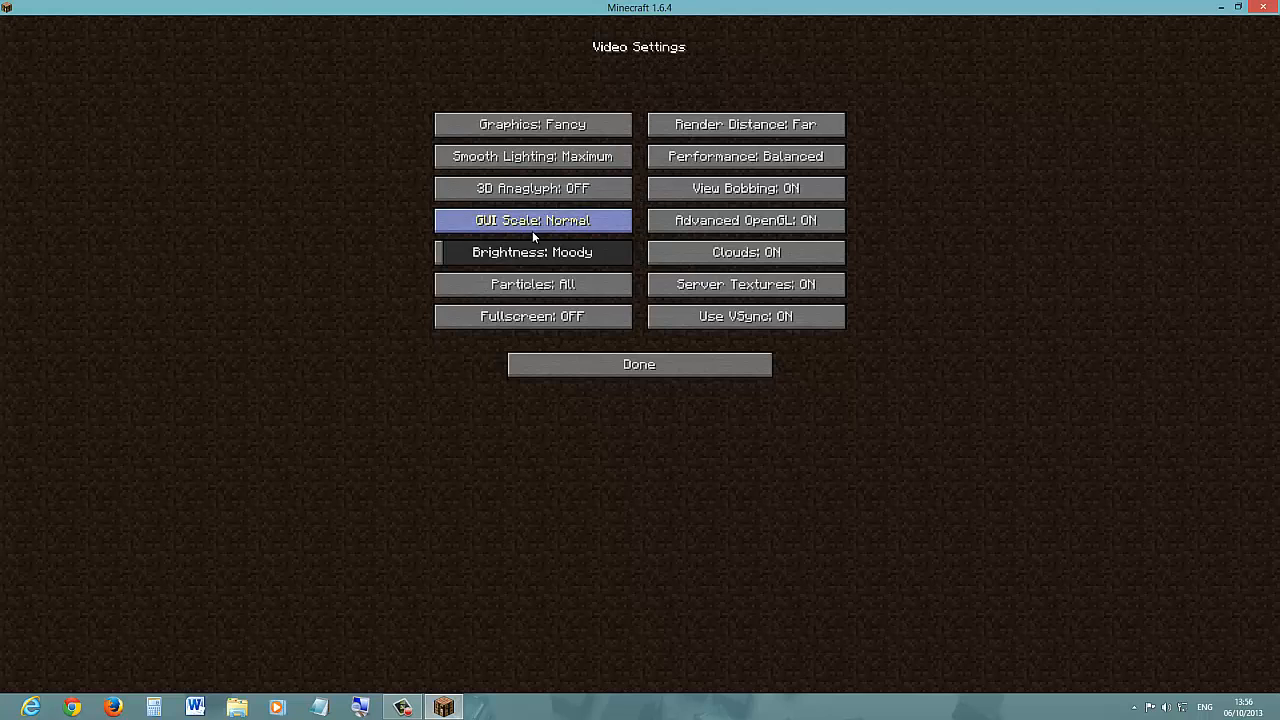
click(533, 220)
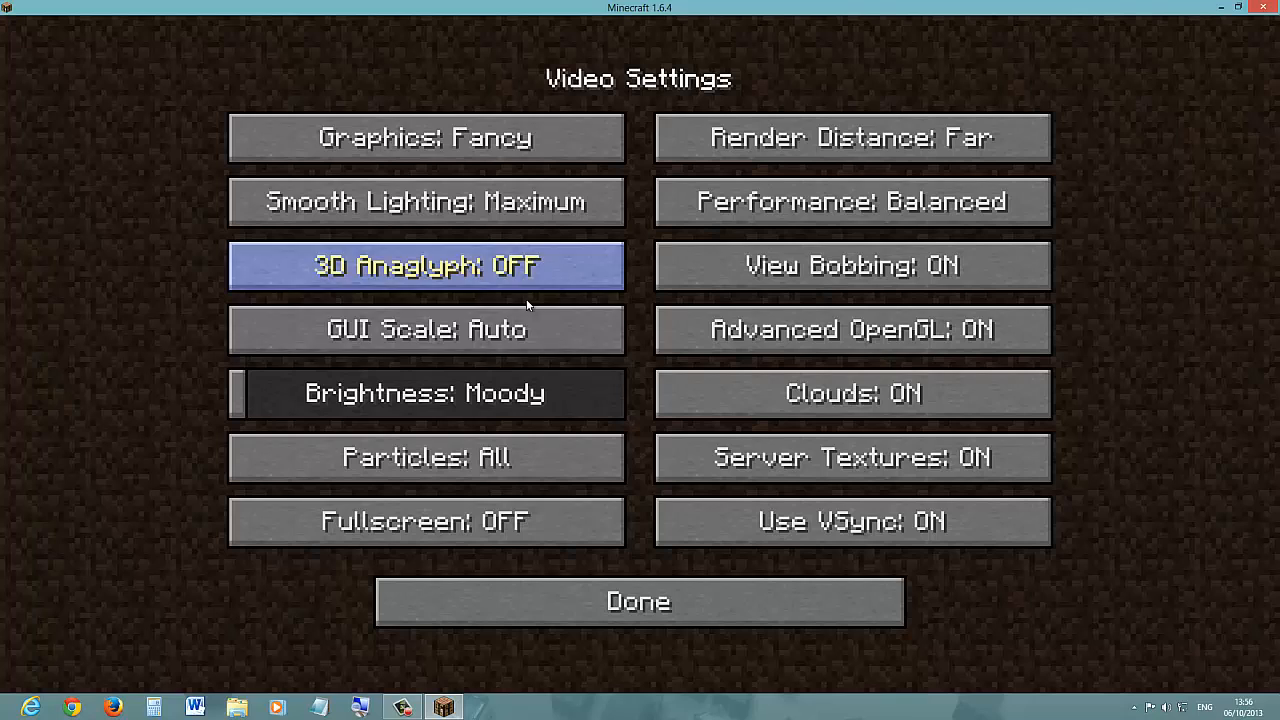
mouse_move(852, 330)
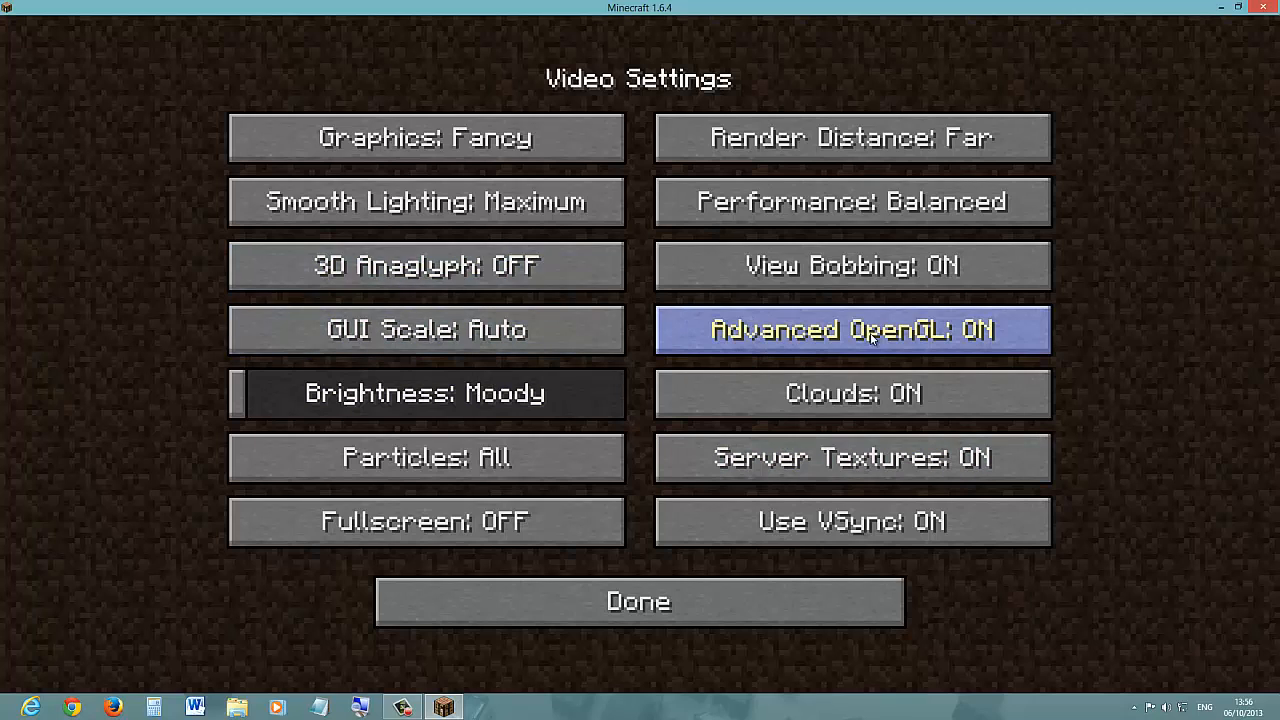
mouse_move(852, 393)
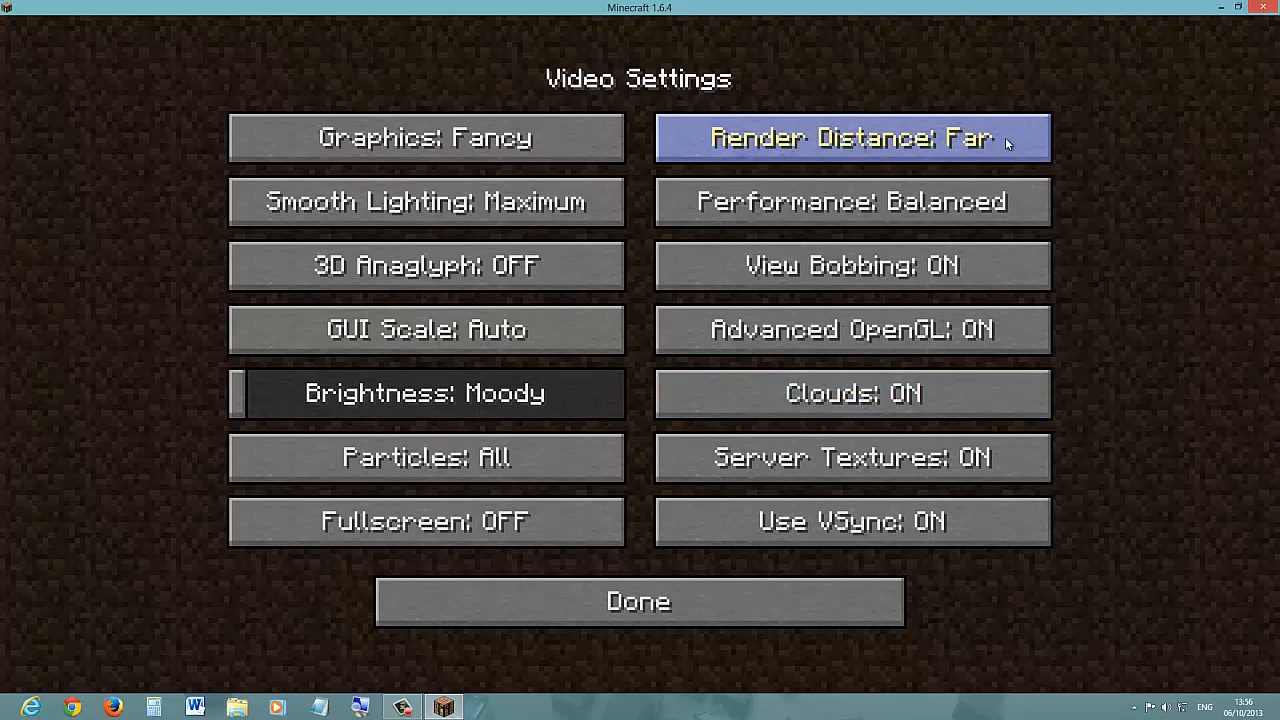
mouse_move(695, 410)
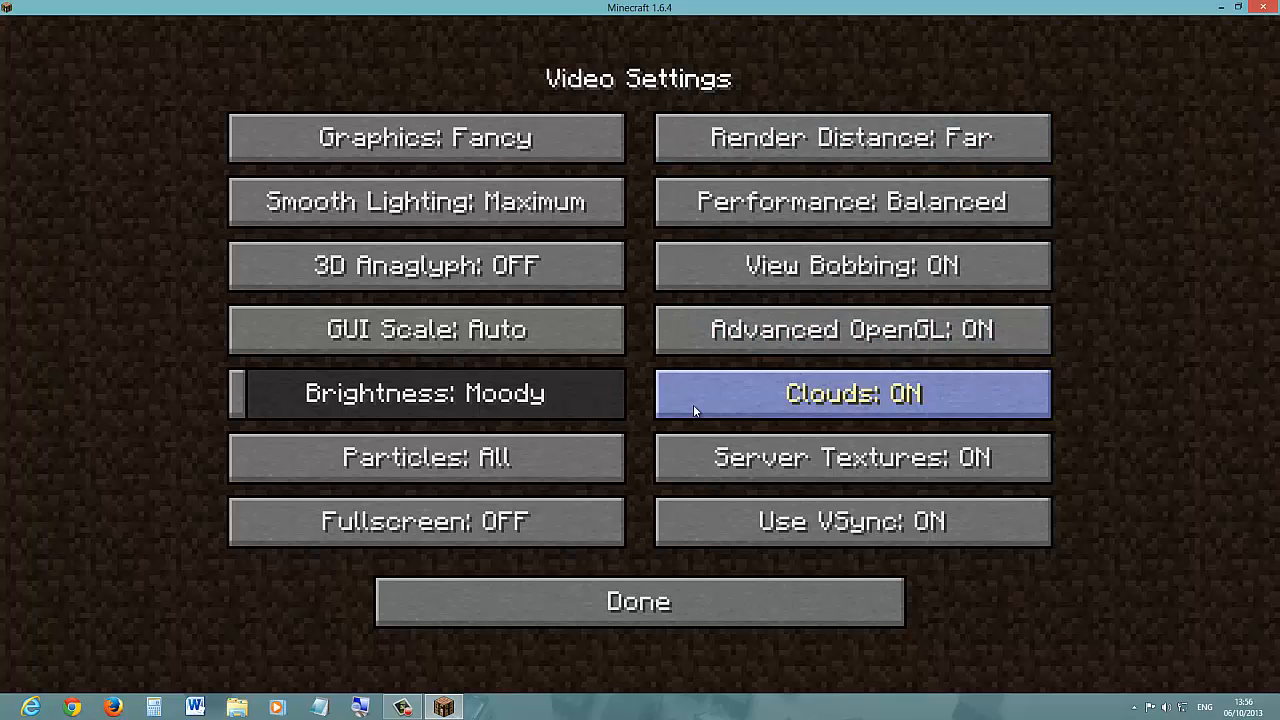
mouse_move(601, 434)
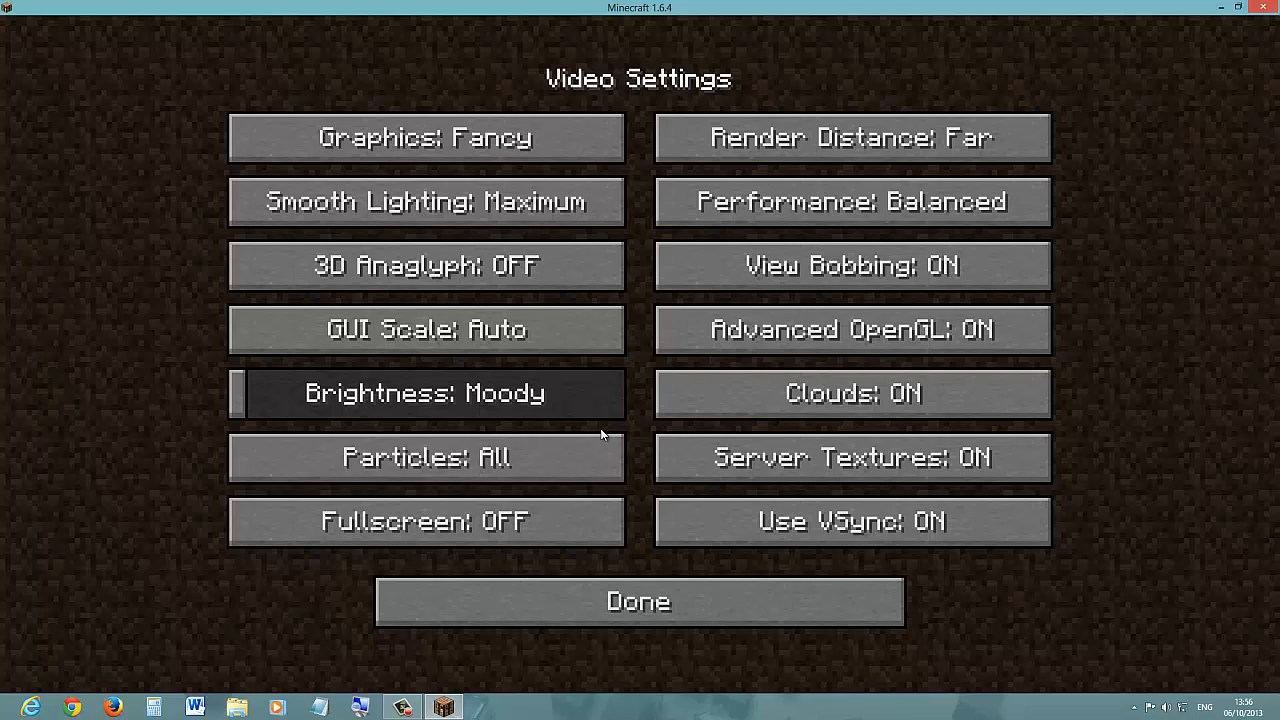
mouse_move(852, 330)
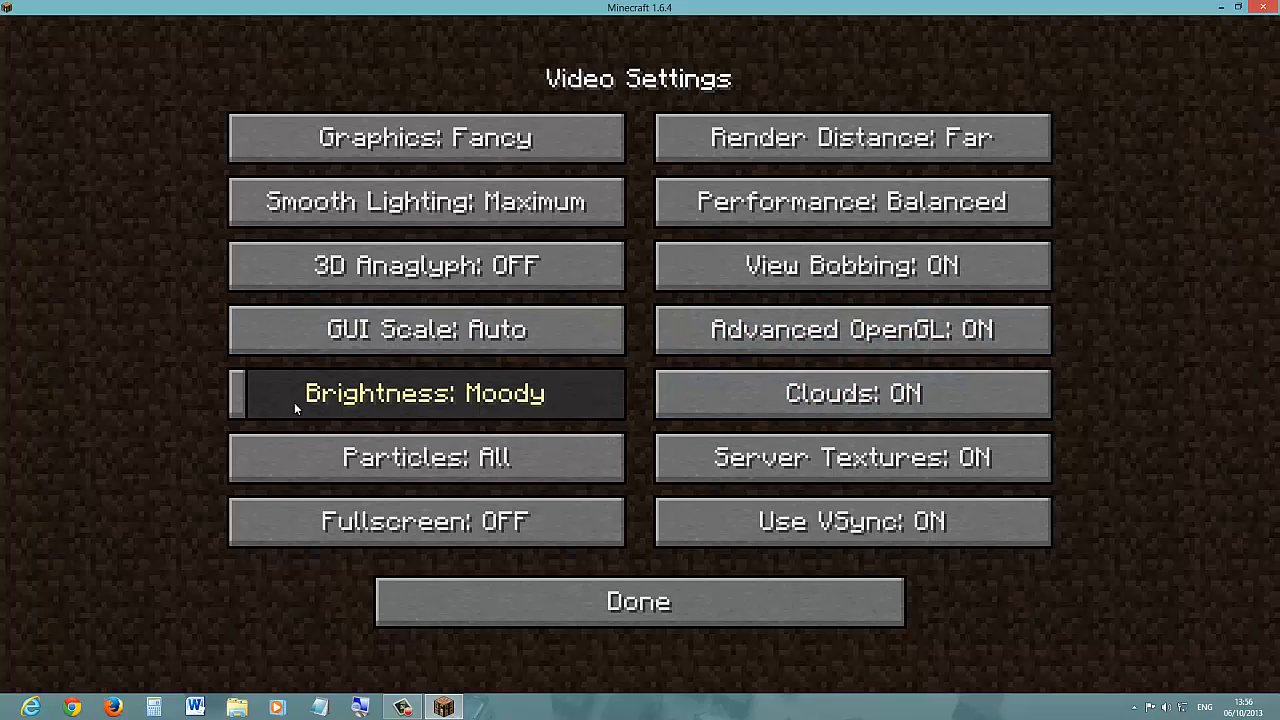
drag(240, 393, 510, 393)
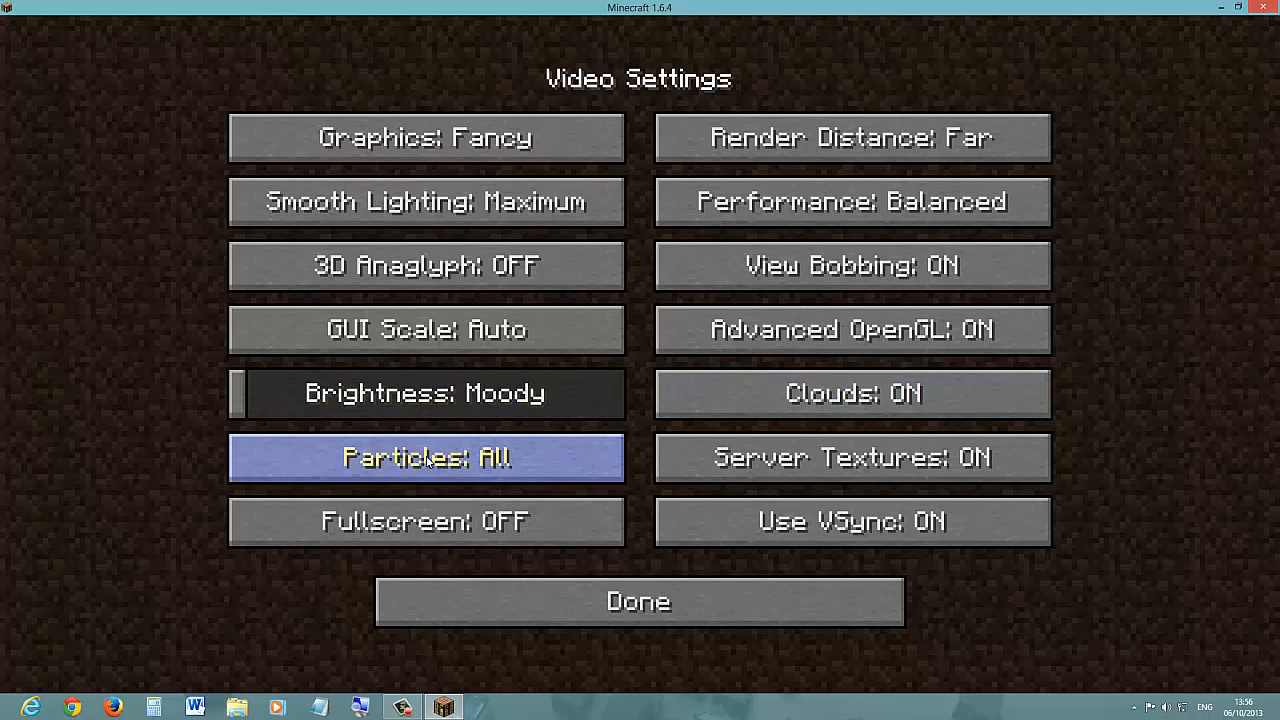
mouse_move(852, 458)
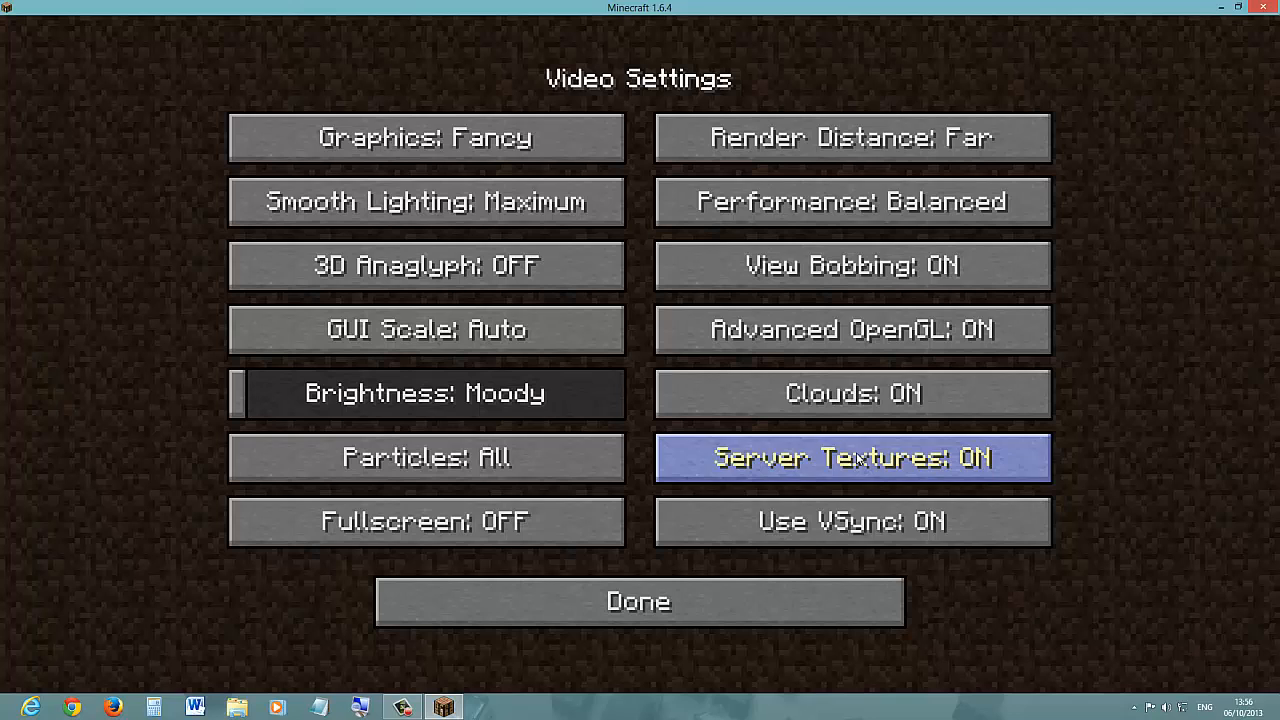
mouse_move(435, 585)
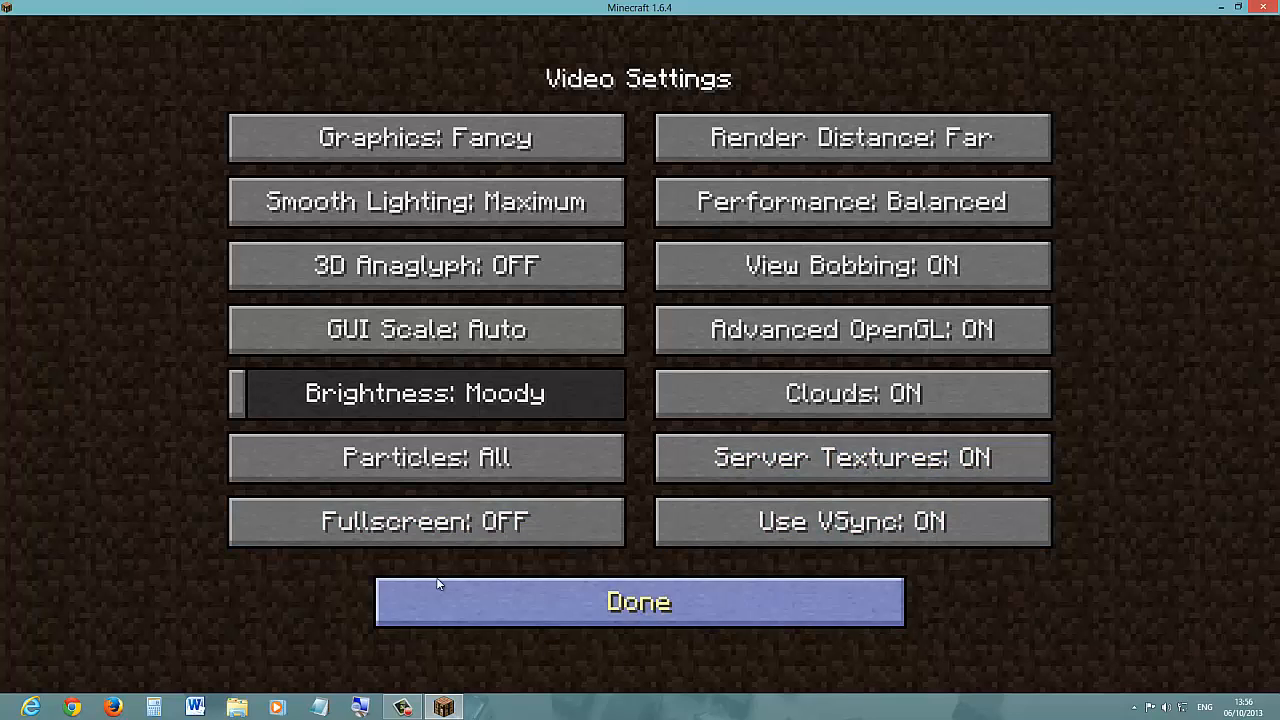
Leave Video Settings and view the language list, closing it unchanged at English (UK)
click(638, 601)
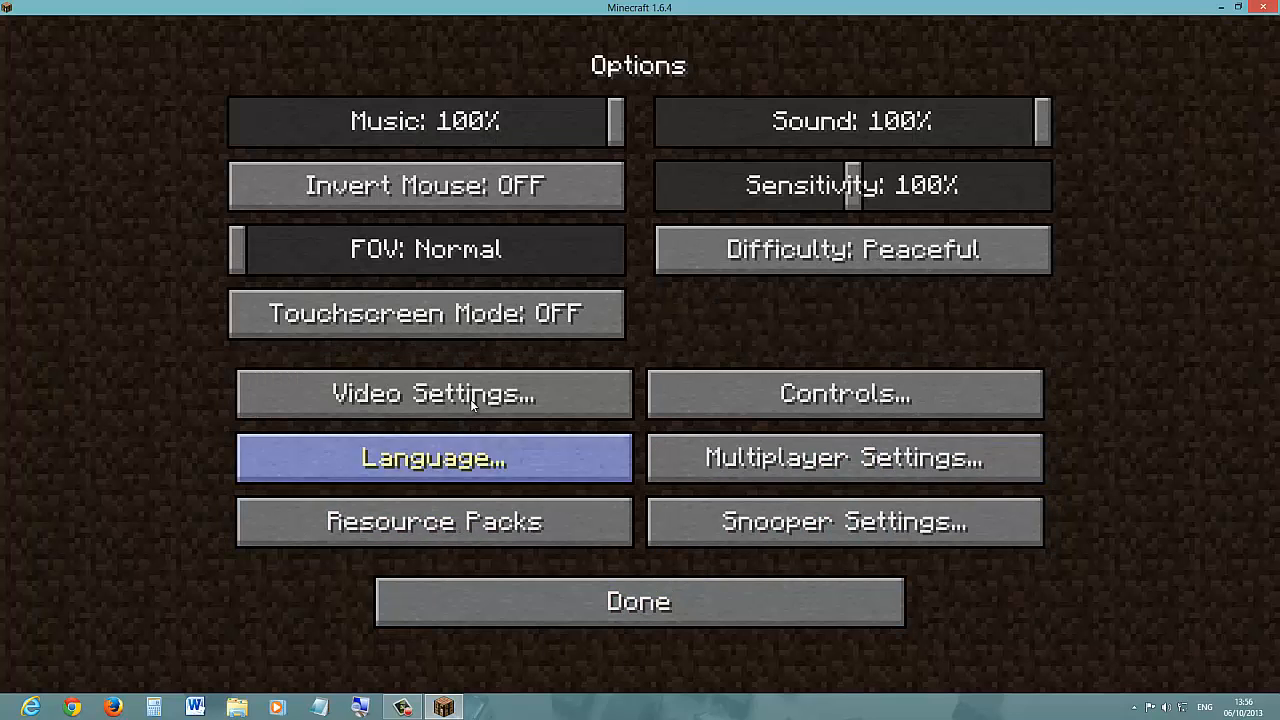
click(844, 393)
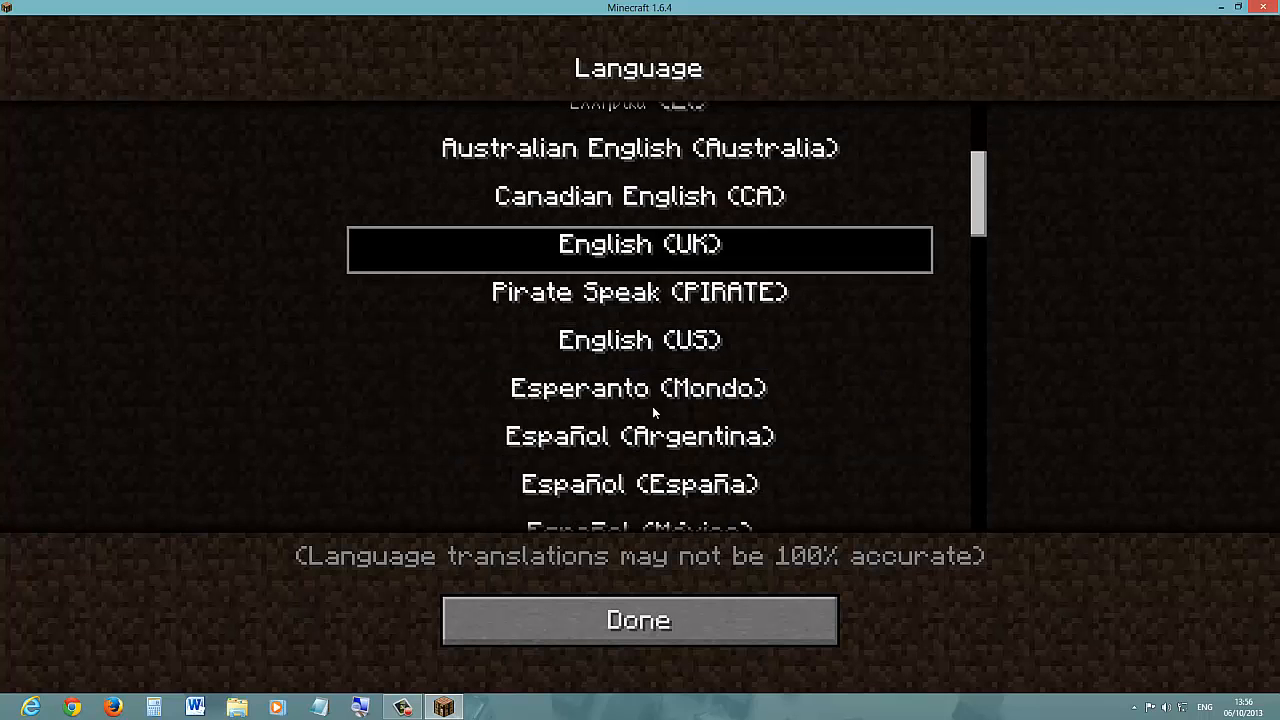
click(638, 620)
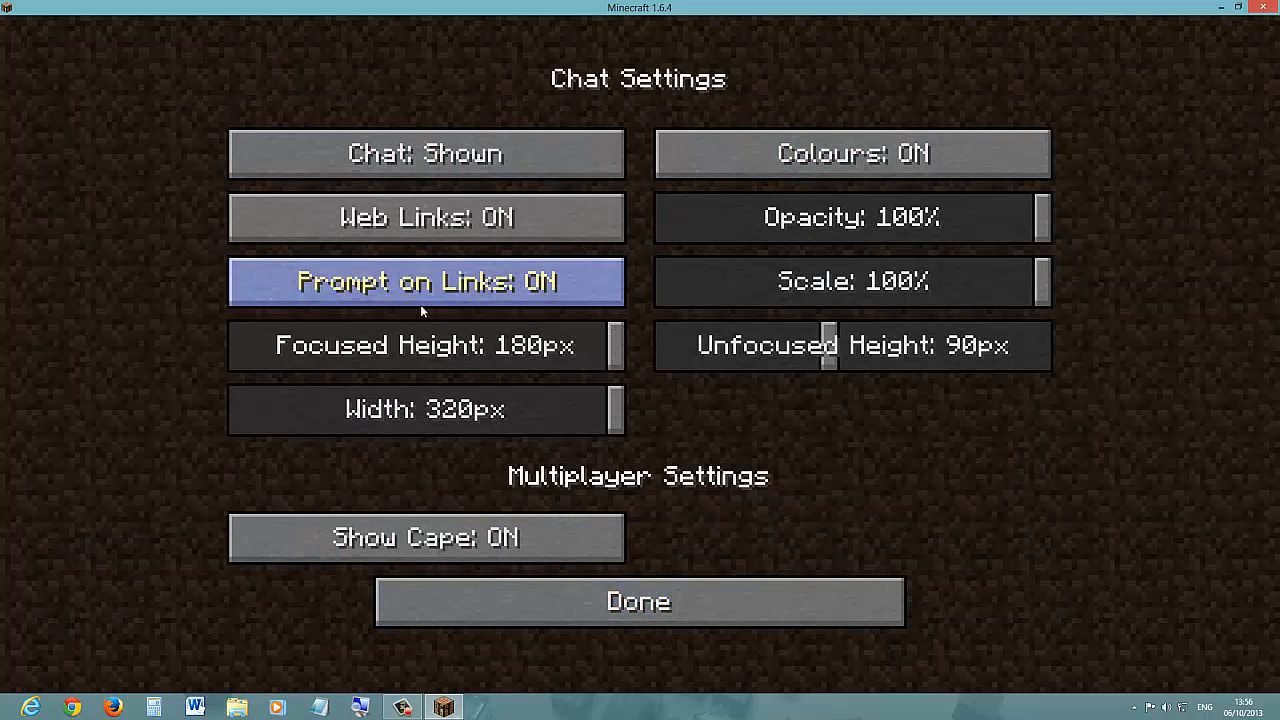
Close Chat Settings and view the resource pack list twice, keeping the Default pack
click(638, 601)
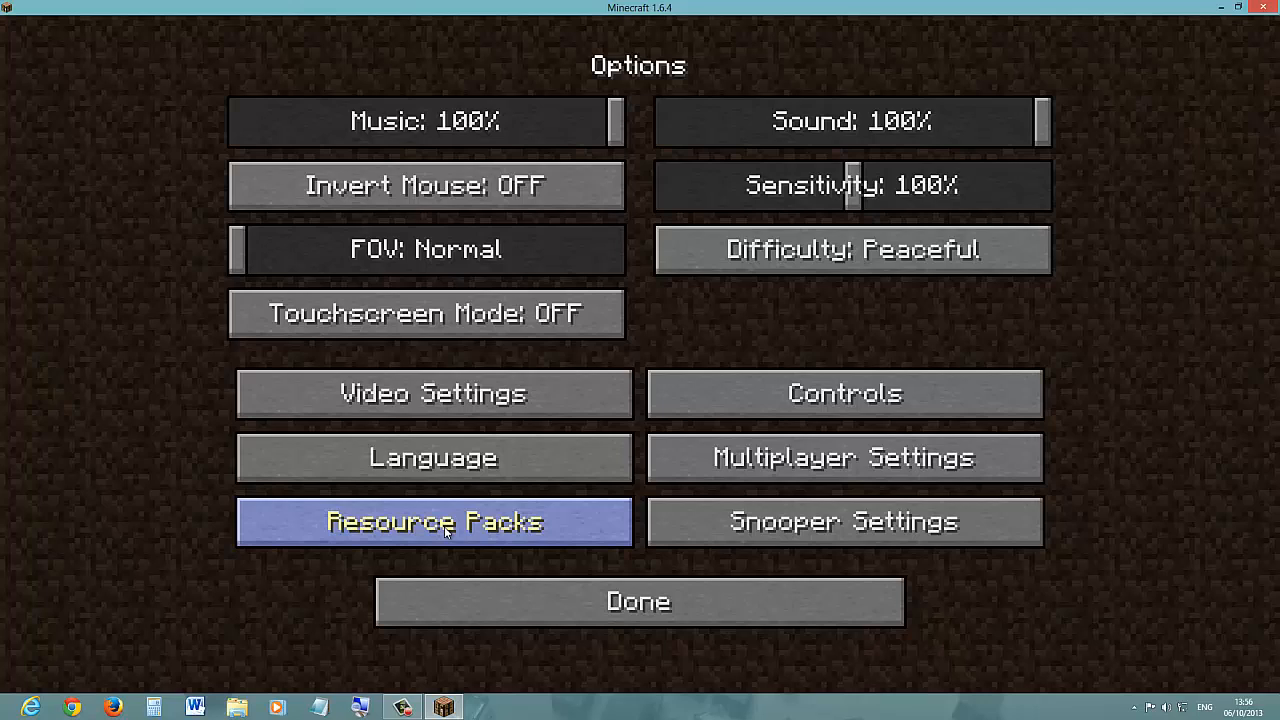
click(433, 521)
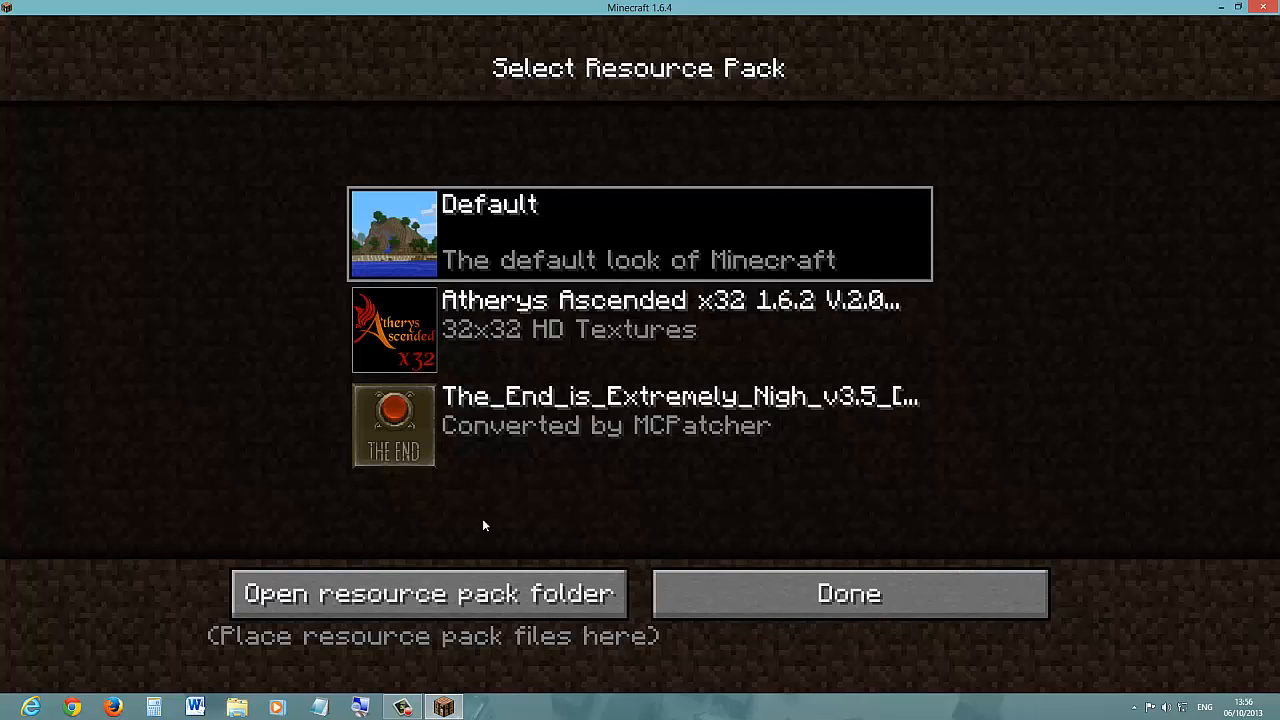
mouse_move(540, 402)
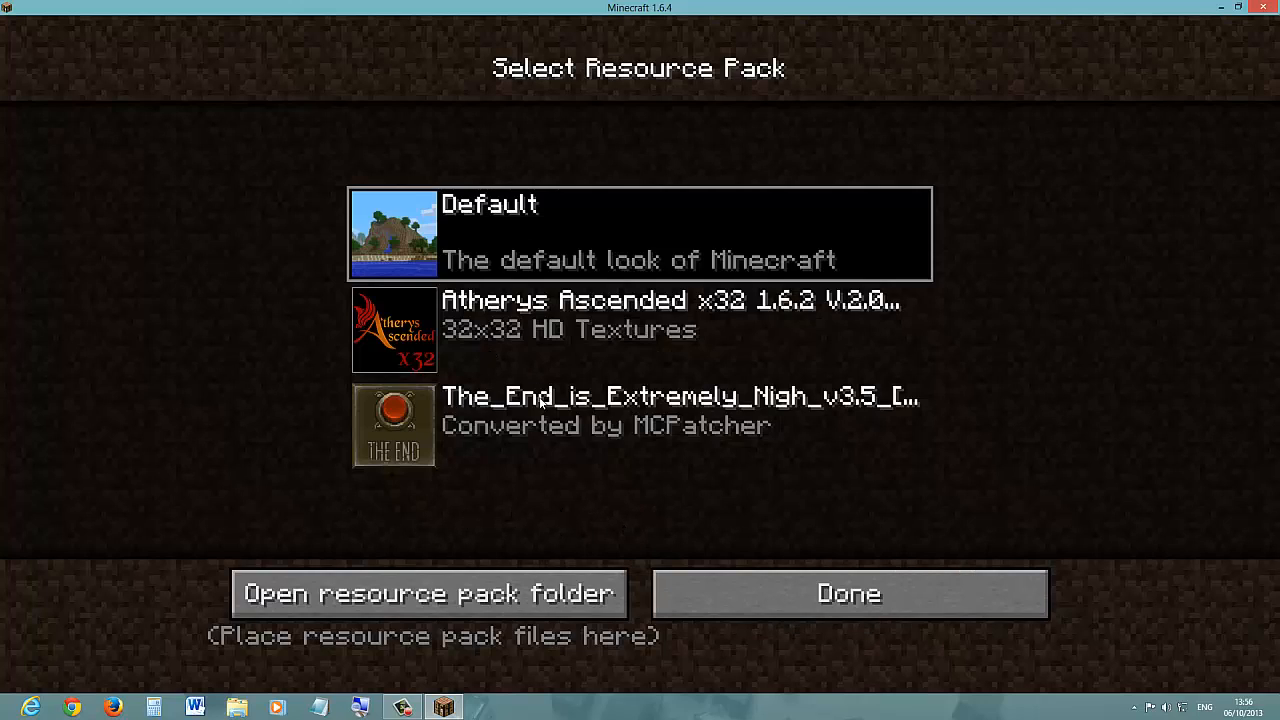
mouse_move(725, 599)
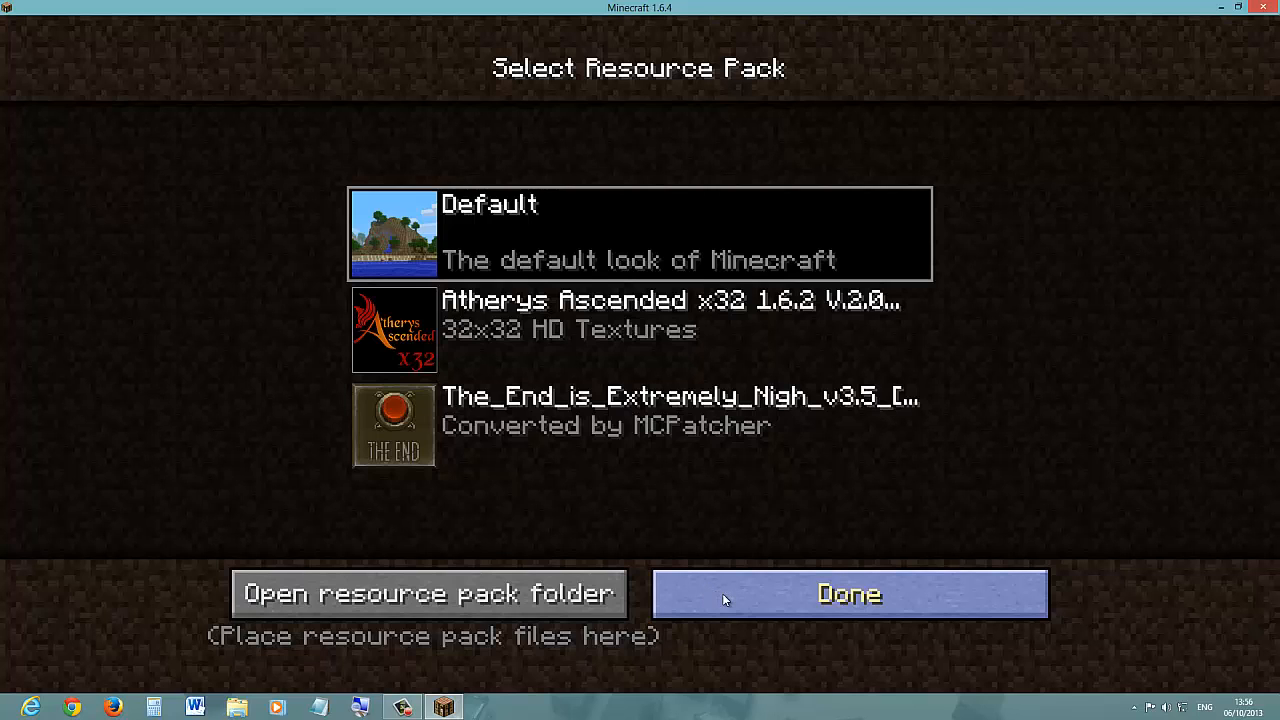
click(849, 594)
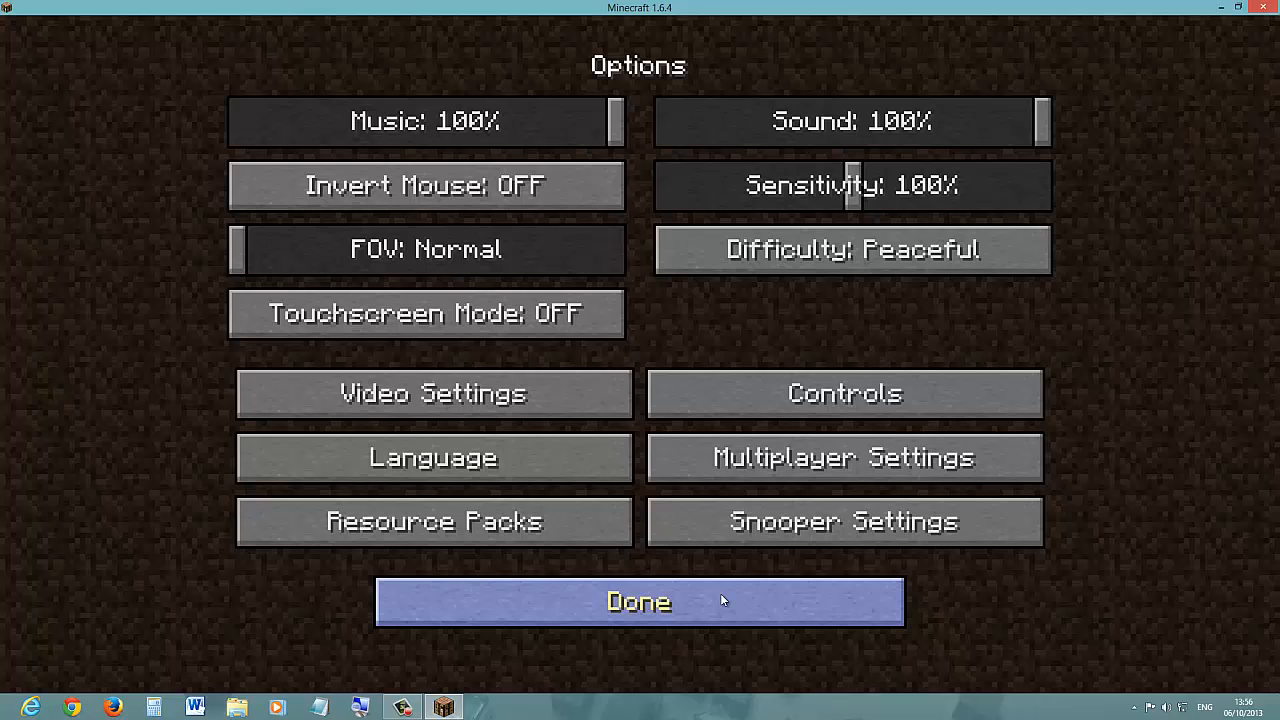
mouse_move(433, 521)
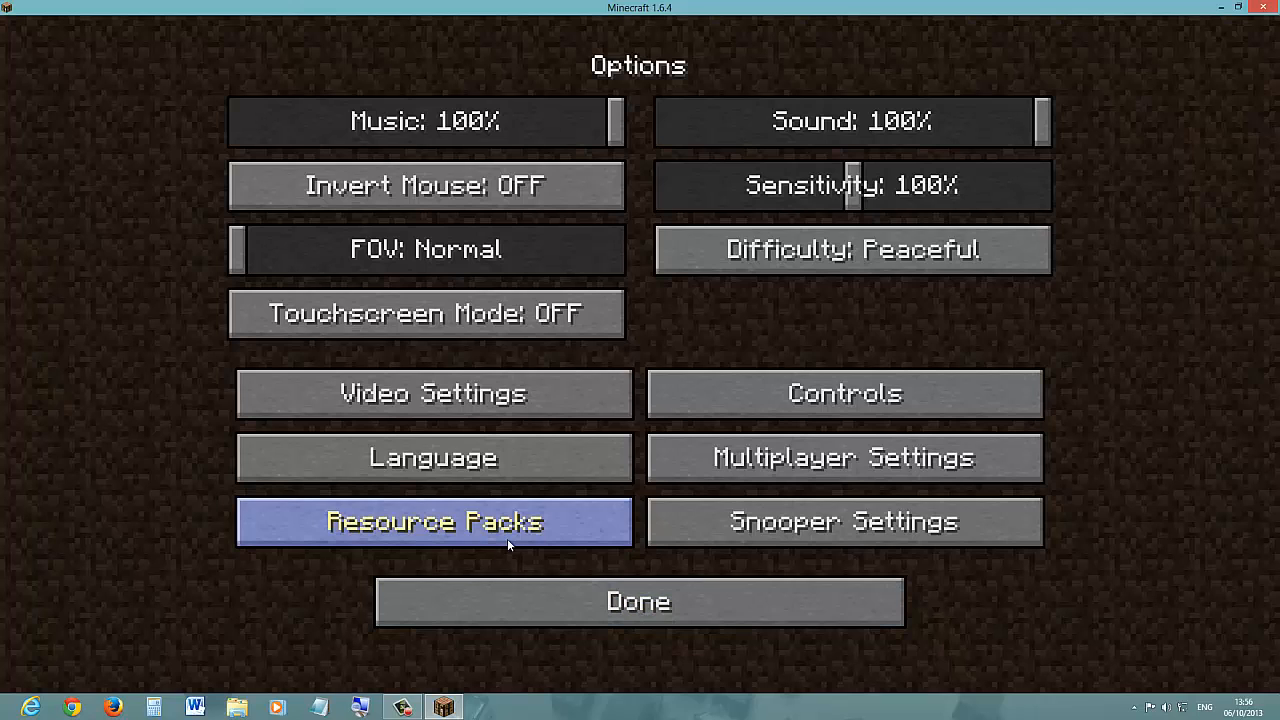
click(433, 521)
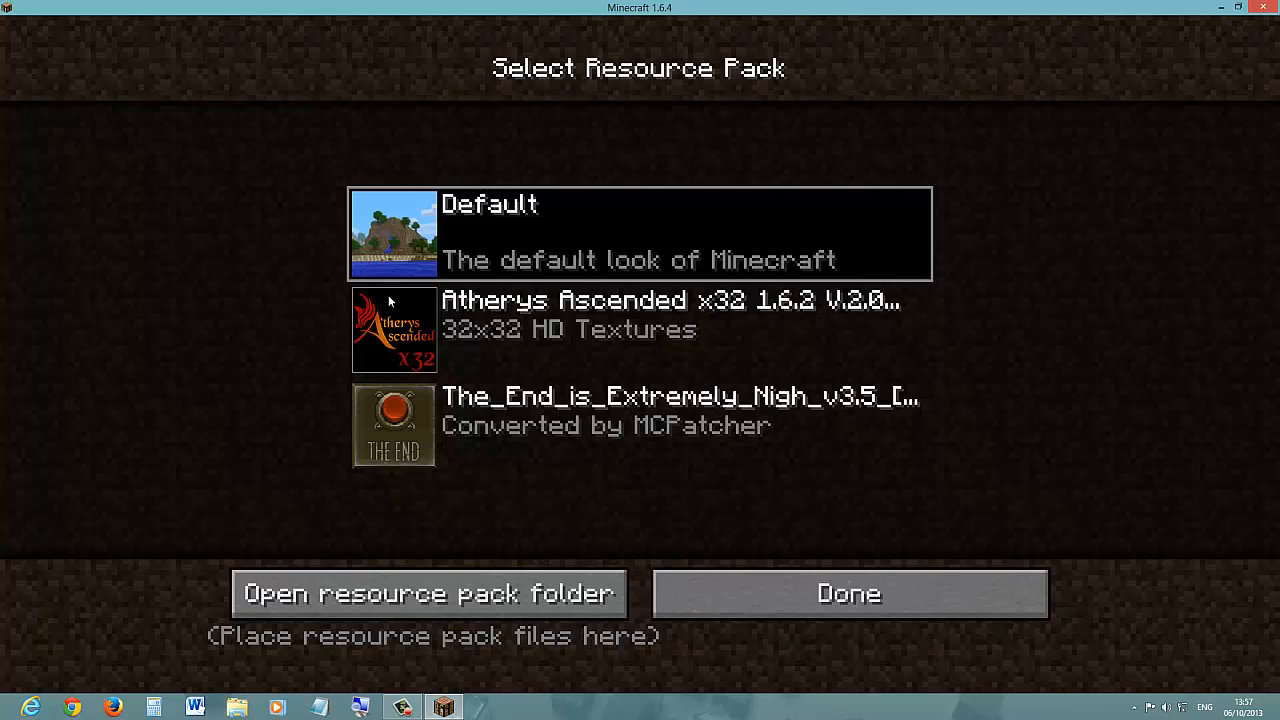
click(640, 425)
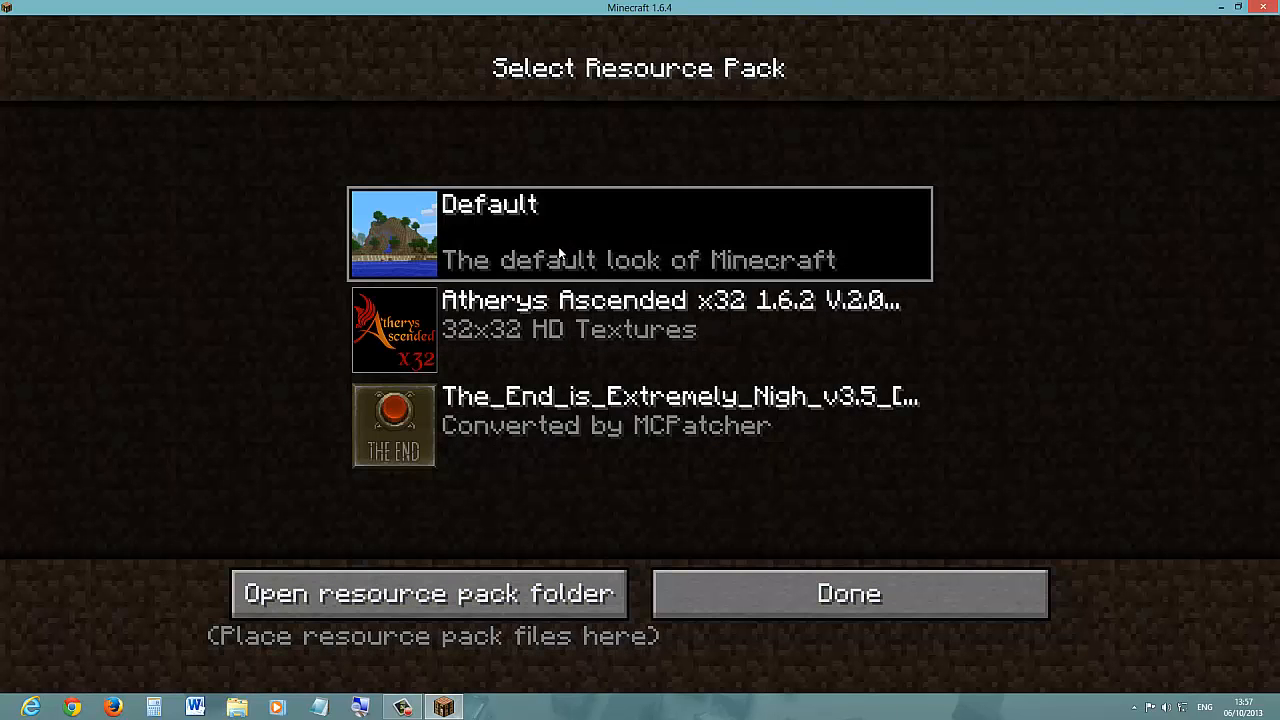
click(849, 593)
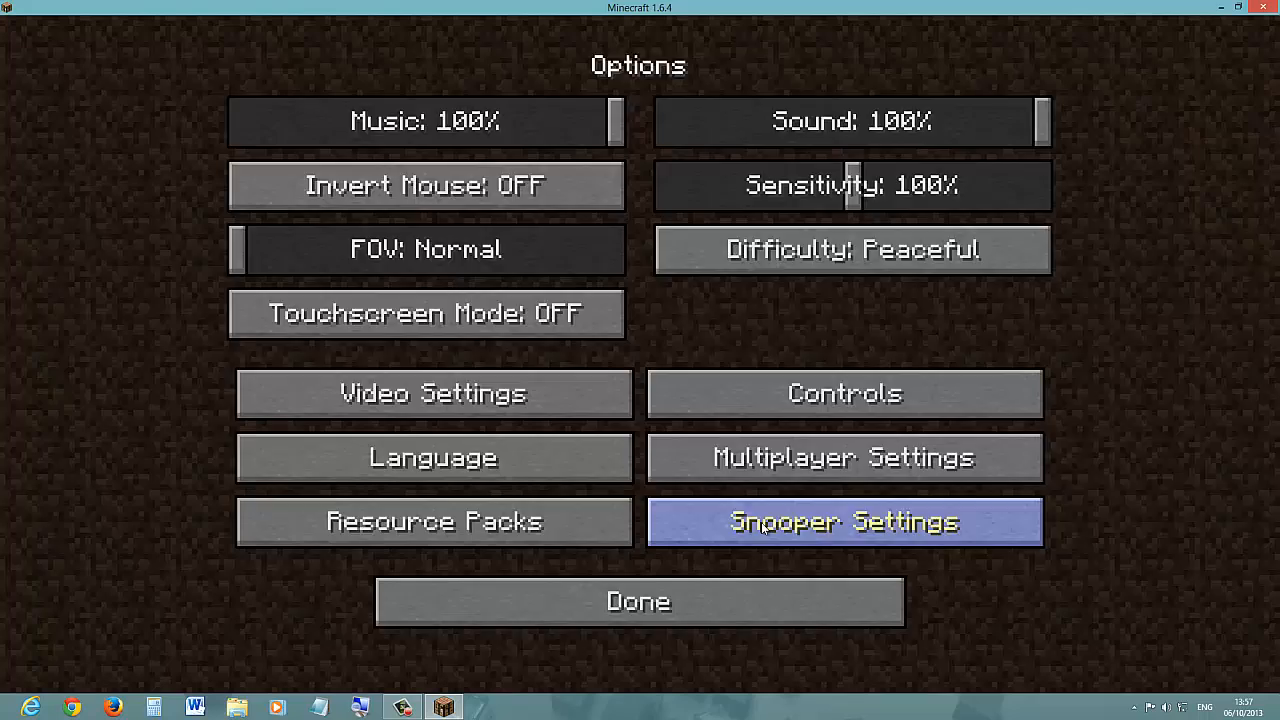
mouse_move(585, 602)
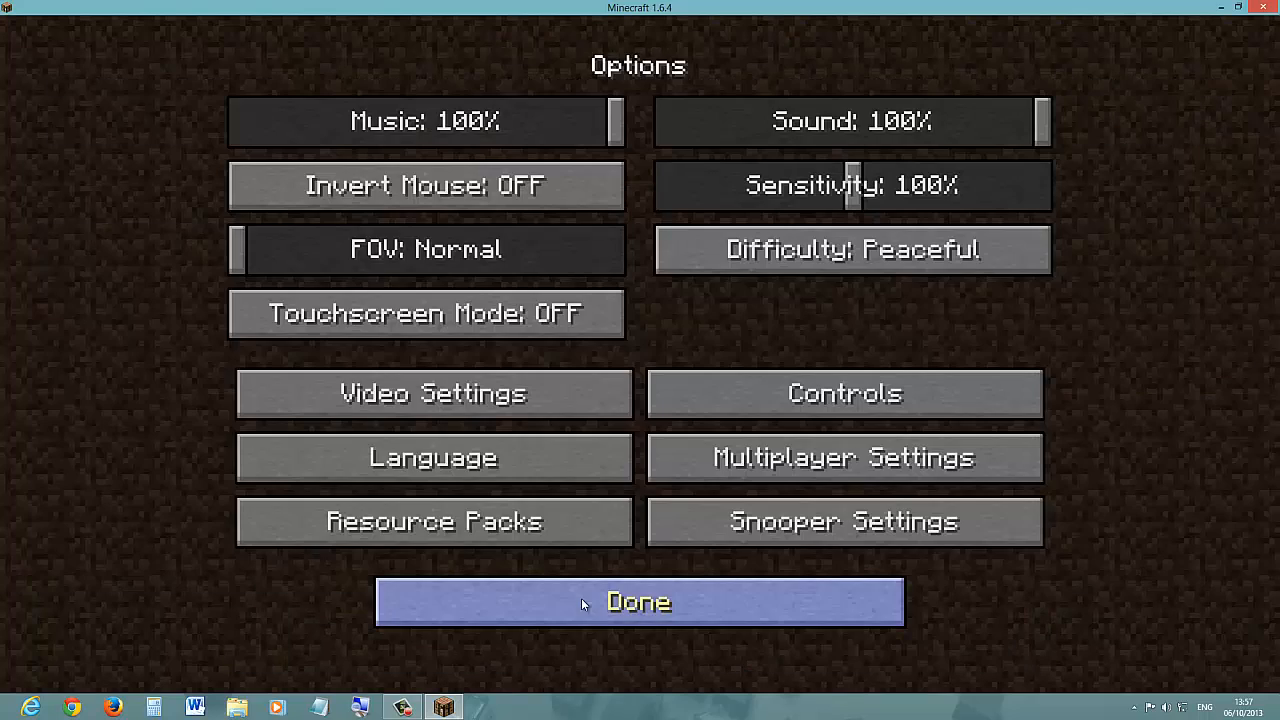
Start creating a new world and enter its name as 'RadiantMakhib Tutorial'
click(638, 601)
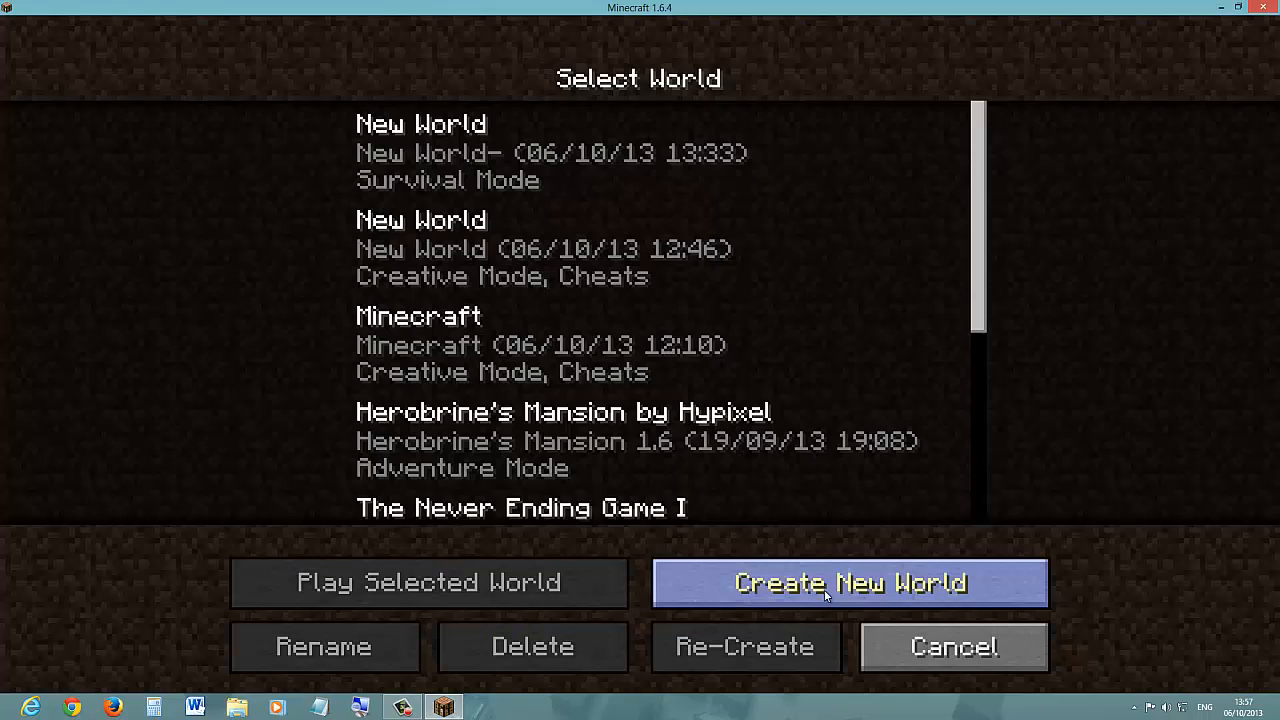
click(849, 583)
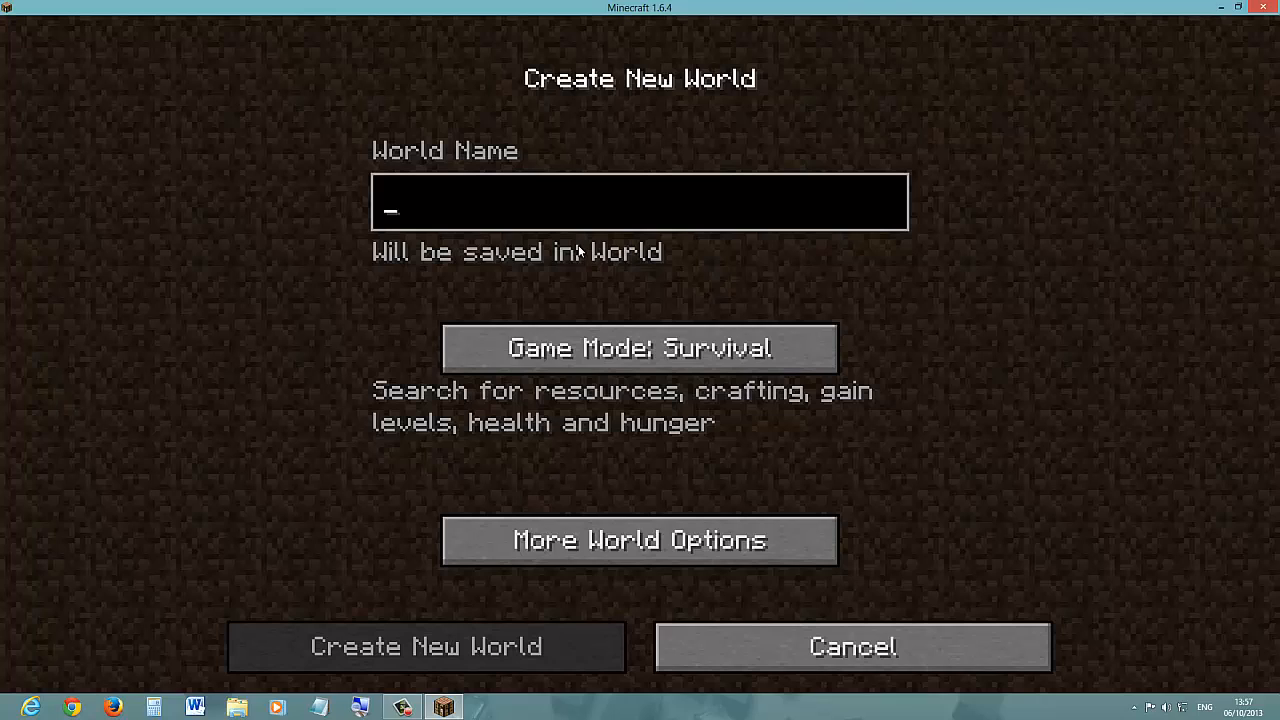
text(F)
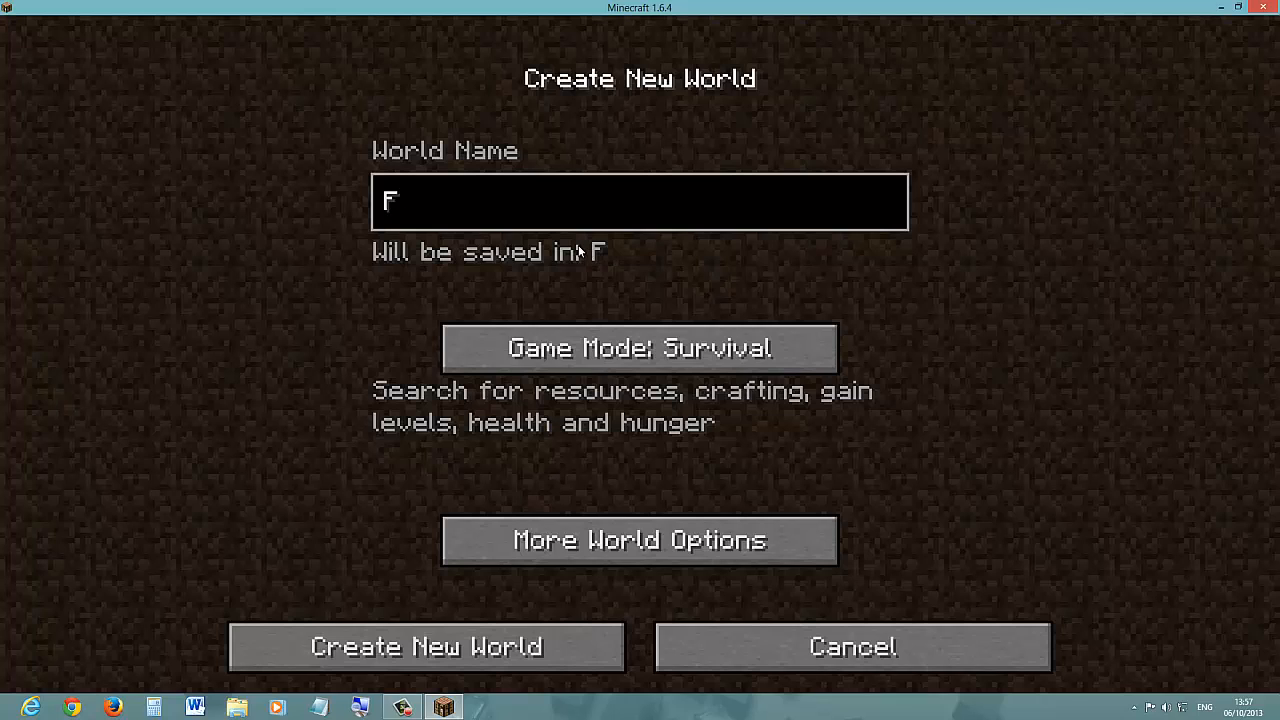
key(Backspace)
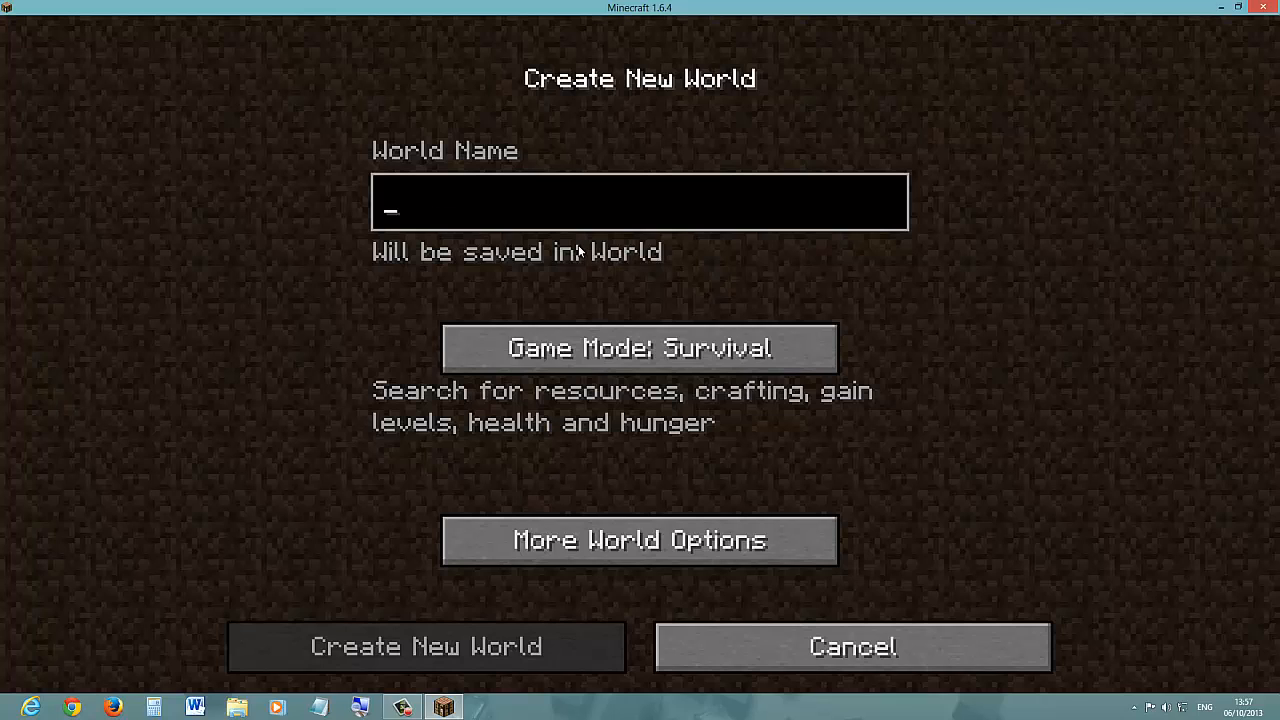
text(Radian)
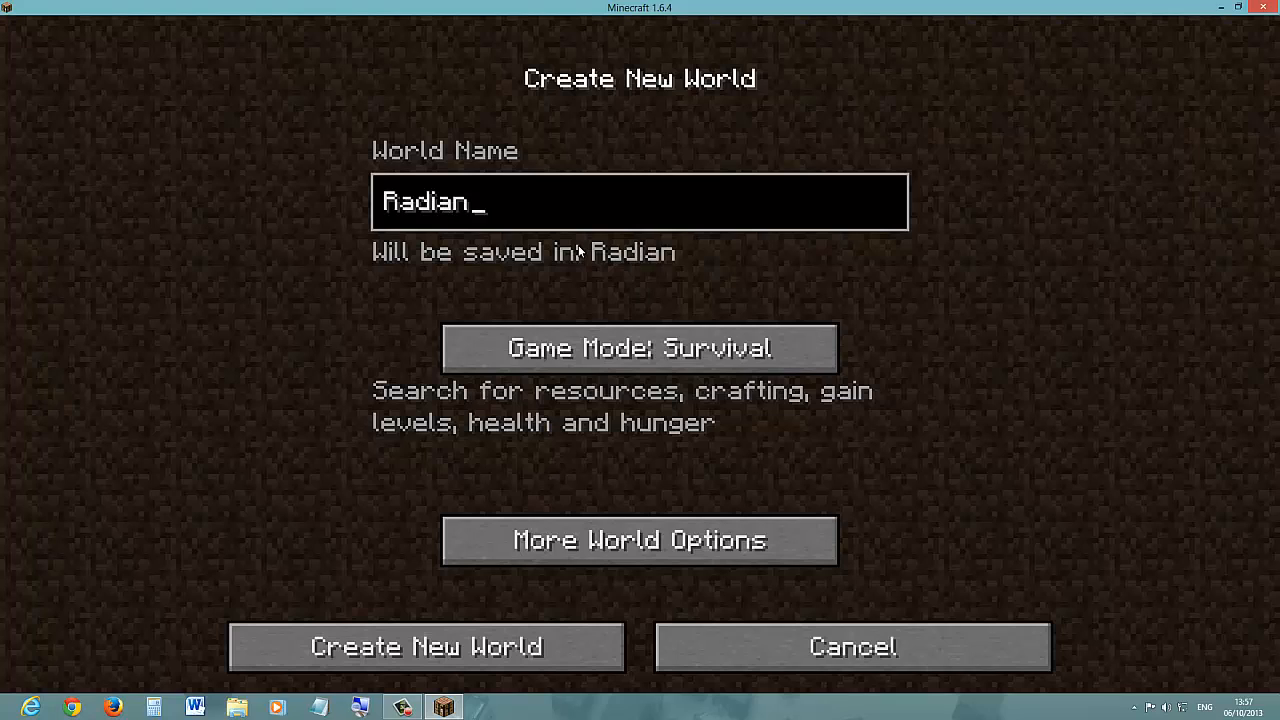
text(tMak)
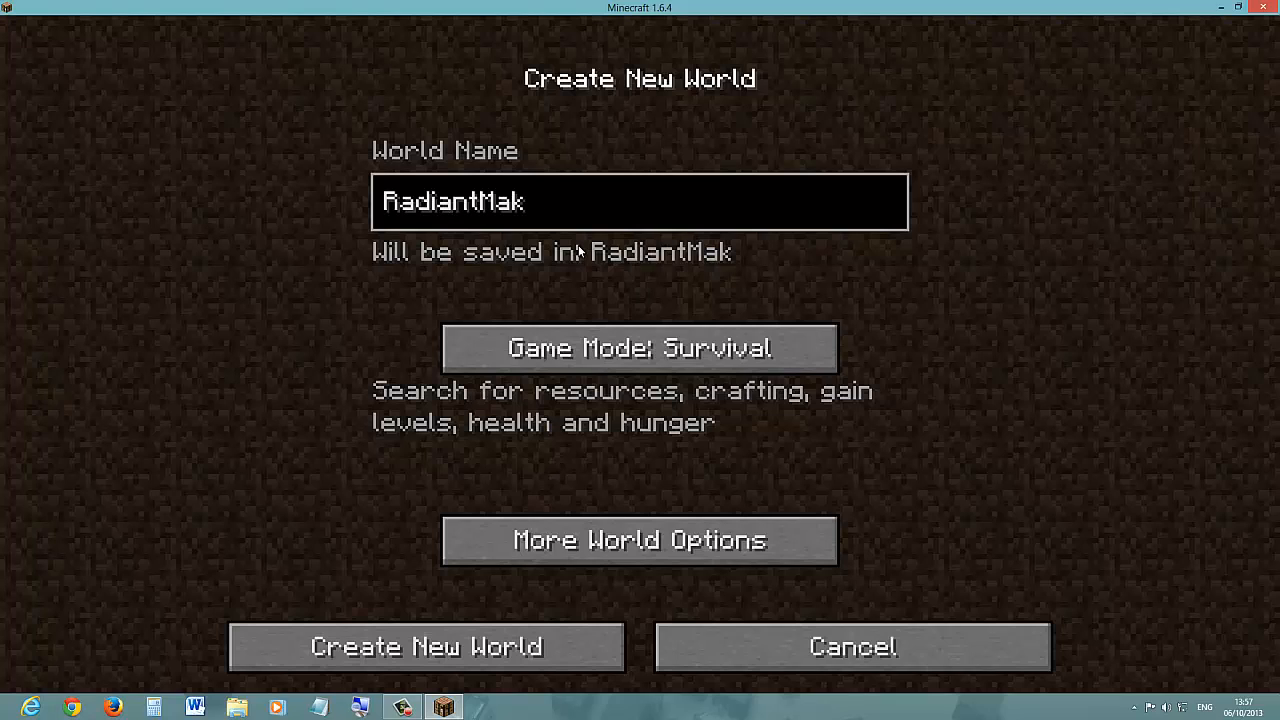
text(hib)
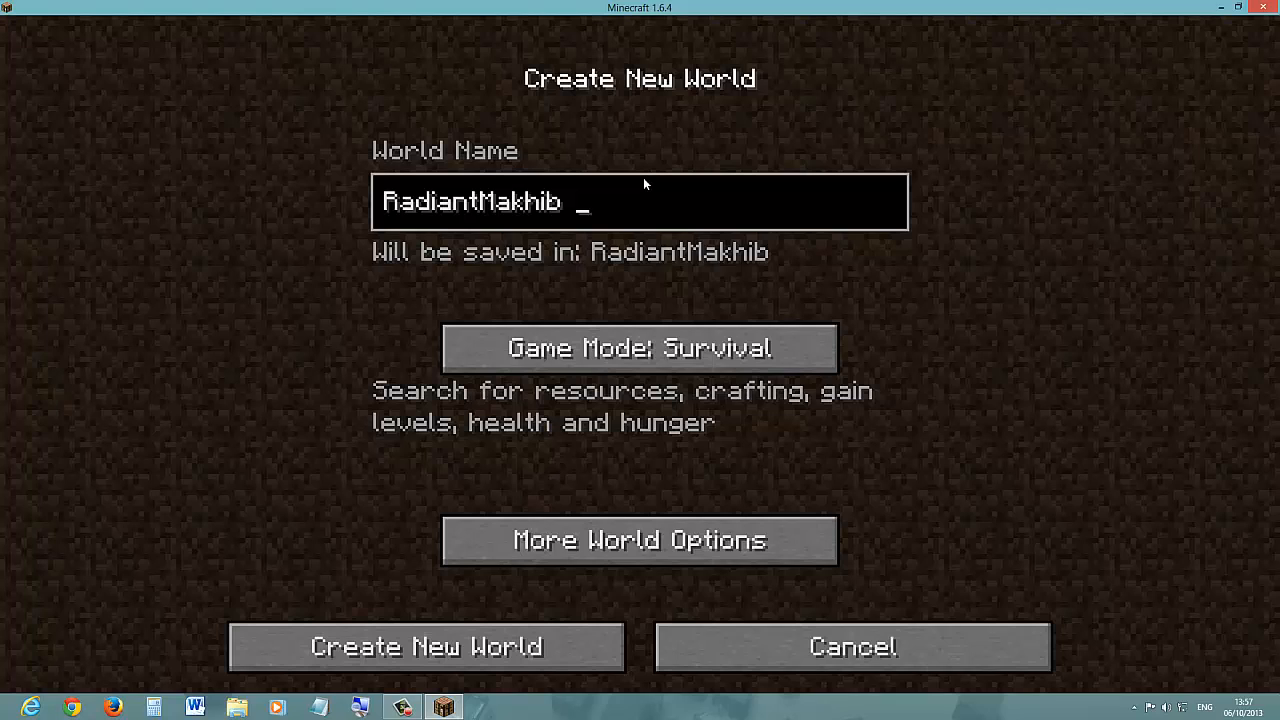
text(Tutorial)
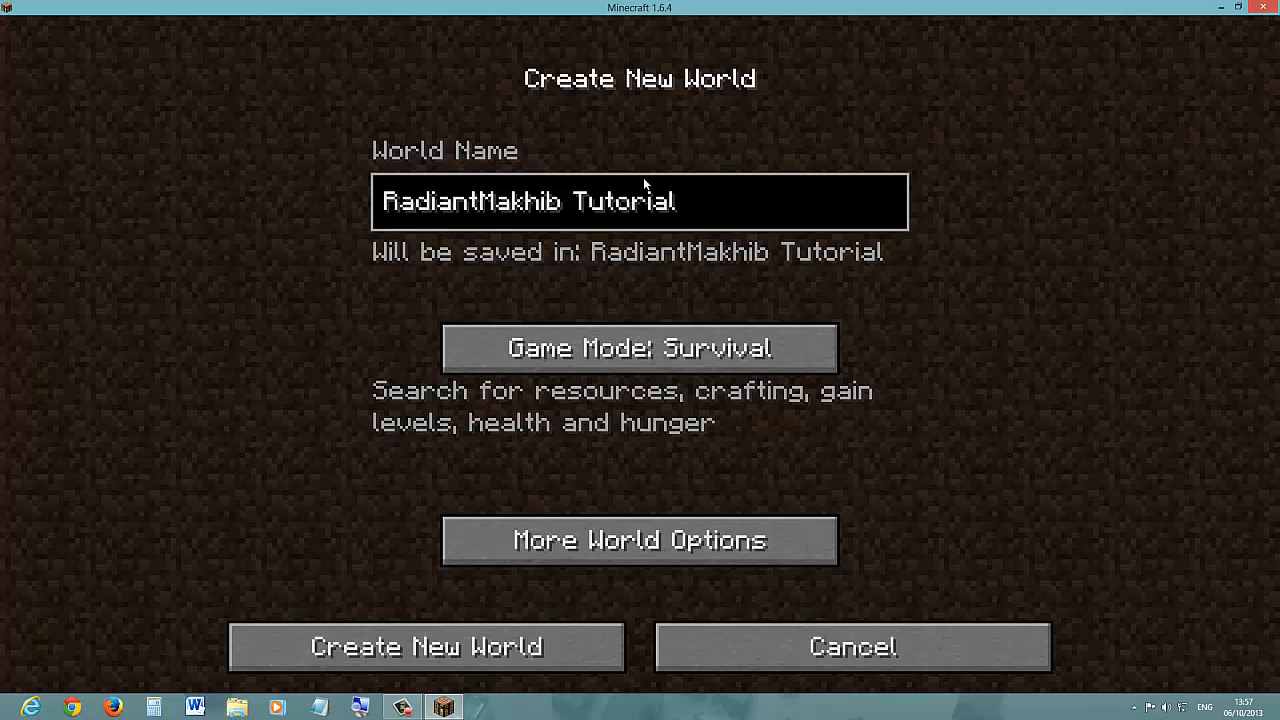
Cycle the game mode through Hardcore, Creative and Survival, ending on Hardcore
click(639, 347)
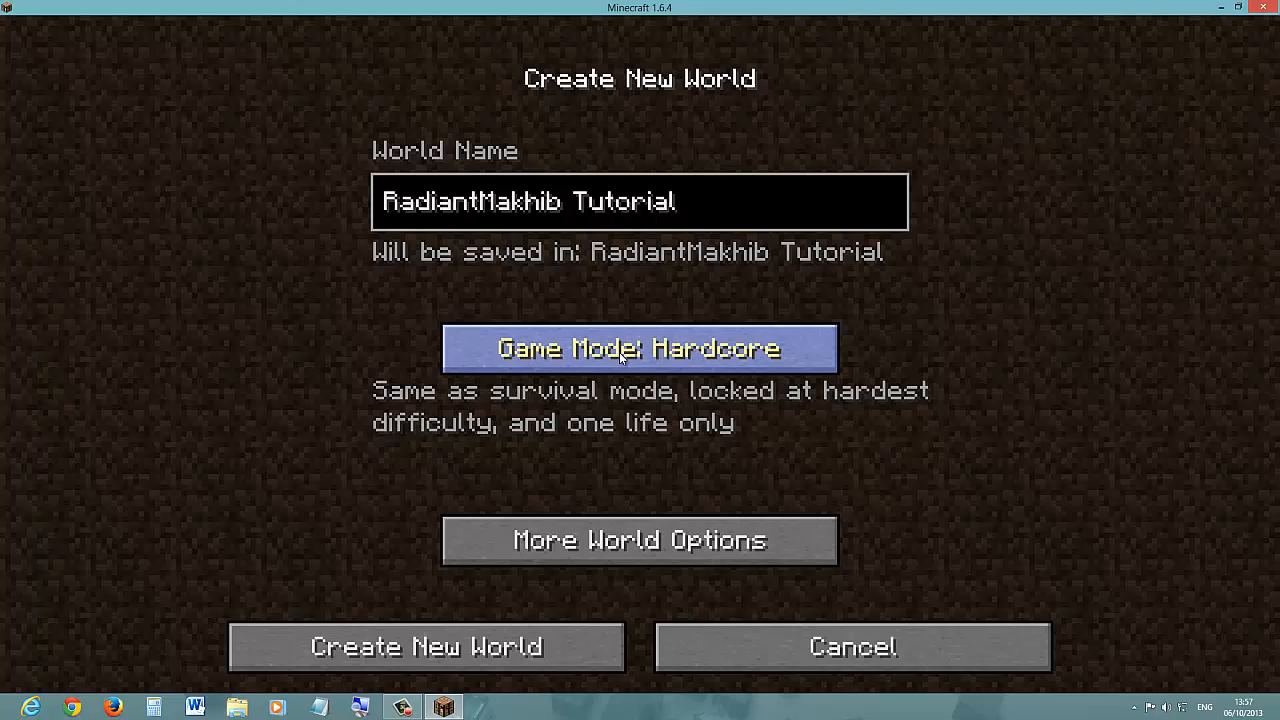
click(639, 348)
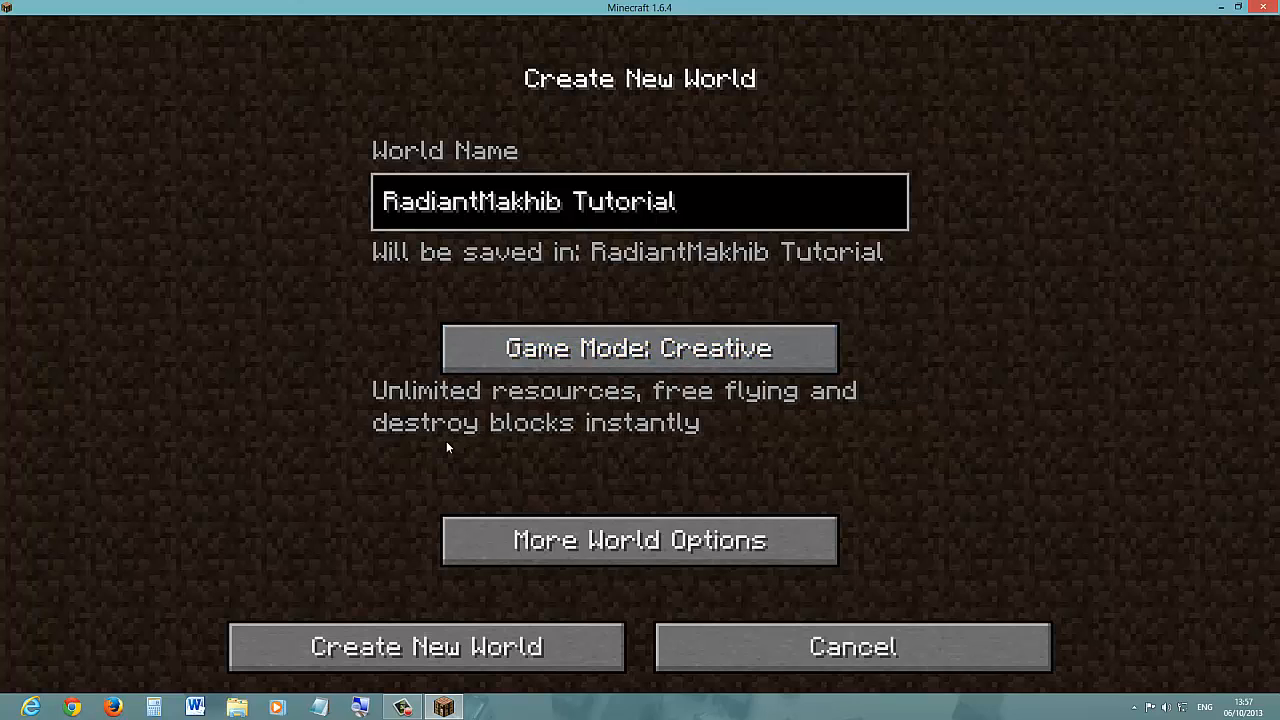
mouse_move(627, 403)
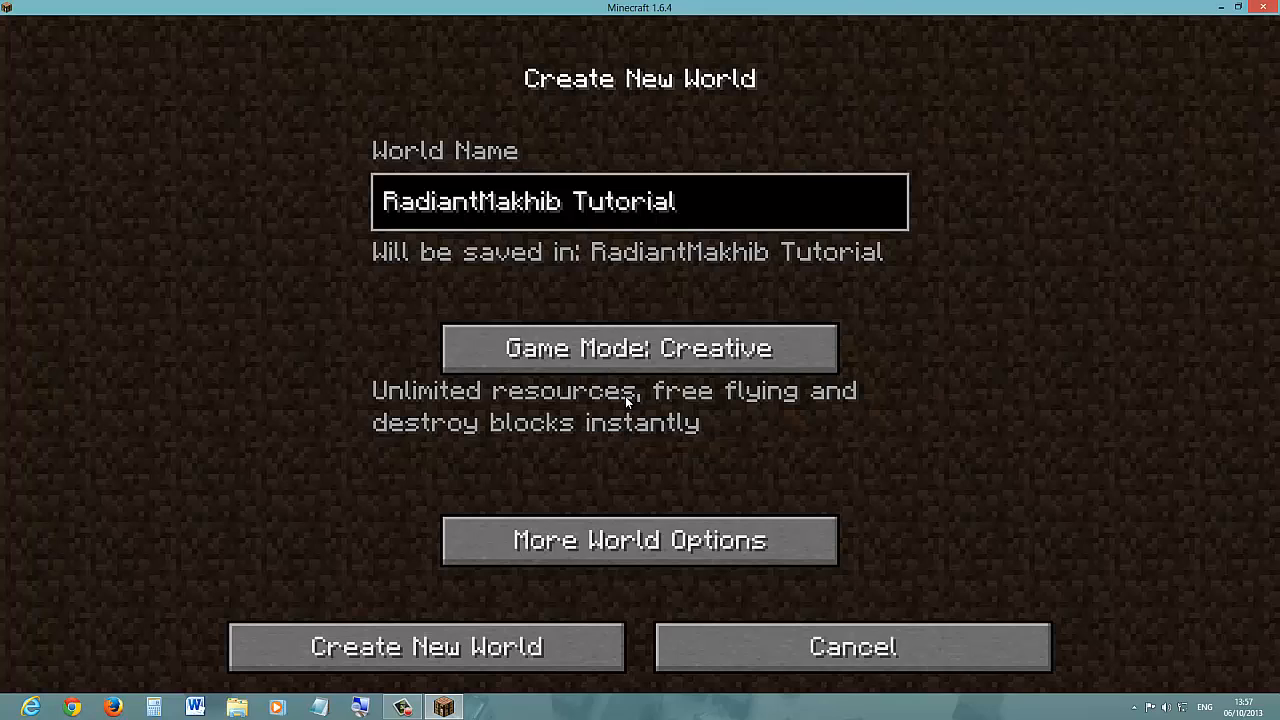
click(639, 348)
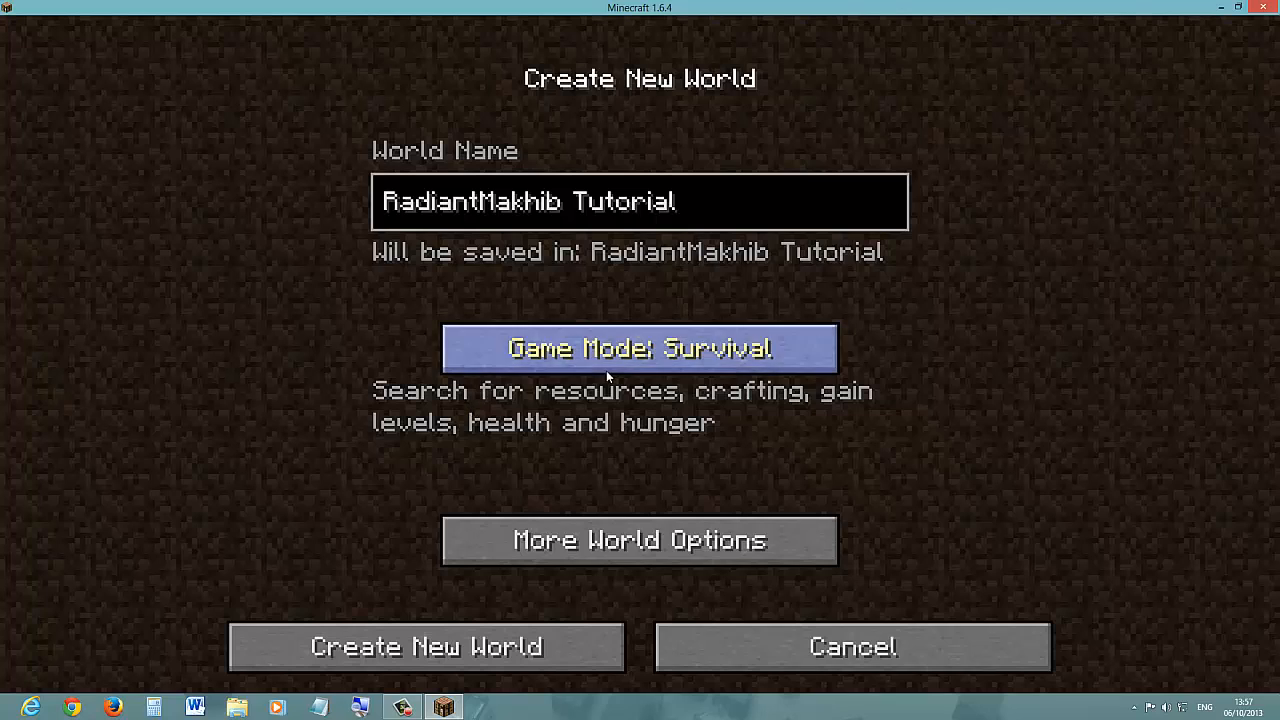
mouse_move(805, 405)
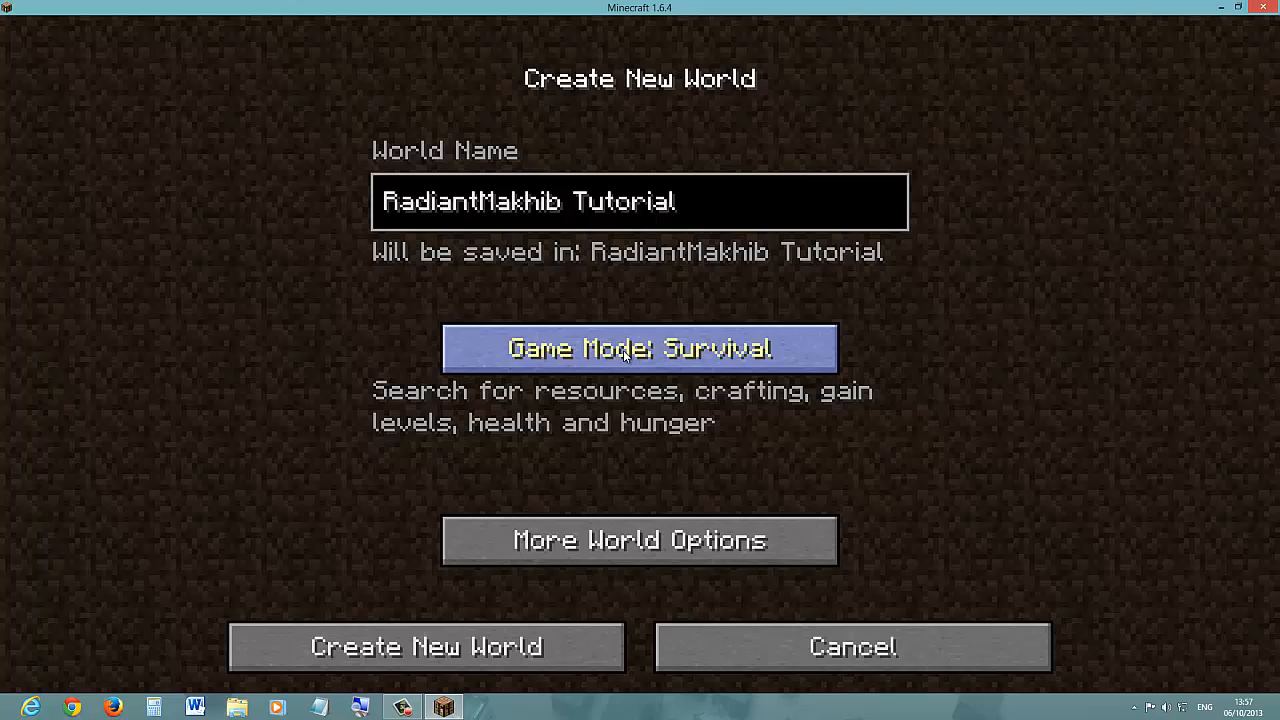
click(639, 348)
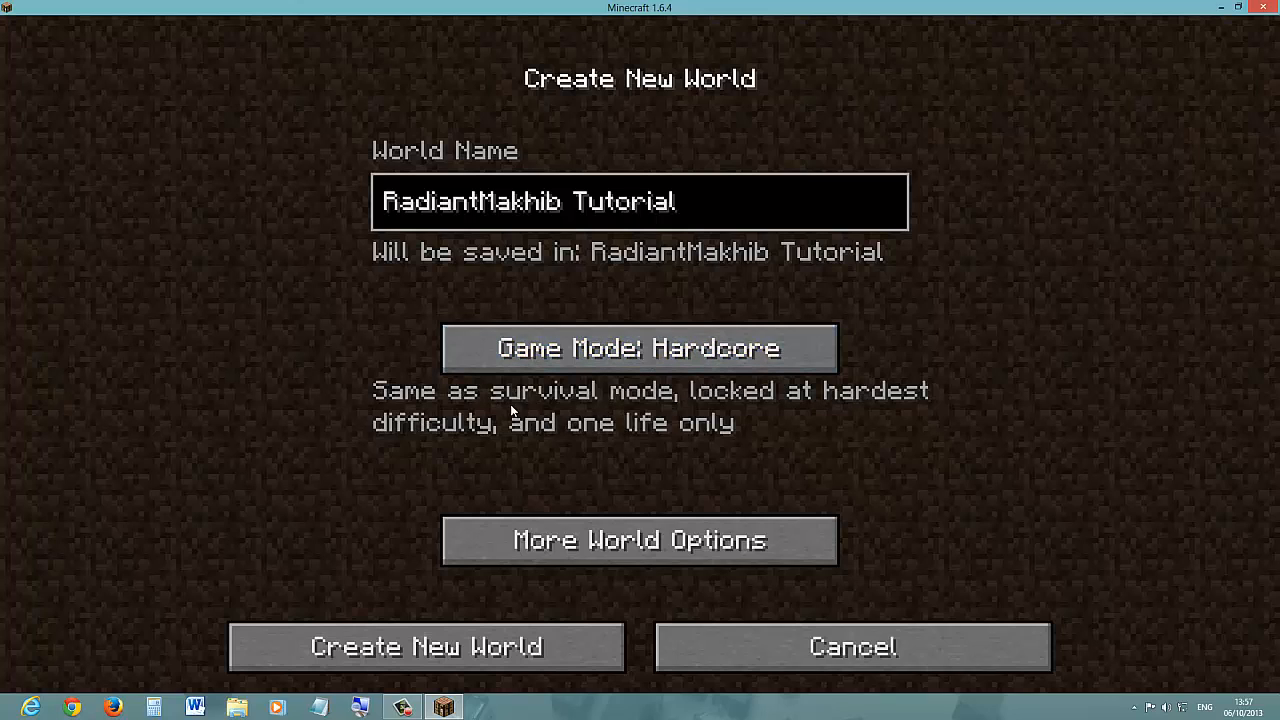
mouse_move(495, 635)
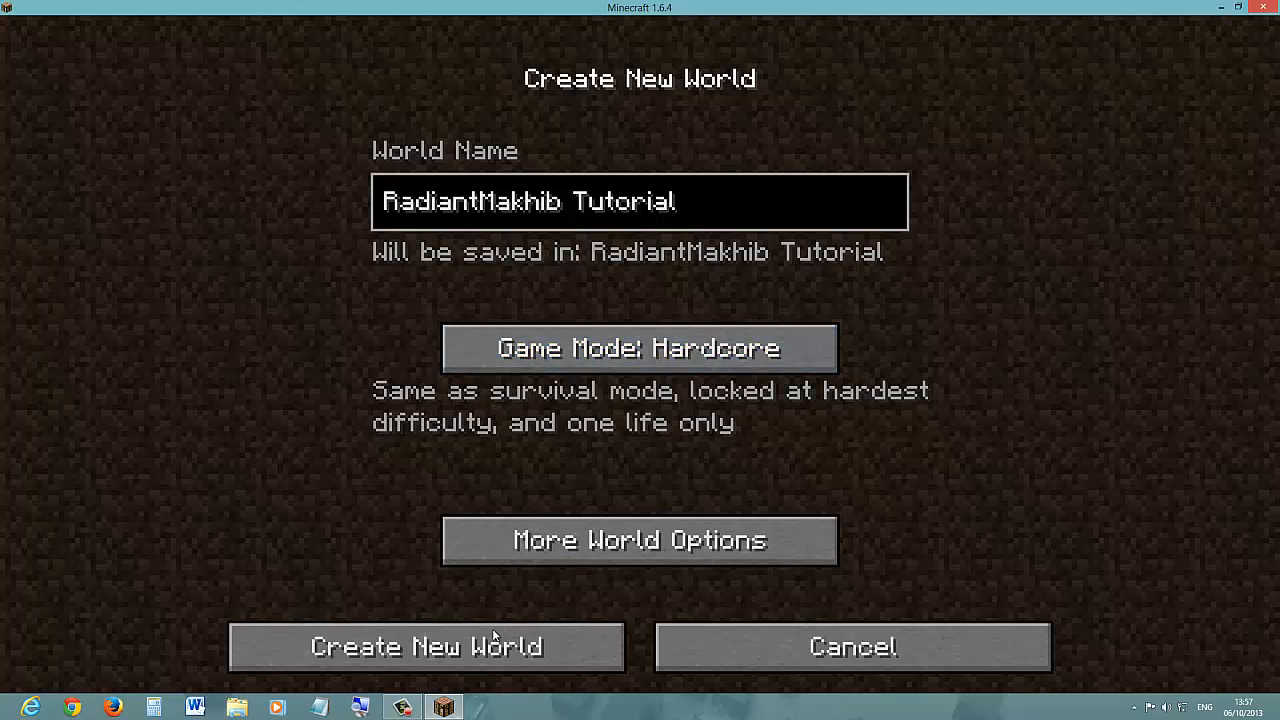
mouse_move(840, 397)
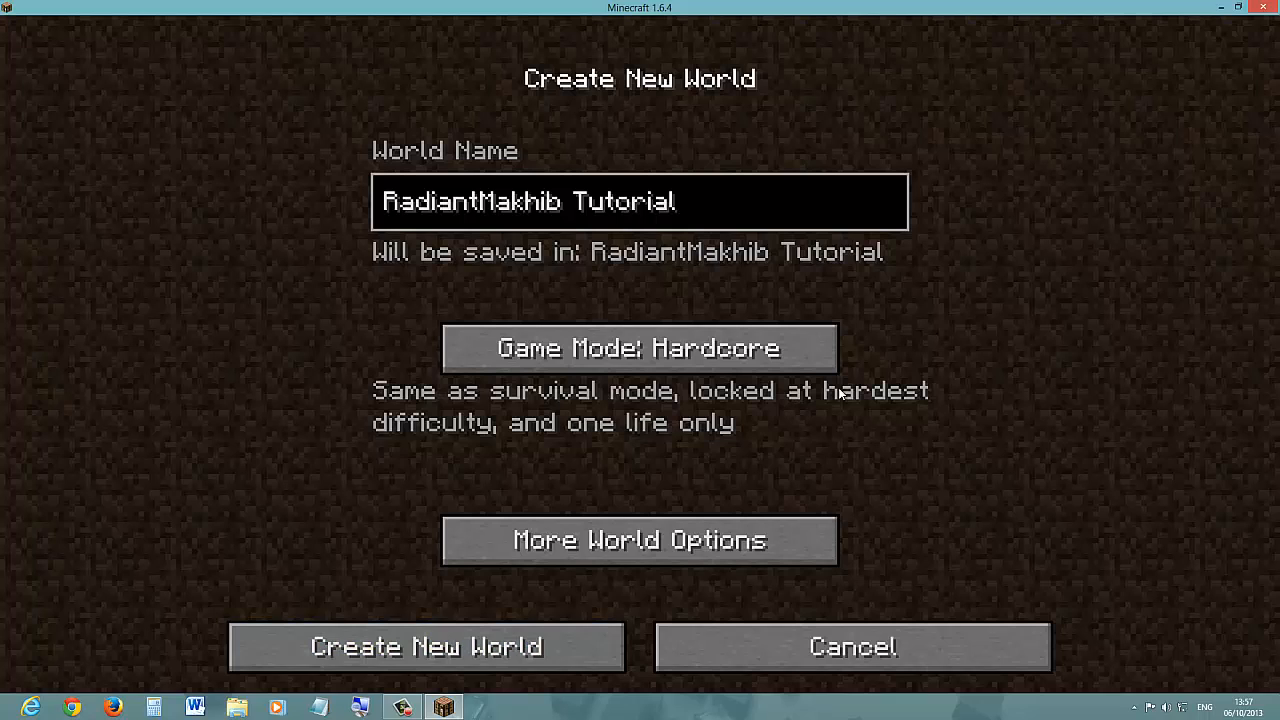
Switch the game mode to Creative and reopen More World Options showing Allow Cheats: ON
click(639, 540)
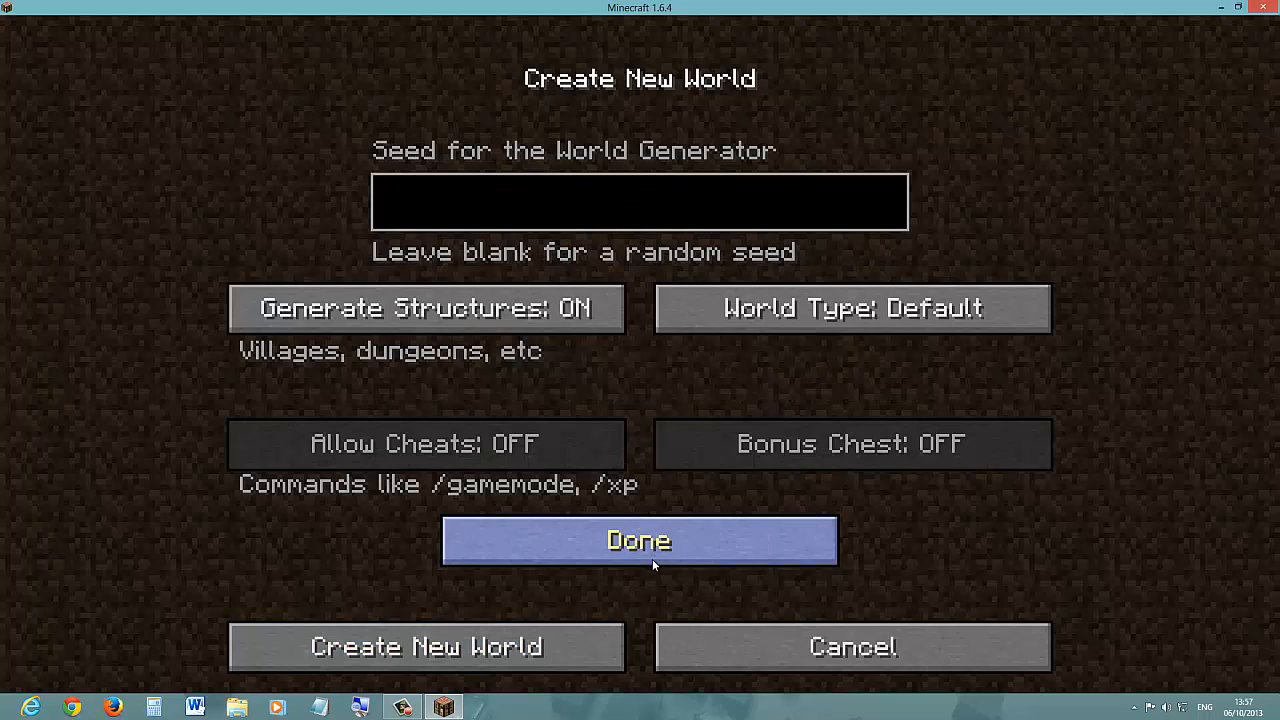
mouse_move(575, 214)
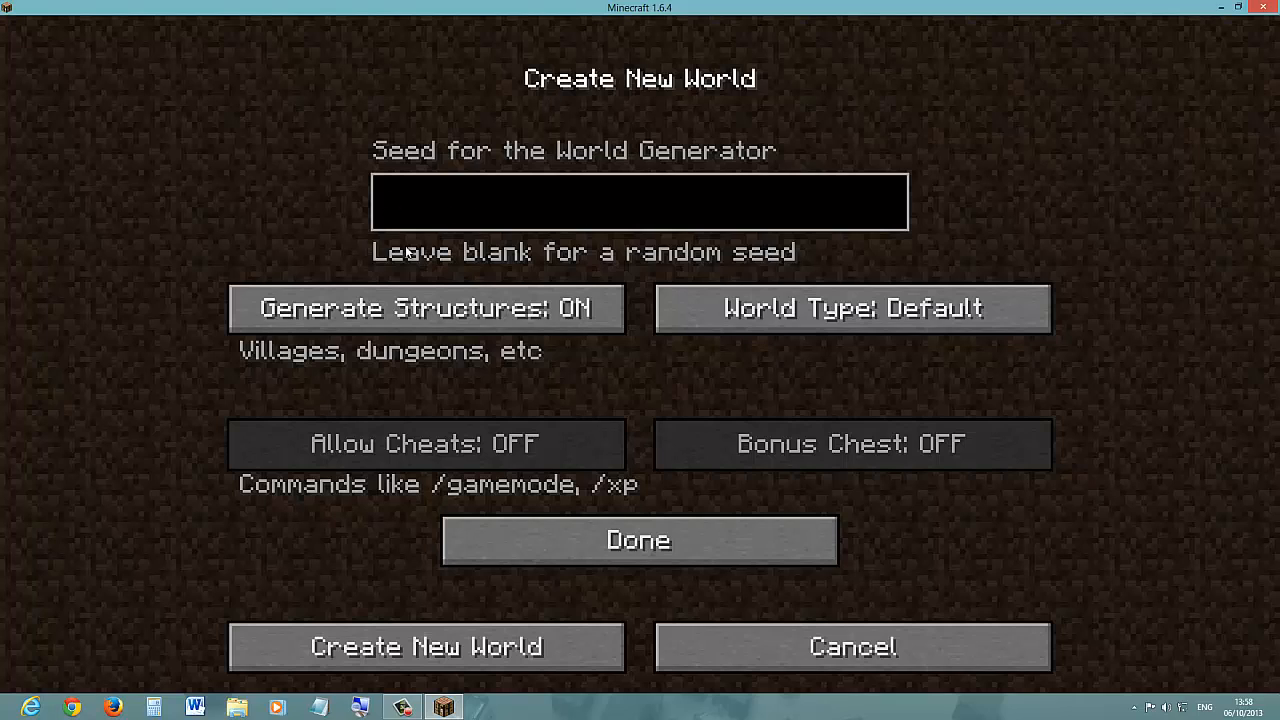
click(639, 201)
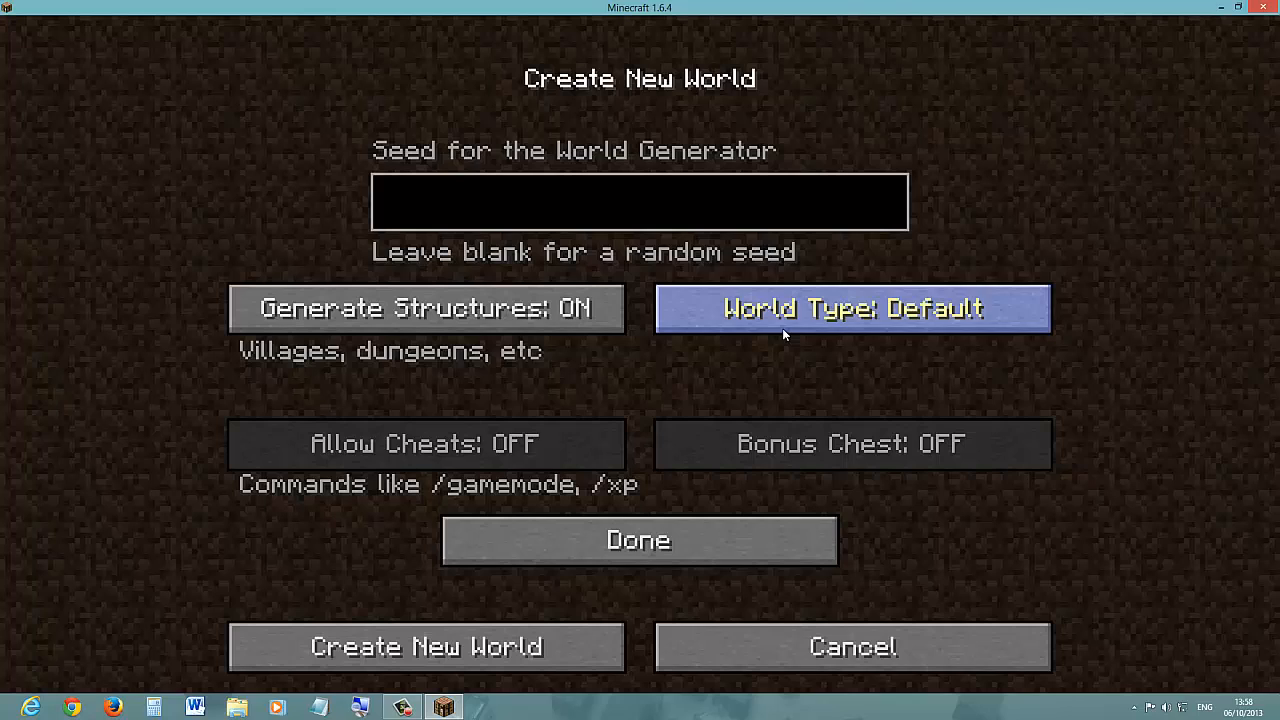
mouse_move(520, 460)
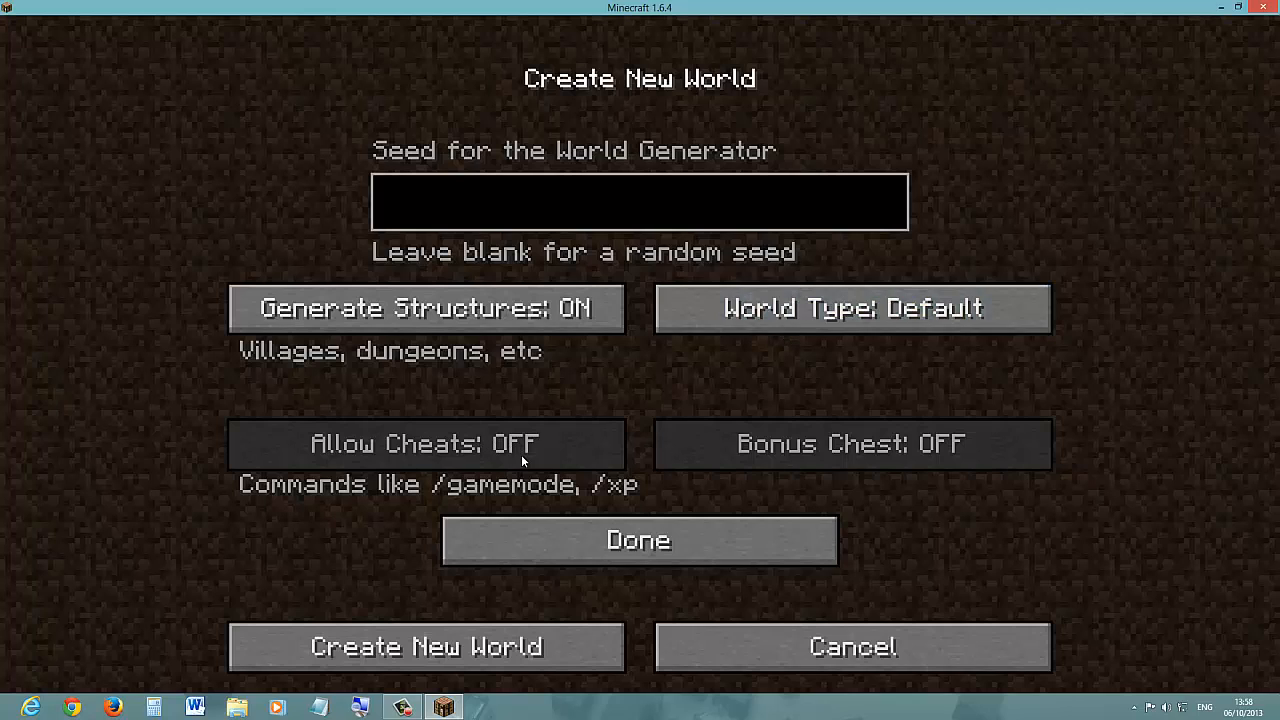
mouse_move(488, 548)
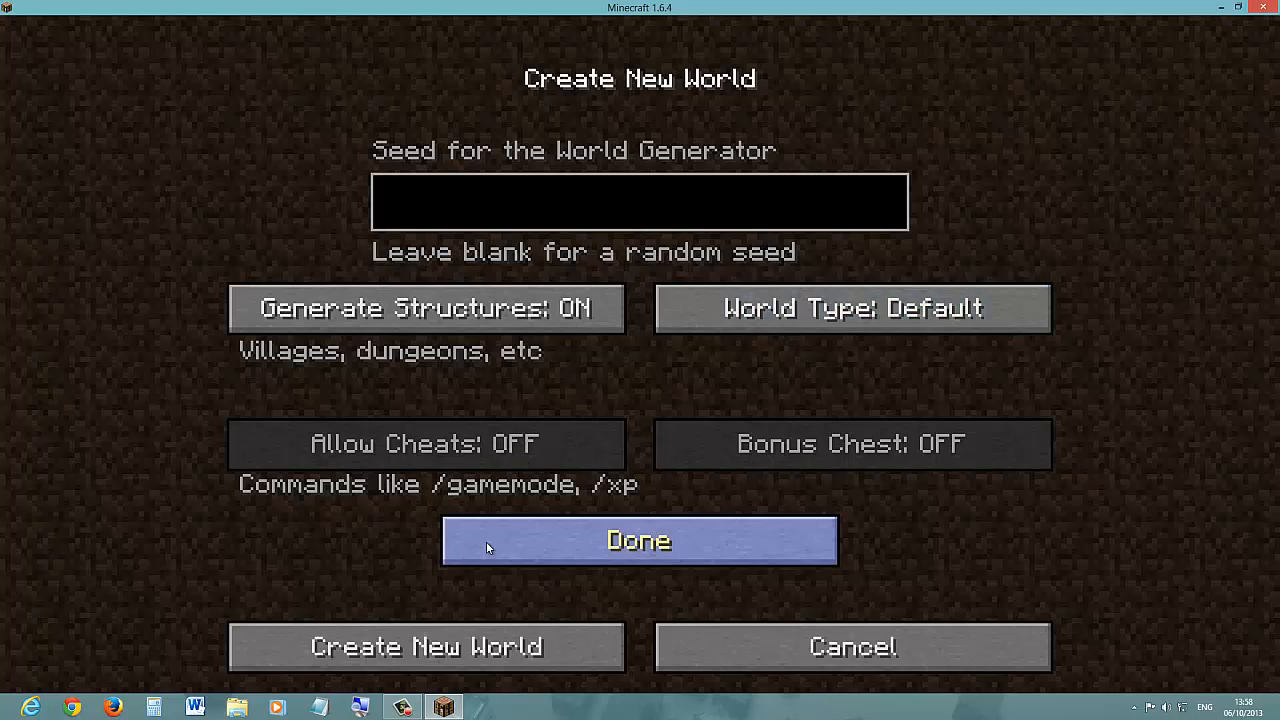
click(638, 540)
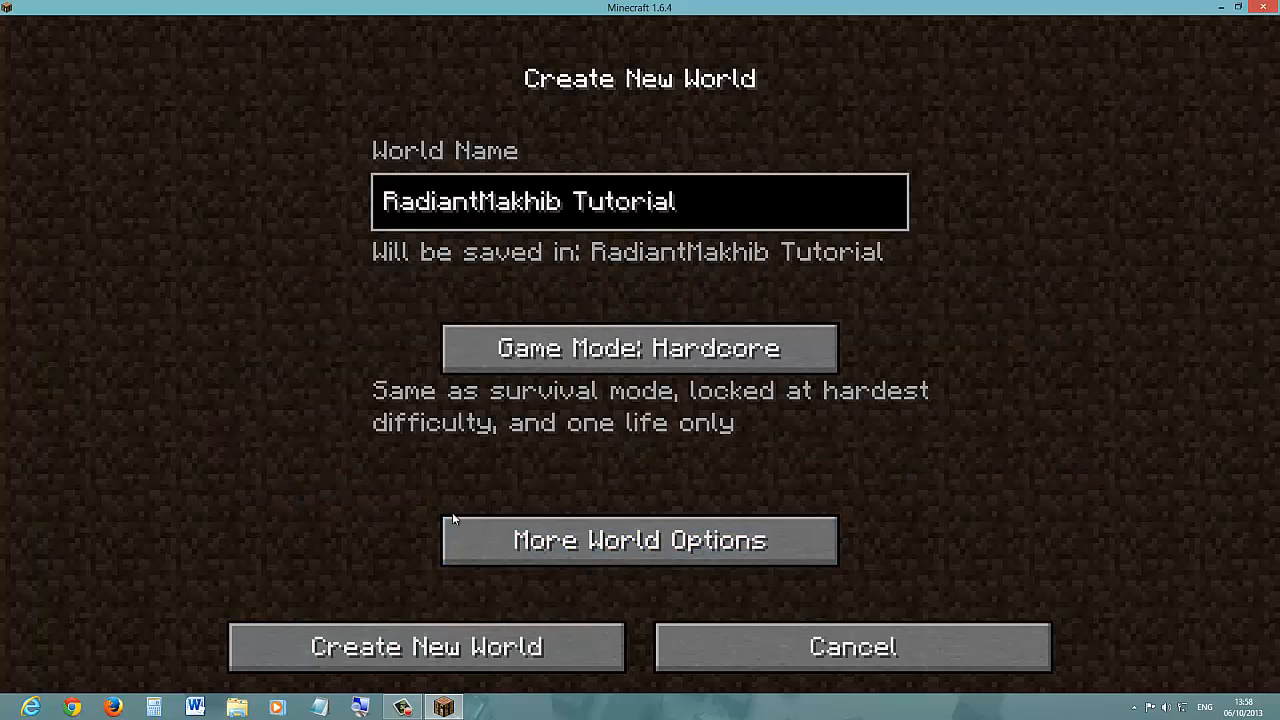
click(639, 348)
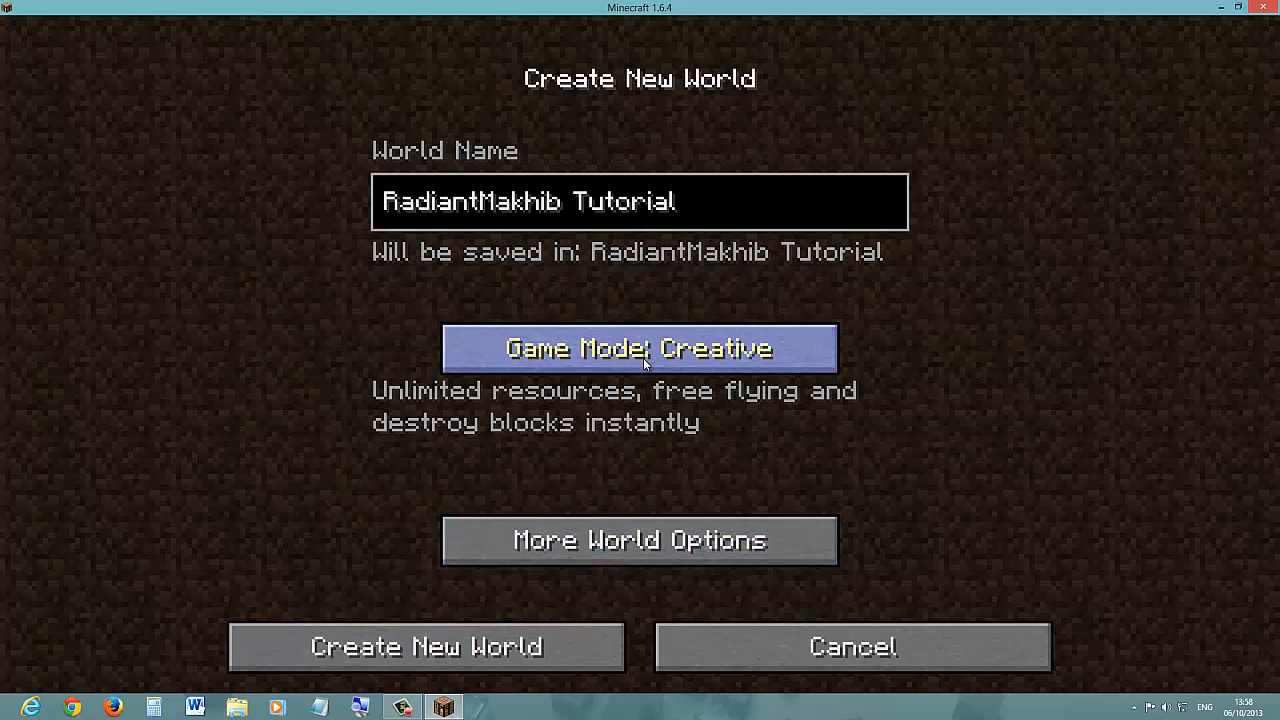
mouse_move(427, 647)
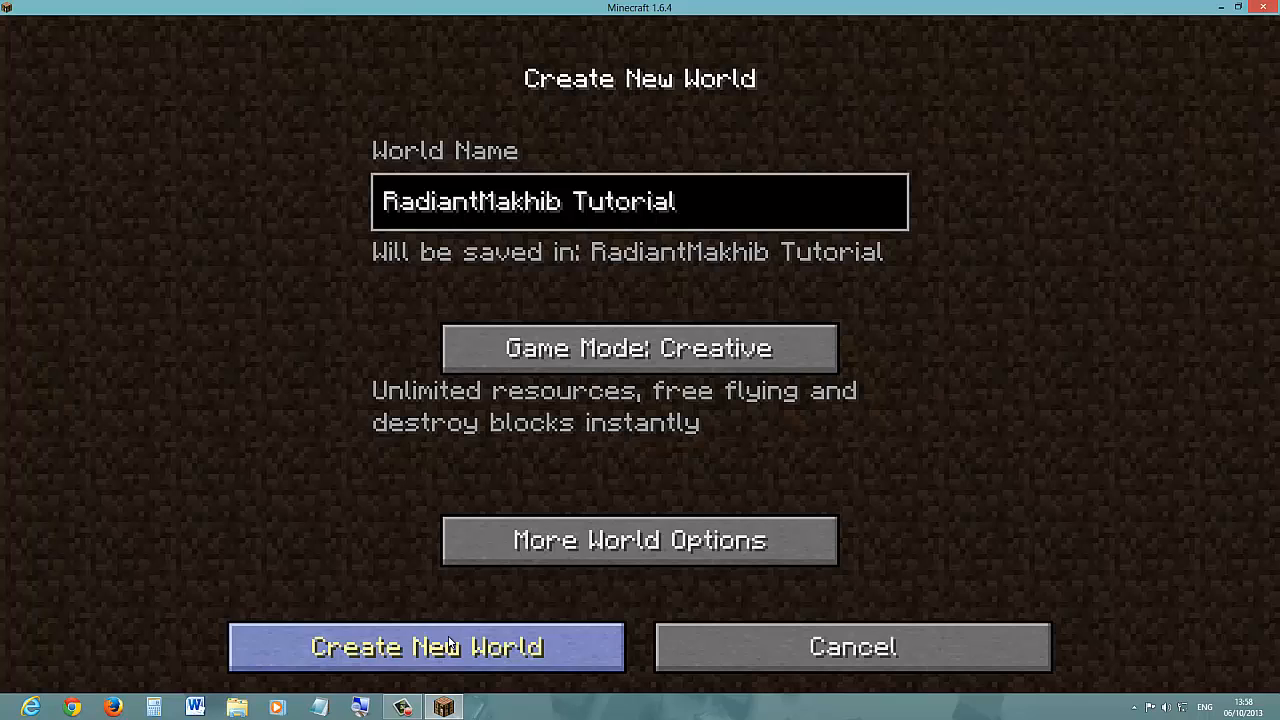
click(639, 540)
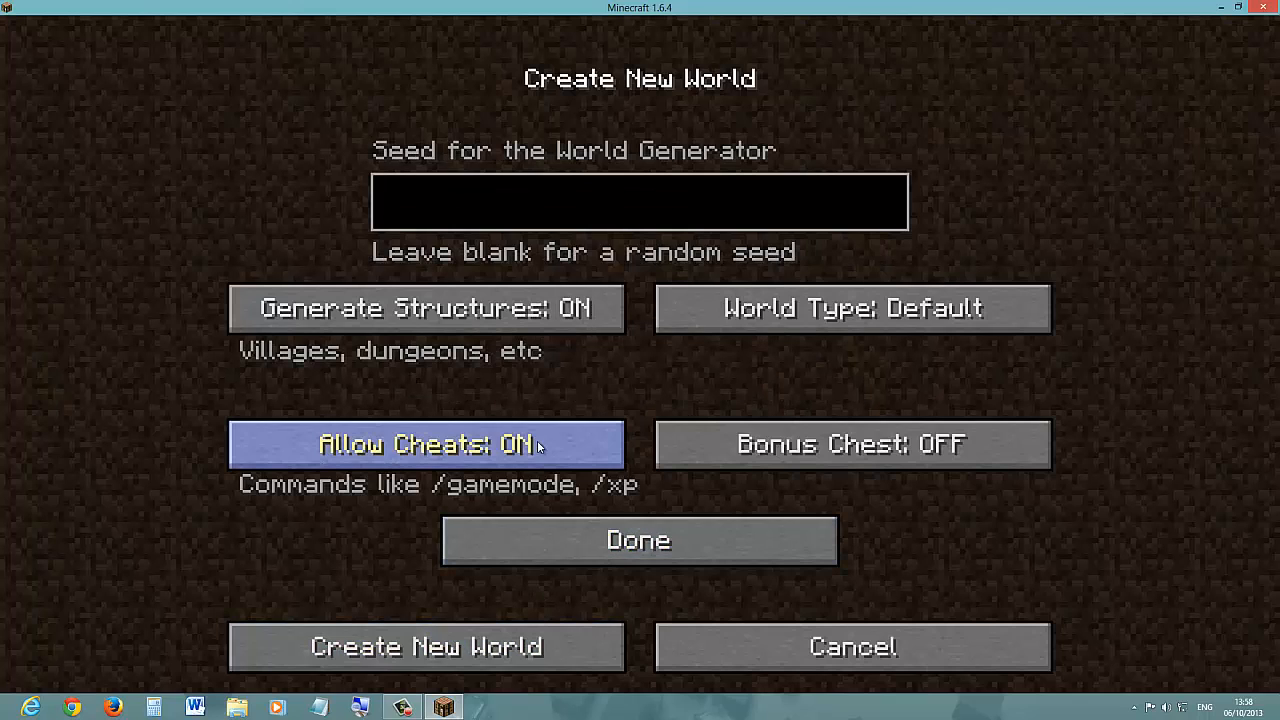
Create and load the 'RadiantMakhib Tutorial' world, then pause with Esc
click(426, 647)
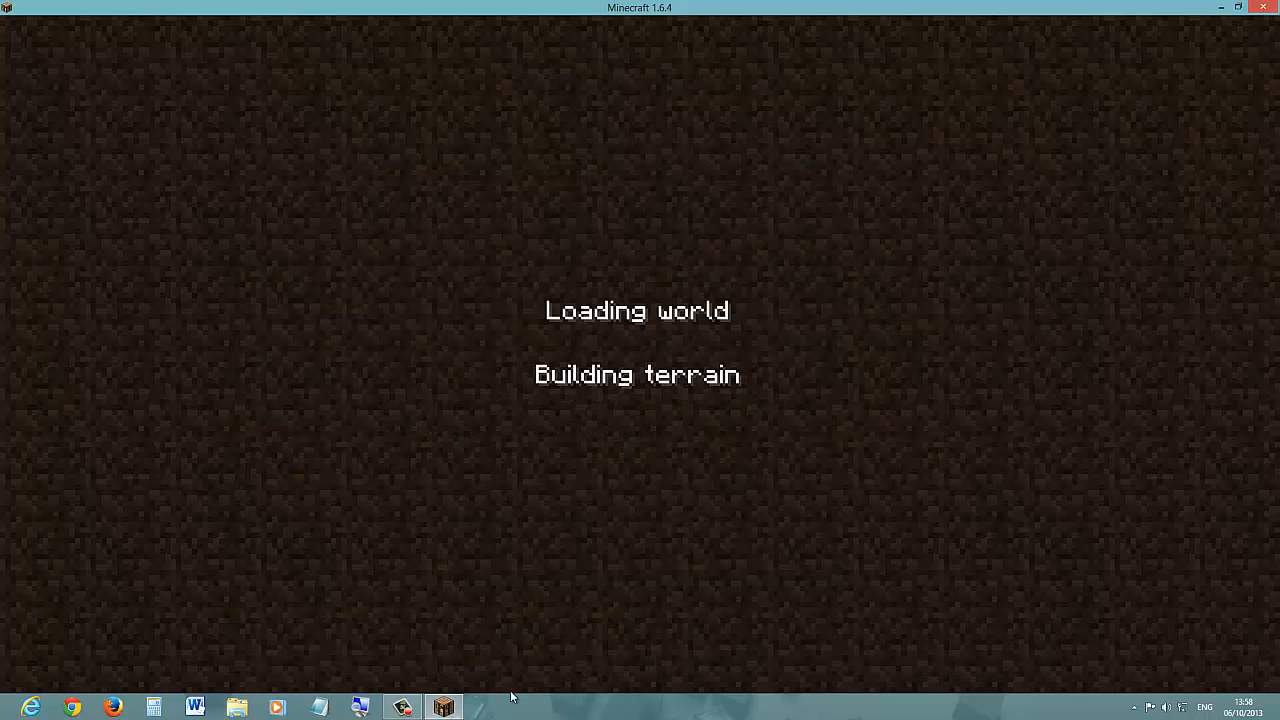
mouse_move(517, 688)
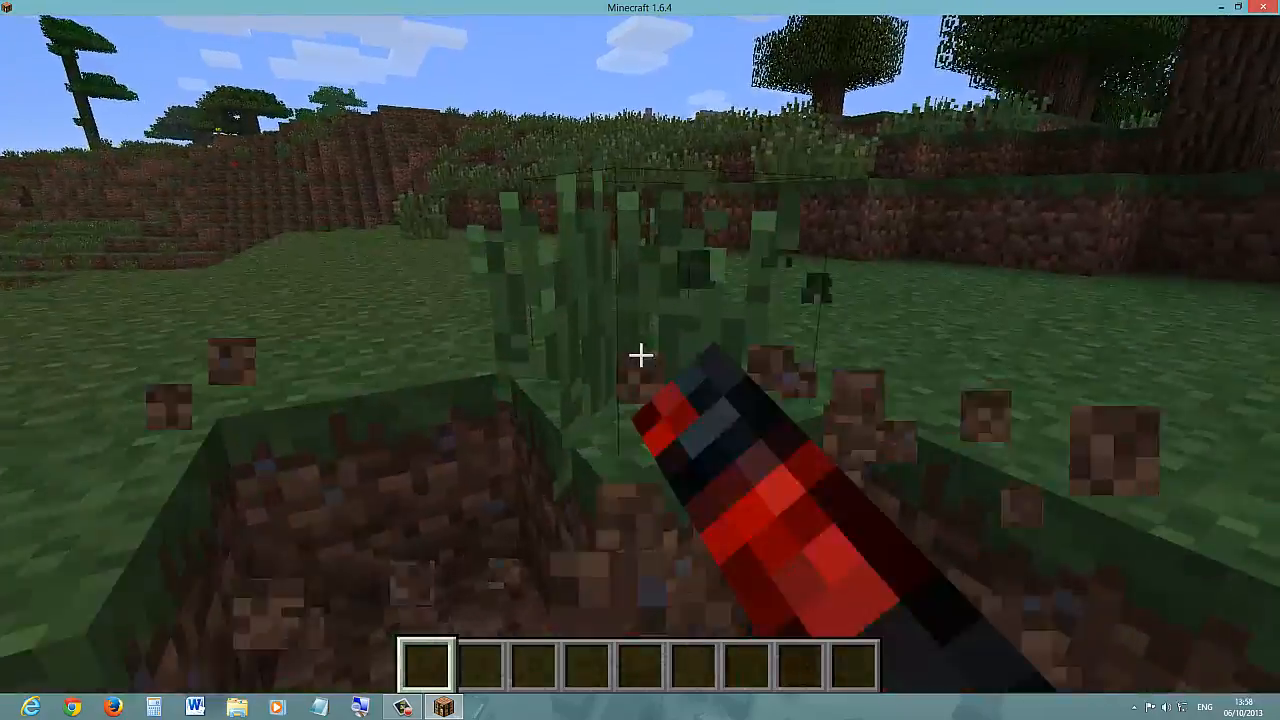
mouse_move(640, 360)
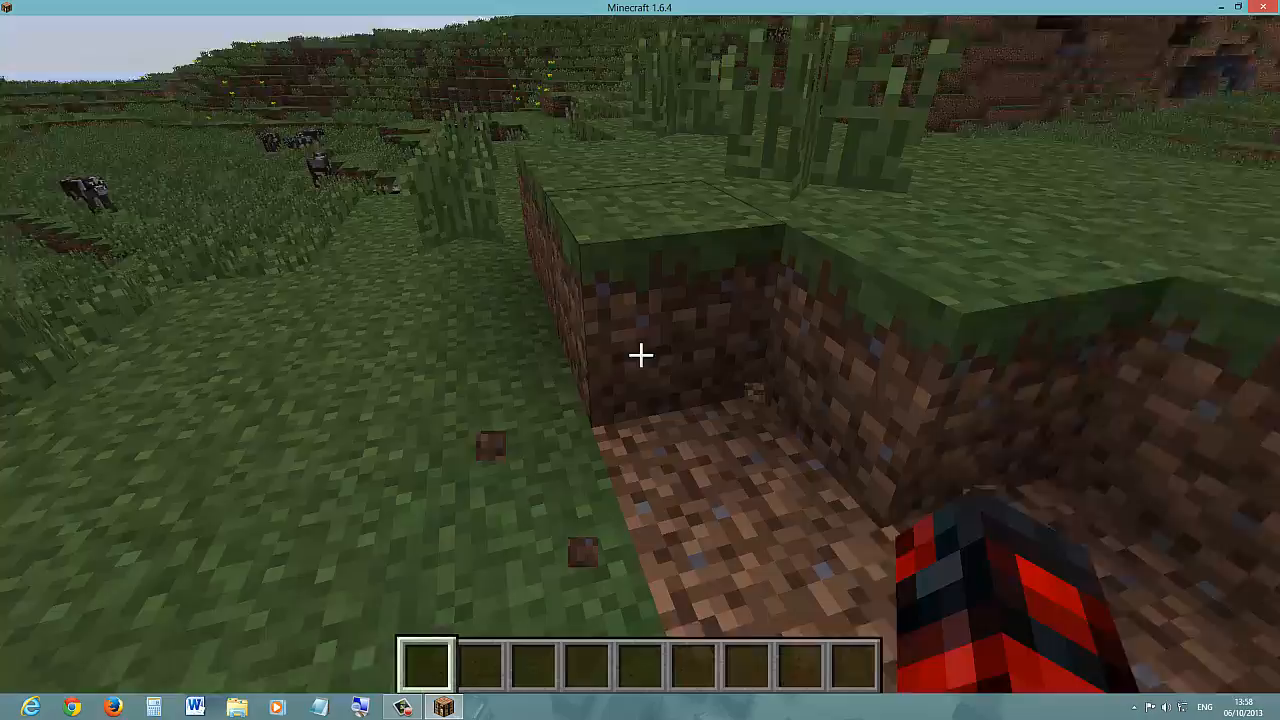
mouse_move(640, 360)
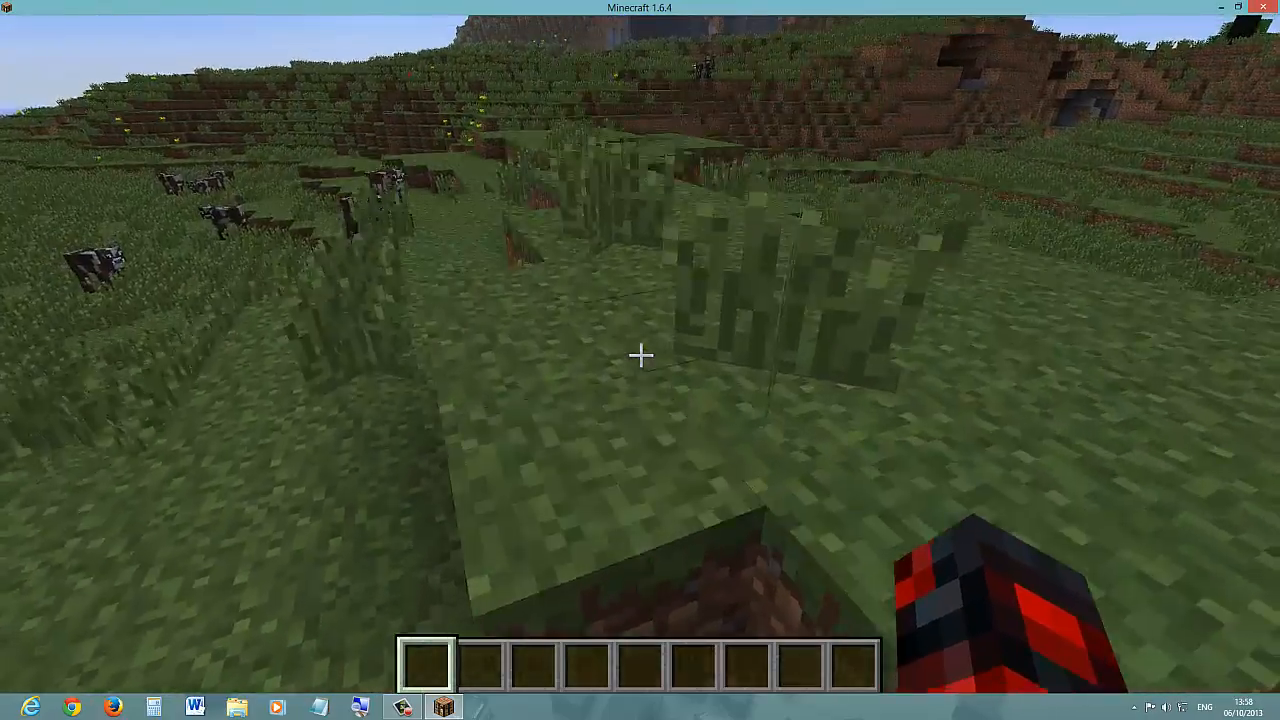
key(Escape)
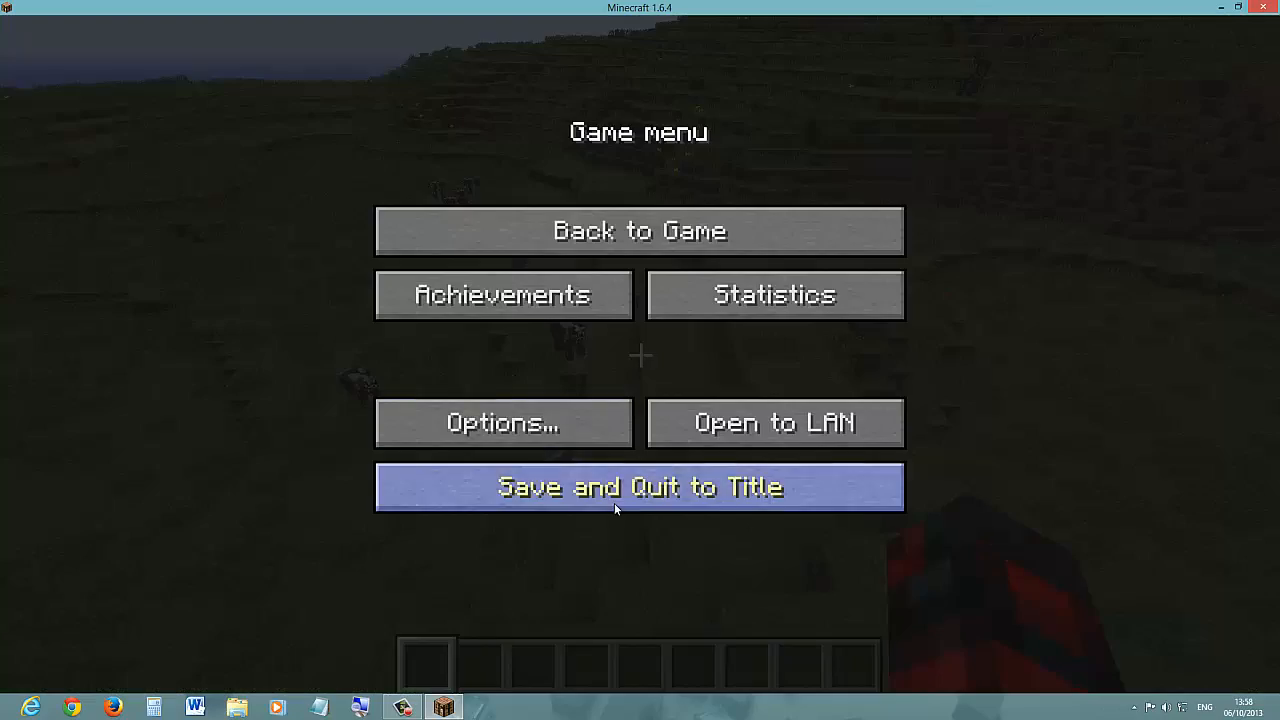